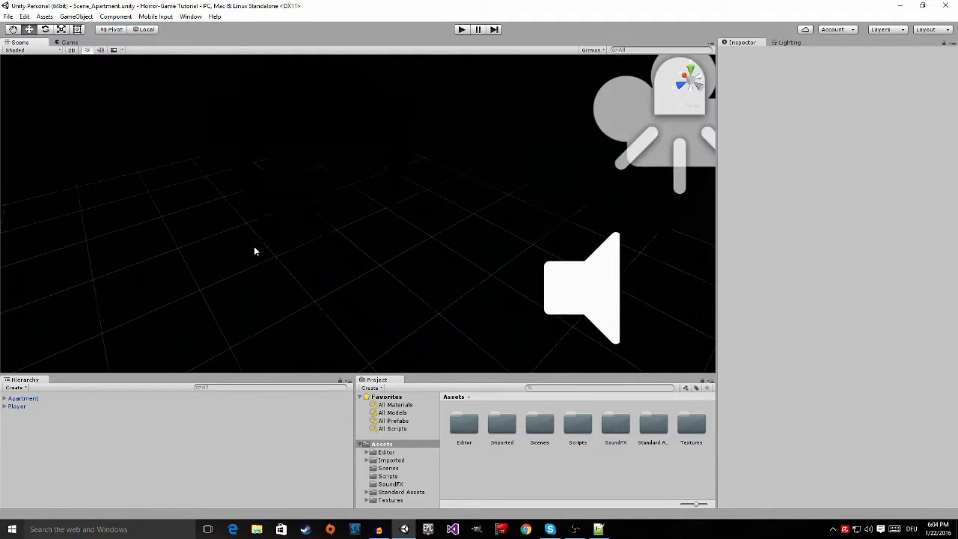
Step: Navigate the Scene view from the grand piano to the hallway floor by the doorway
left_click(87, 50)
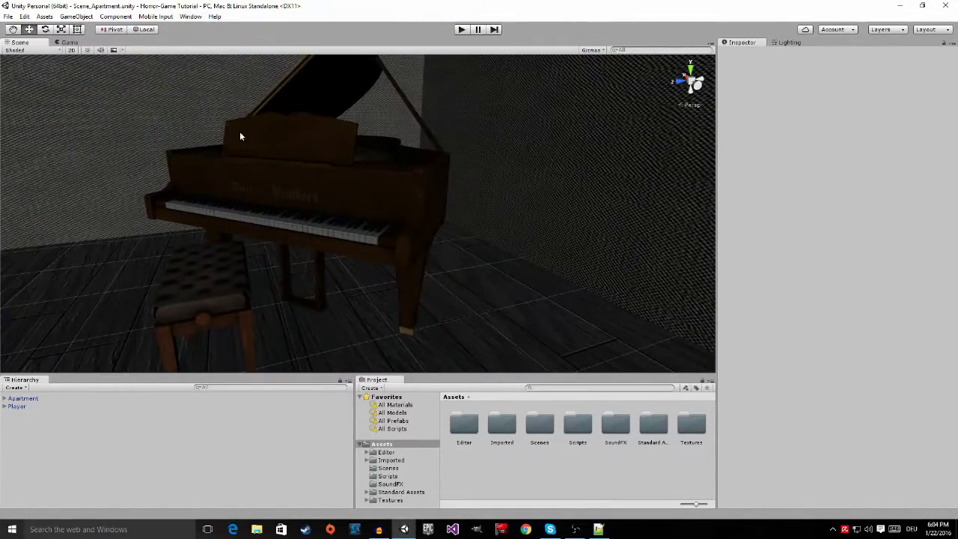
left_click_drag(240, 136, 386, 177)
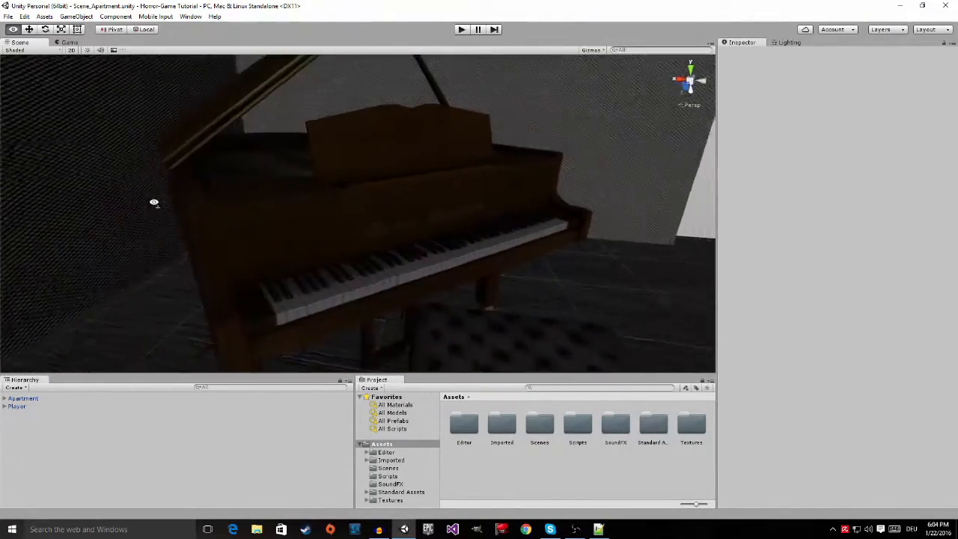
left_click_drag(154, 203, 184, 202)
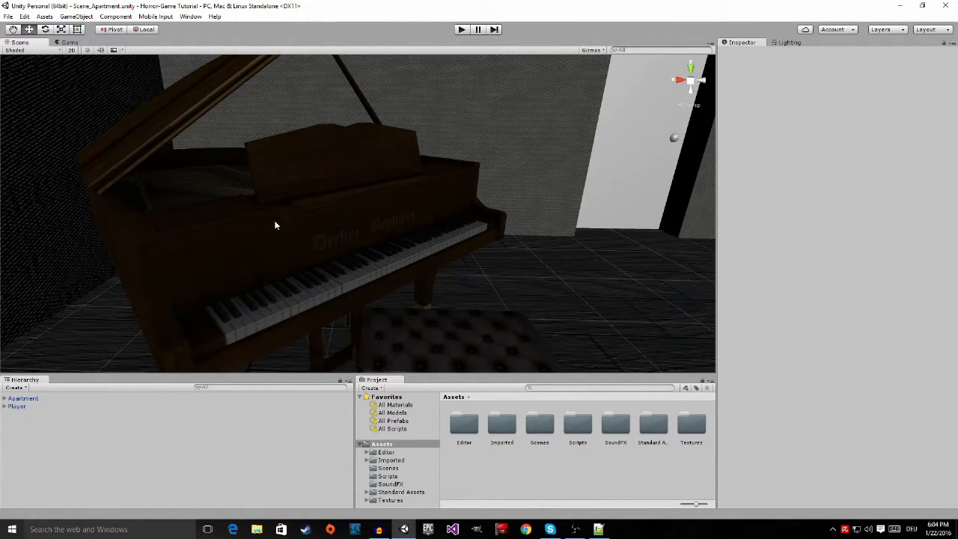
left_click_drag(275, 225, 255, 205)
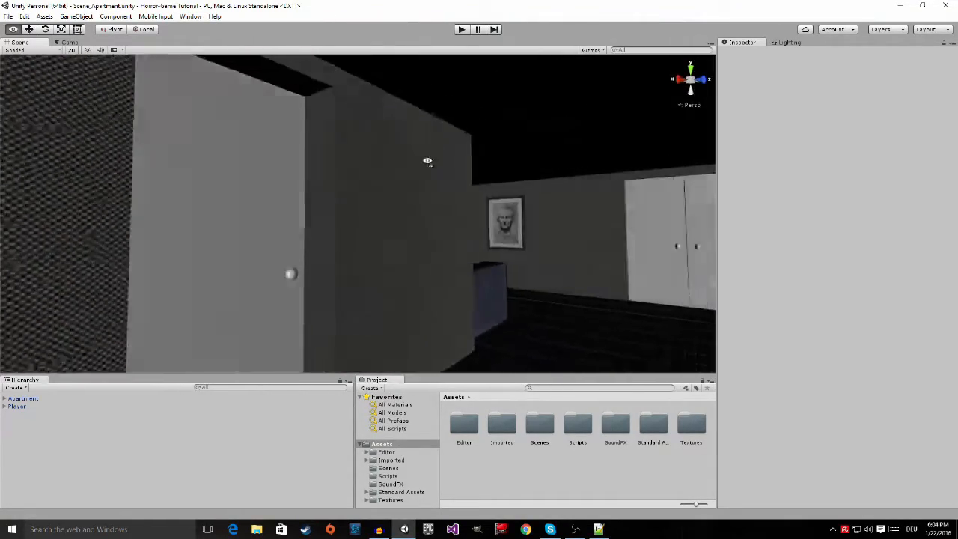
left_click_drag(428, 162, 613, 218)
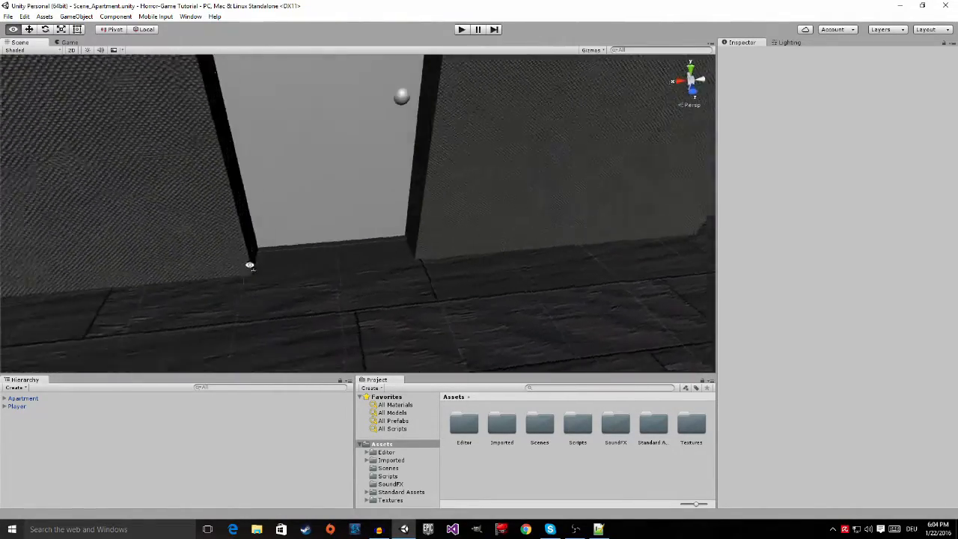
left_click_drag(400, 224, 322, 273)
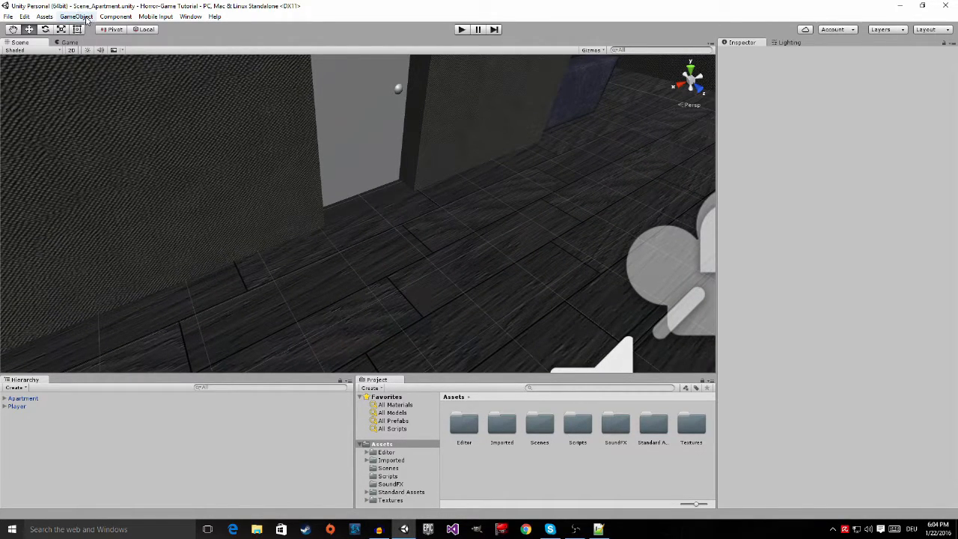
Step: Create a default cube and raise it slightly so it sits on the hallway floor
left_click(75, 16)
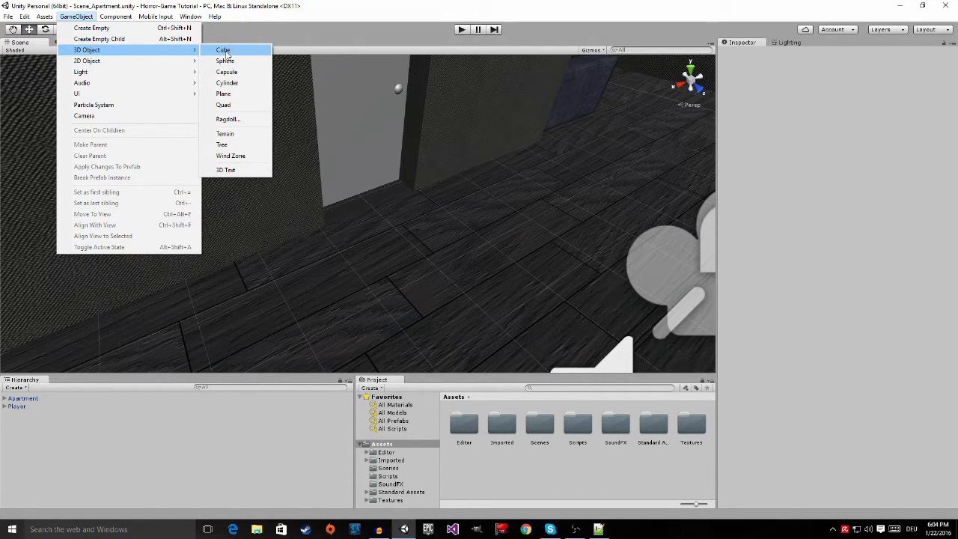
left_click(223, 49)
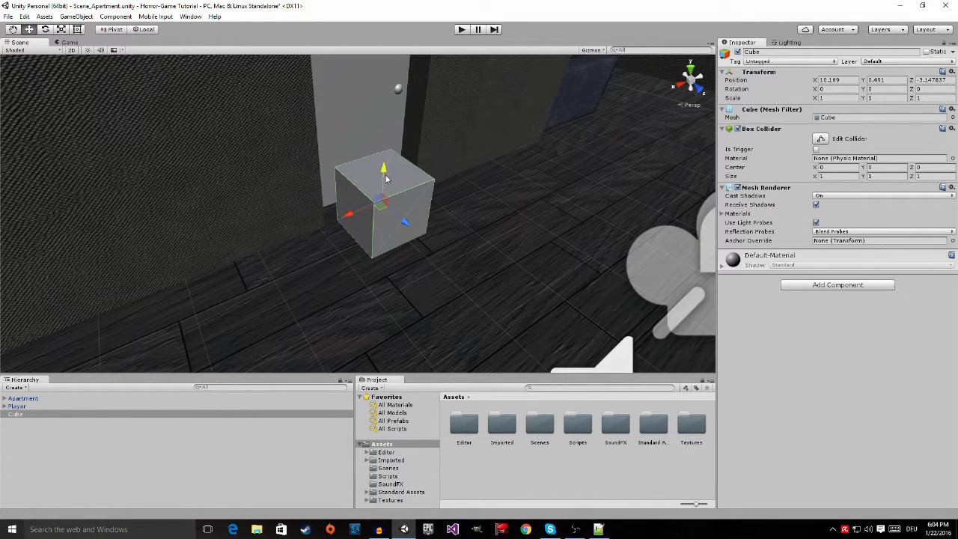
left_click_drag(384, 177, 384, 166)
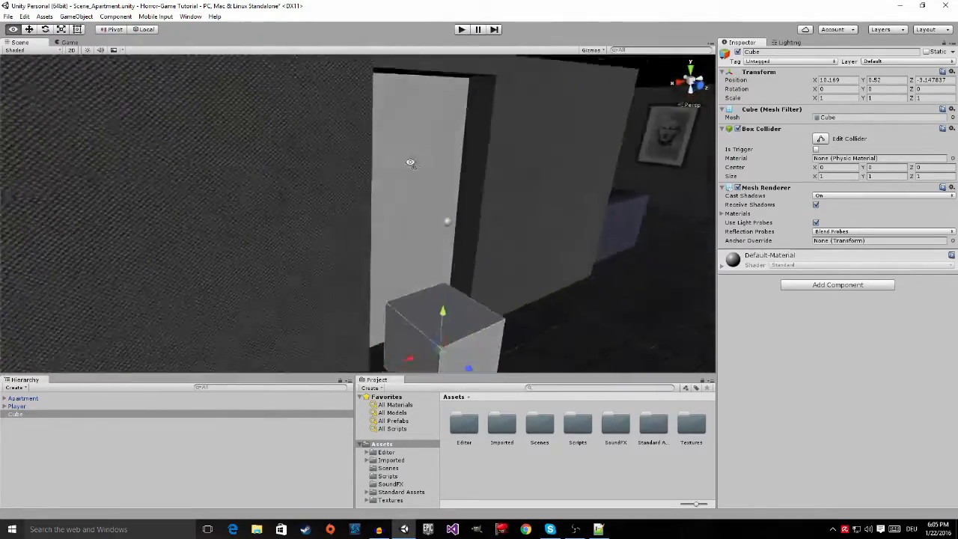
left_click_drag(410, 162, 314, 264)
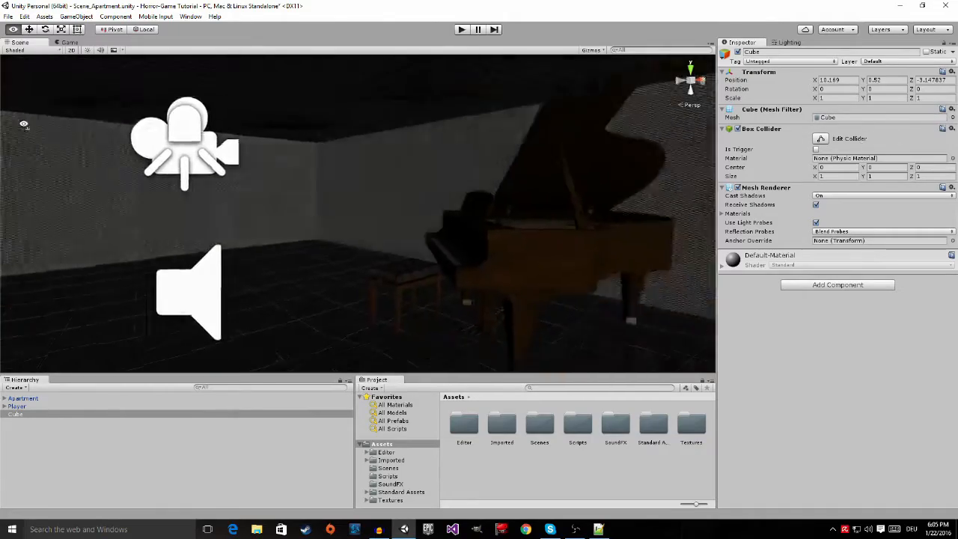
left_click_drag(374, 225, 269, 154)
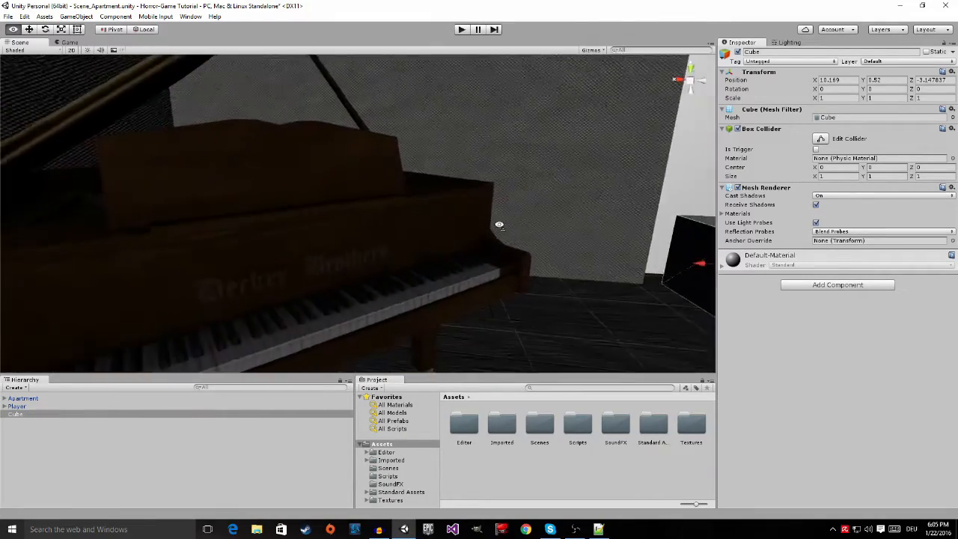
left_click_drag(499, 225, 621, 228)
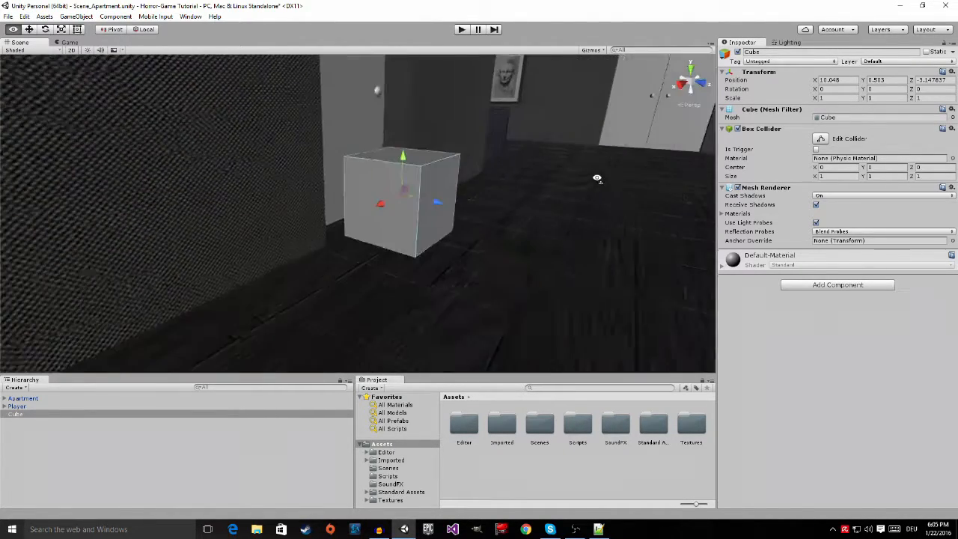
left_click_drag(597, 178, 580, 197)
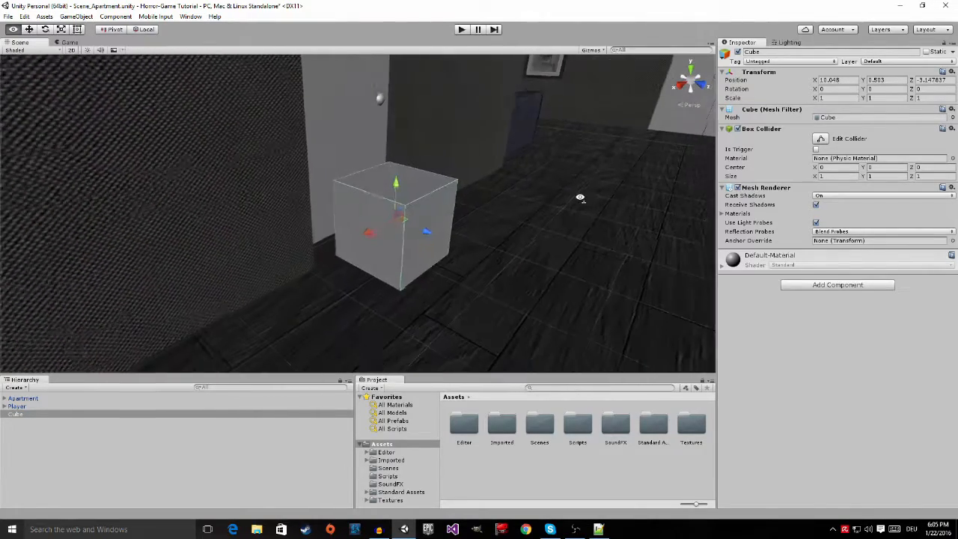
Step: Remove the cube's Mesh Renderer component so only its collider remains
right_click(763, 187)
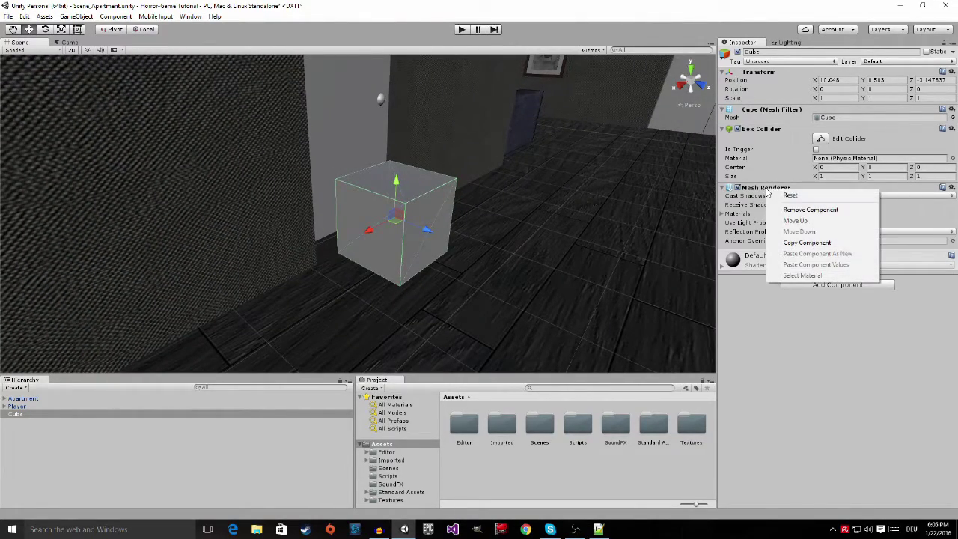
left_click(810, 209)
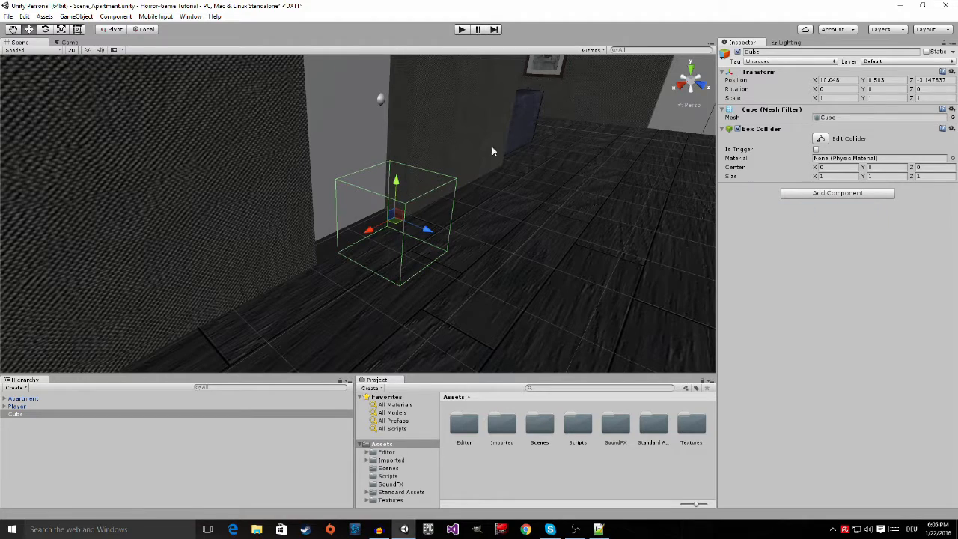
mouse_move(471, 219)
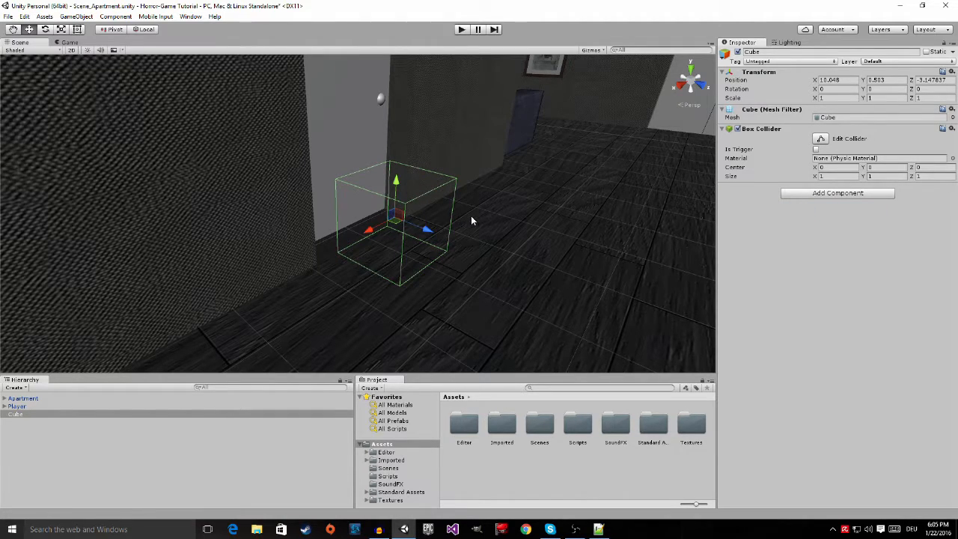
mouse_move(447, 216)
type("PianoScareTrigger")
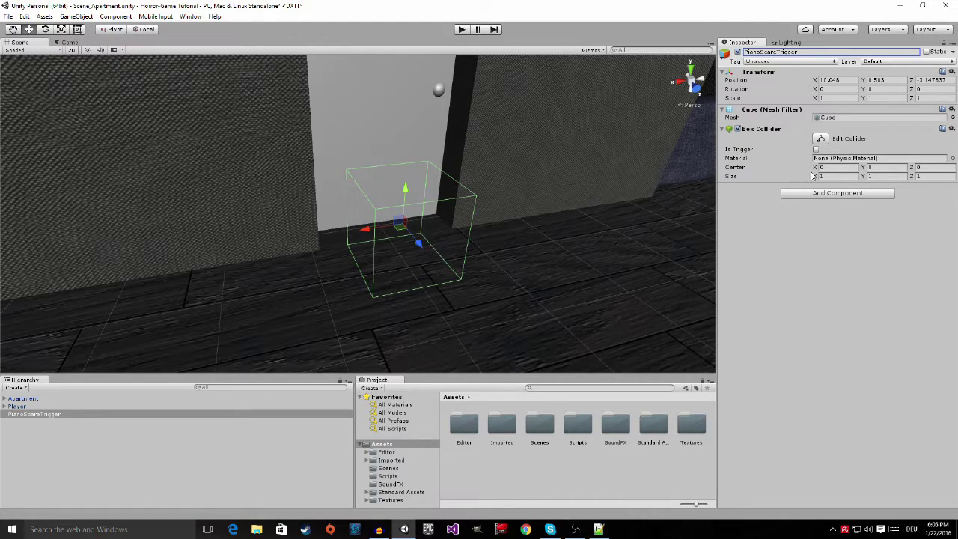
mouse_move(796, 140)
type("3.76")
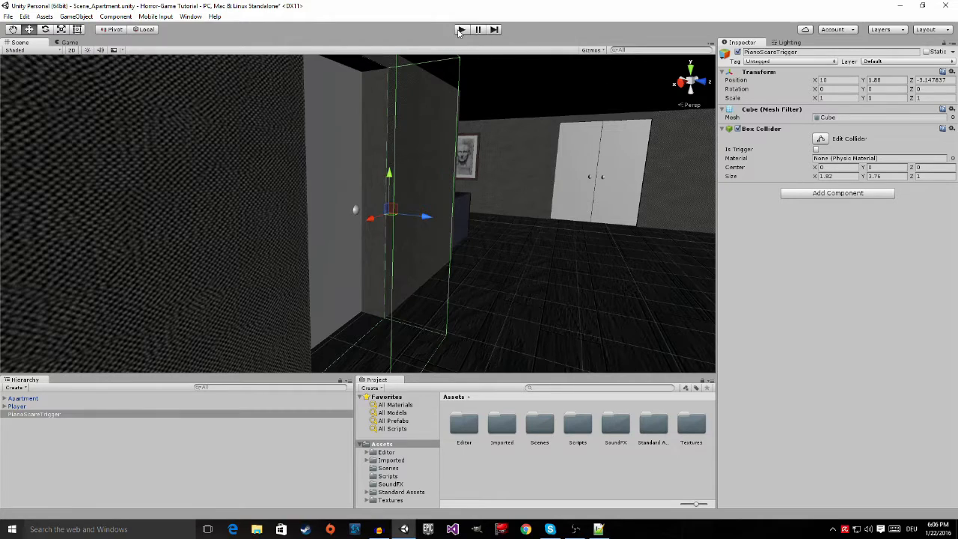
left_click(460, 29)
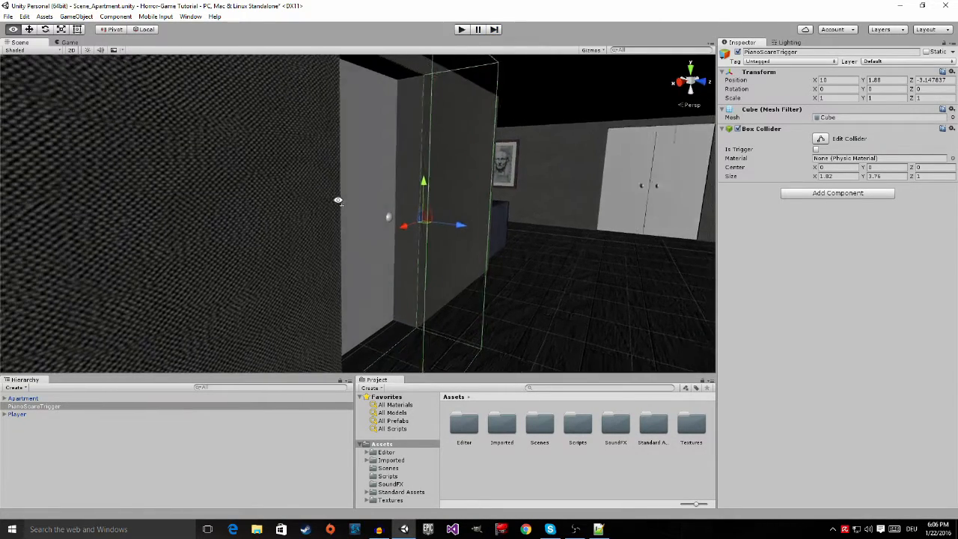
left_click_drag(449, 224, 389, 217)
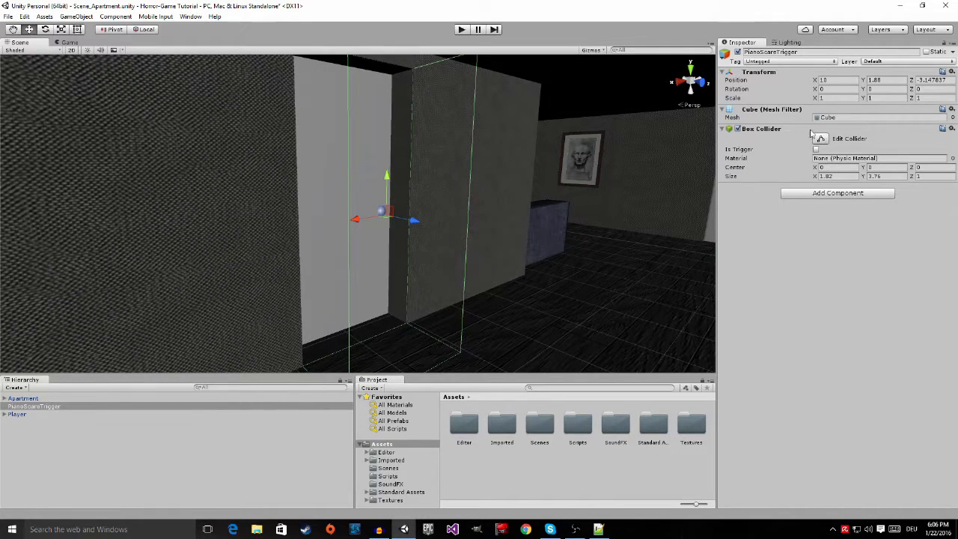
Step: Enable Is Trigger on the box collider and browse to the Assets > Scripts folder
left_click(815, 149)
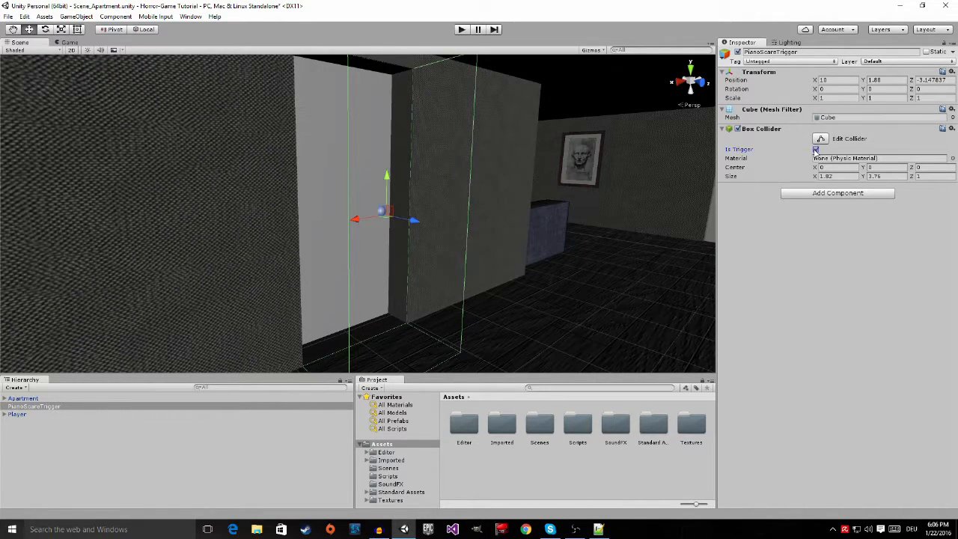
left_click(816, 148)
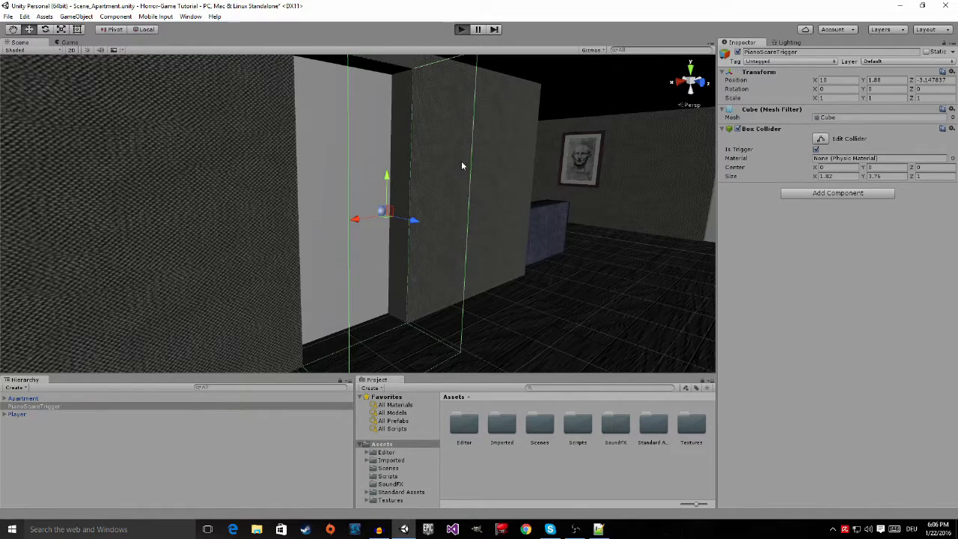
left_click(460, 29)
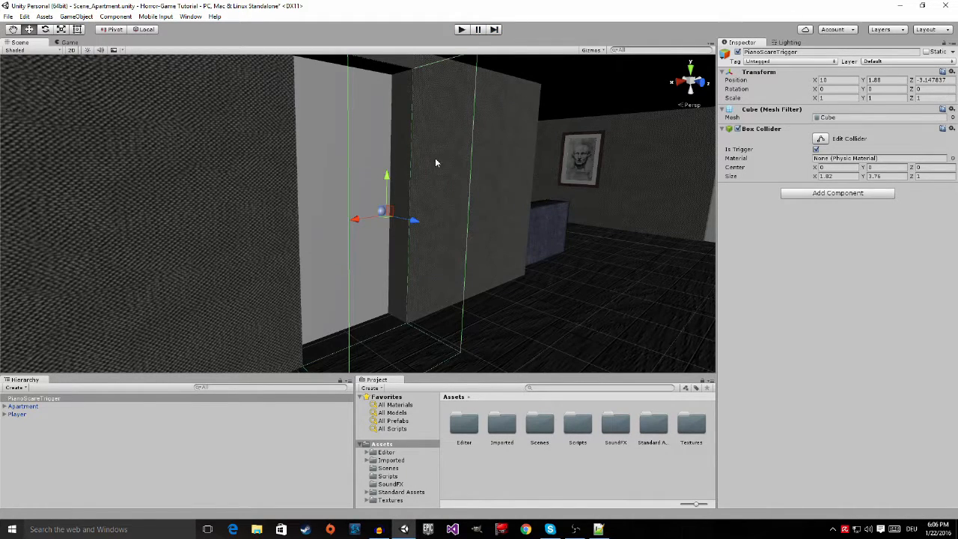
left_click_drag(436, 162, 404, 165)
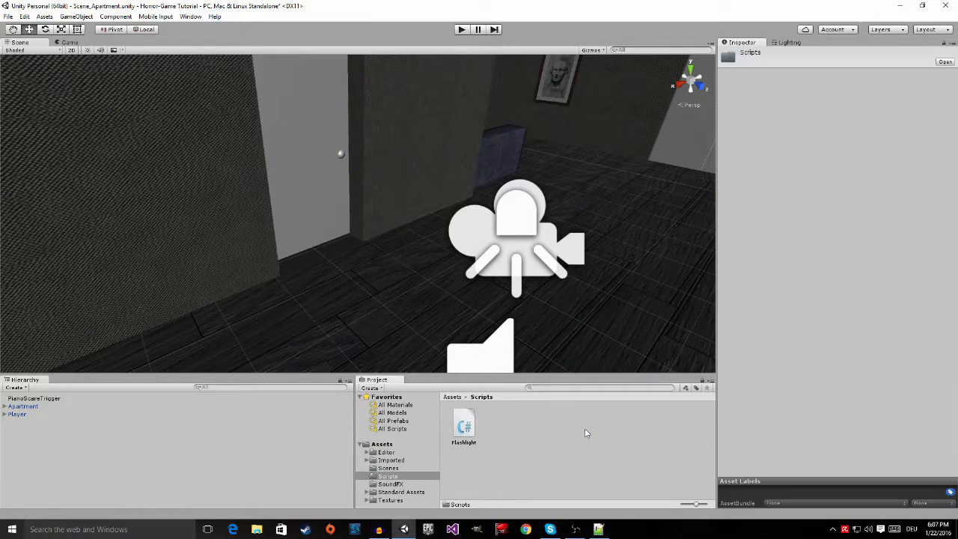
Step: Create a new C# script named ScareTrigger in the Scripts folder
right_click(586, 433)
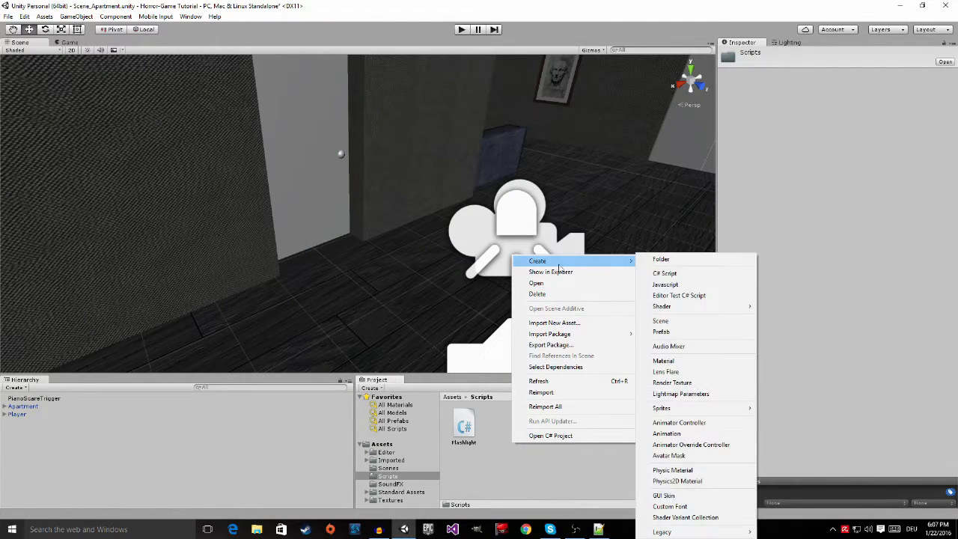
mouse_move(665, 273)
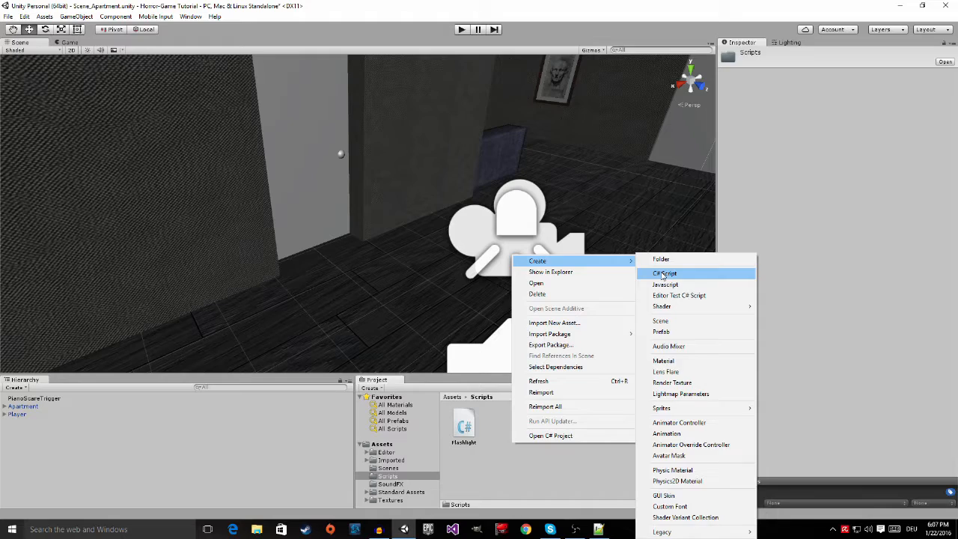
left_click(664, 273)
type("ScareTrigger")
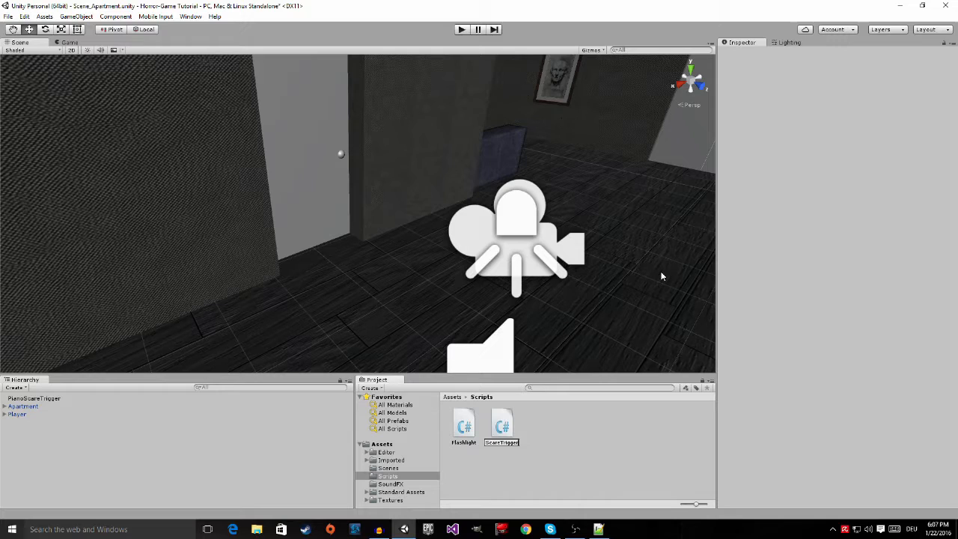
left_click(501, 423)
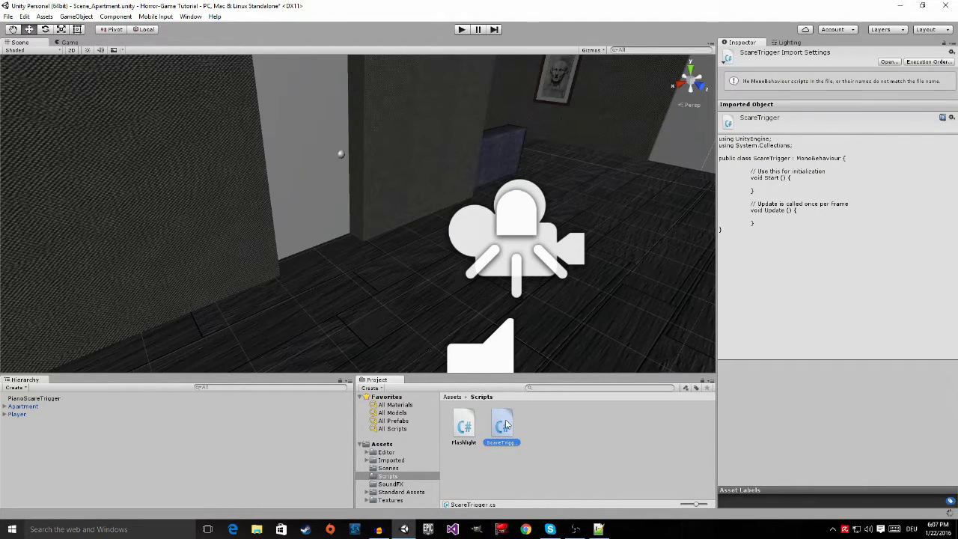
Step: Open ScareTrigger.cs in Visual Studio and wait for the solution to load
double_click(501, 425)
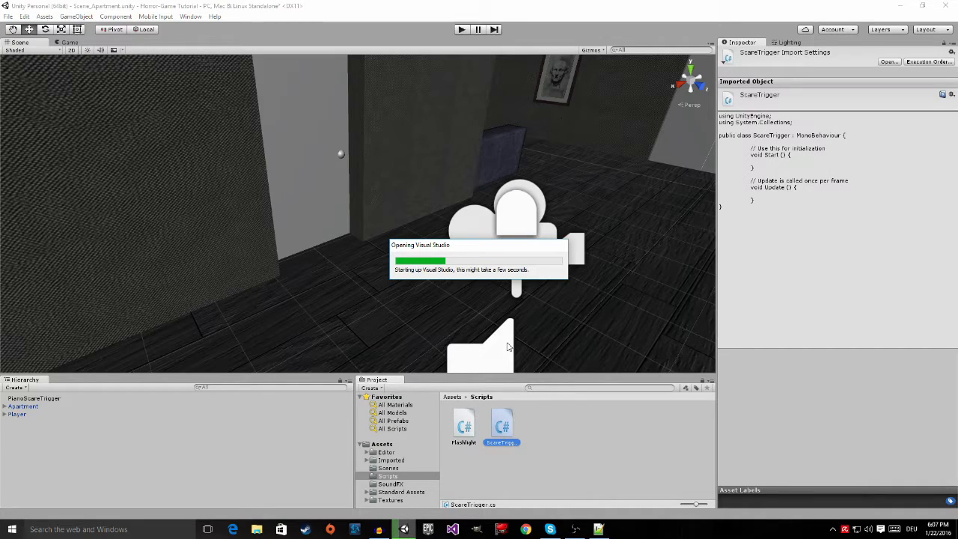
mouse_move(503, 343)
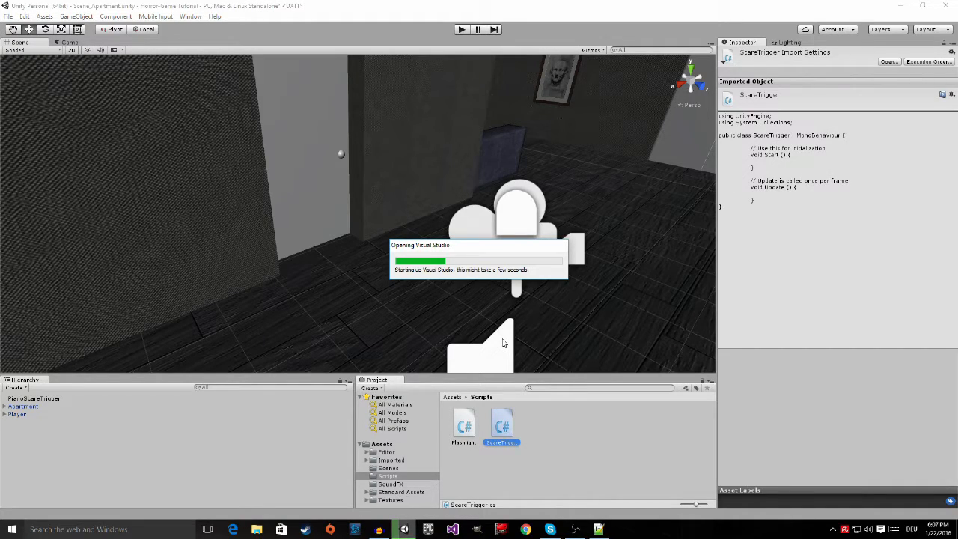
mouse_move(459, 278)
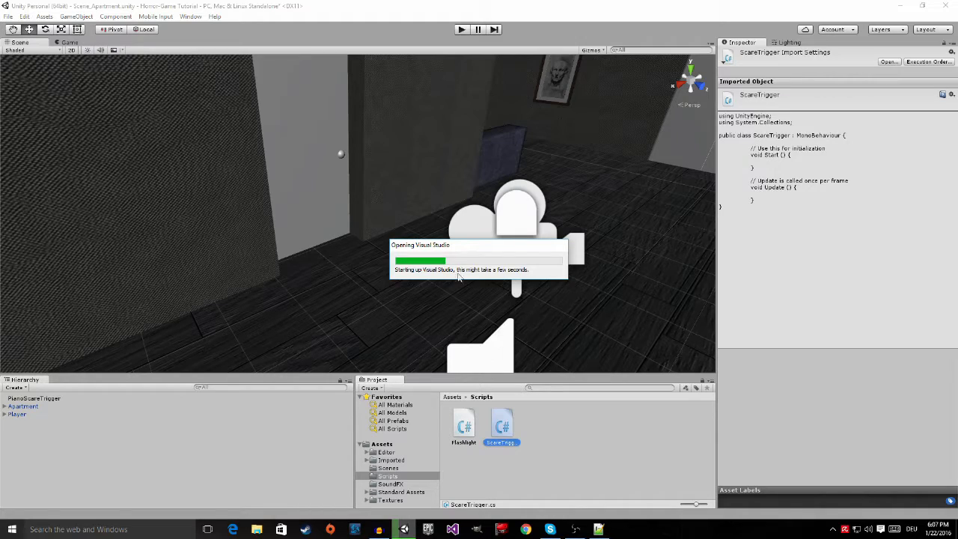
mouse_move(539, 297)
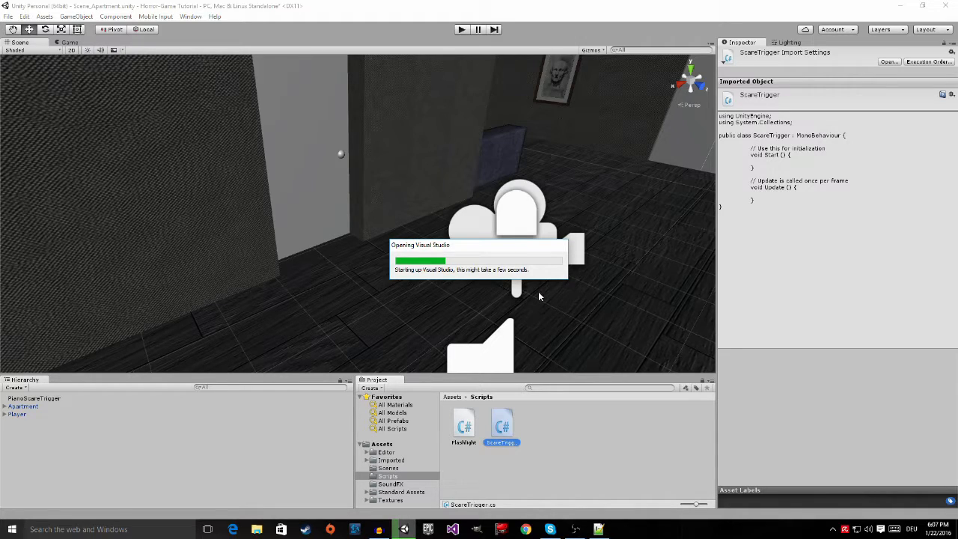
mouse_move(505, 345)
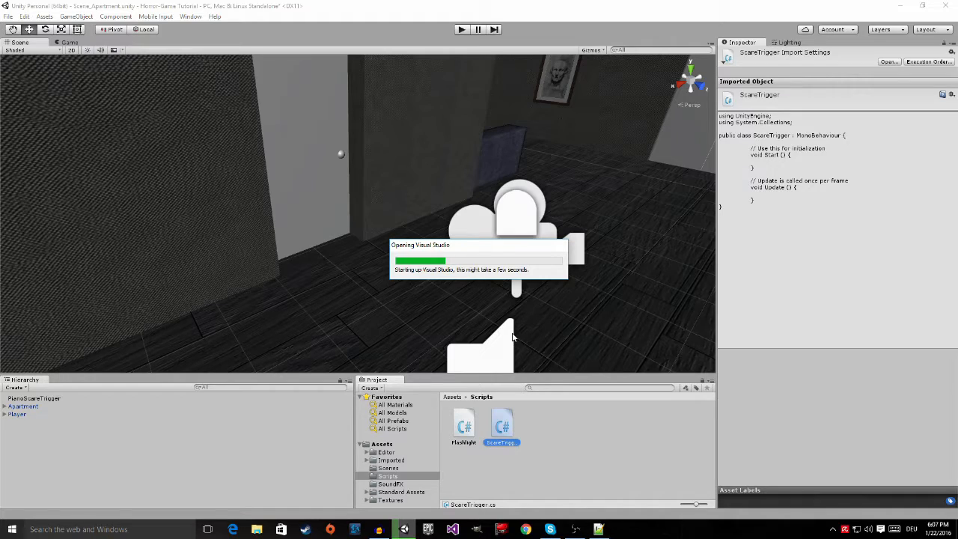
mouse_move(523, 312)
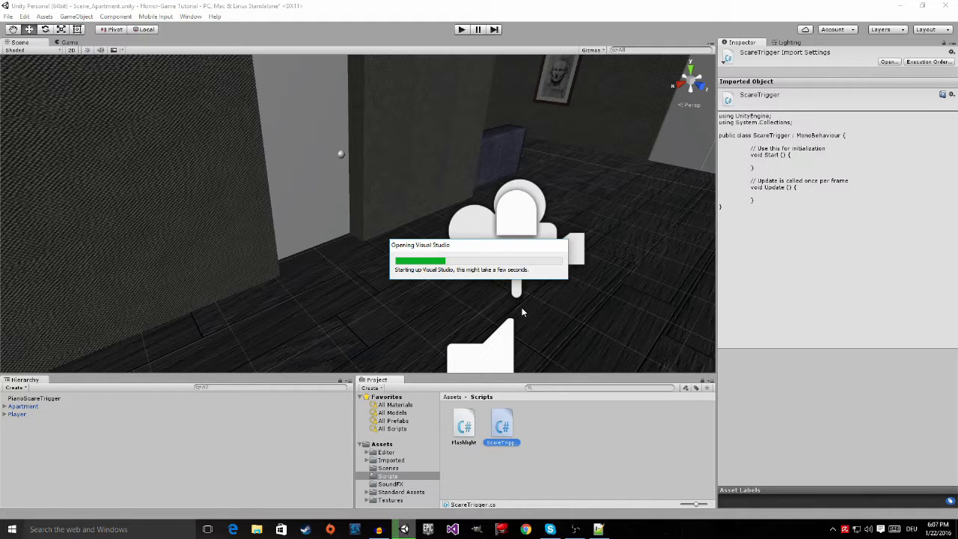
mouse_move(538, 320)
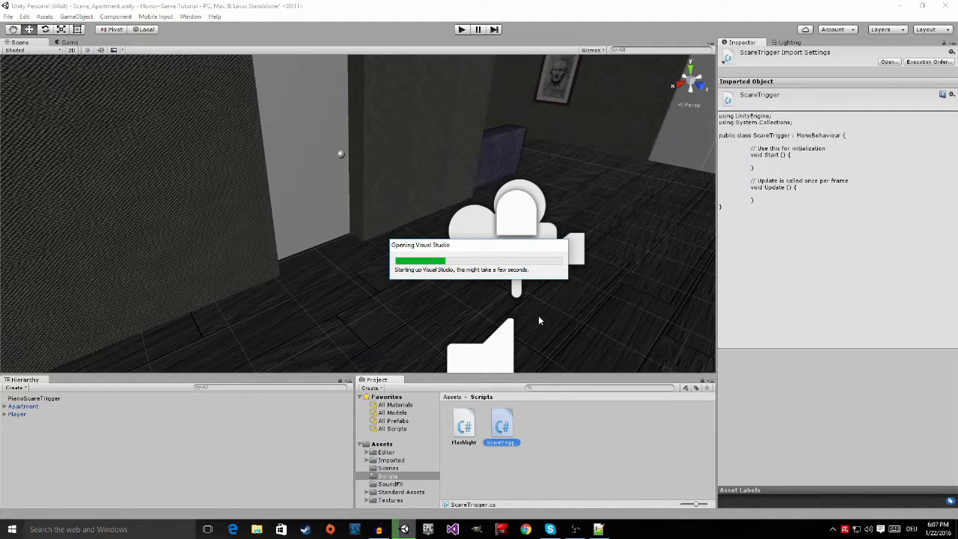
mouse_move(280, 20)
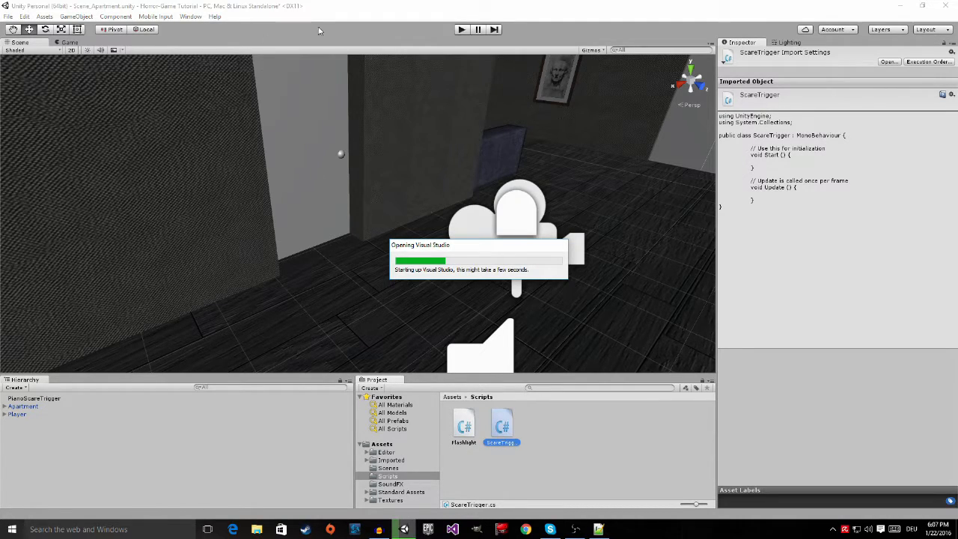
mouse_move(322, 117)
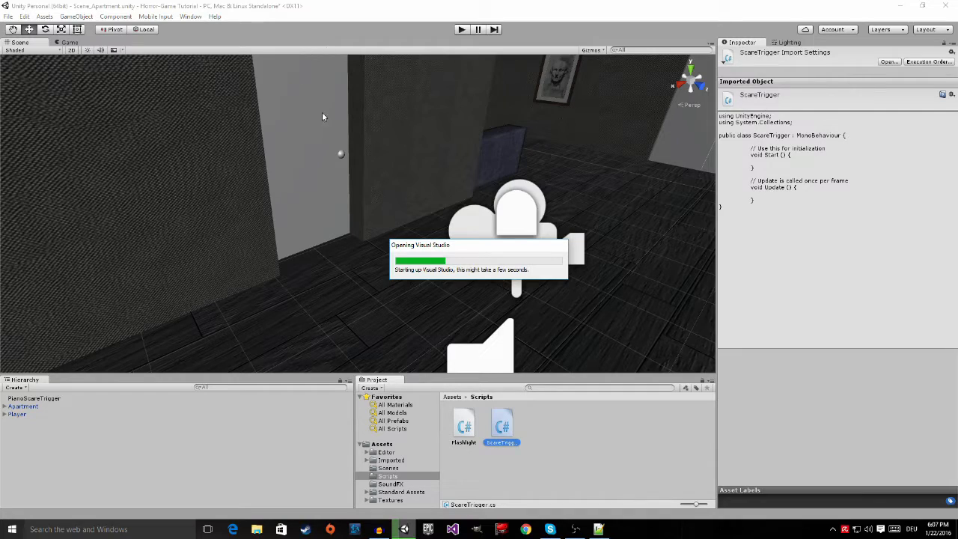
mouse_move(470, 170)
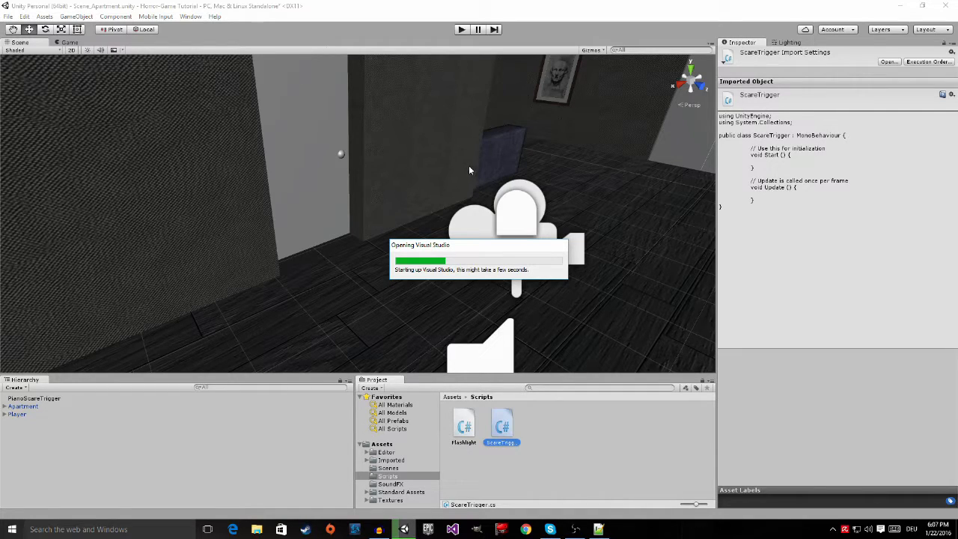
mouse_move(454, 249)
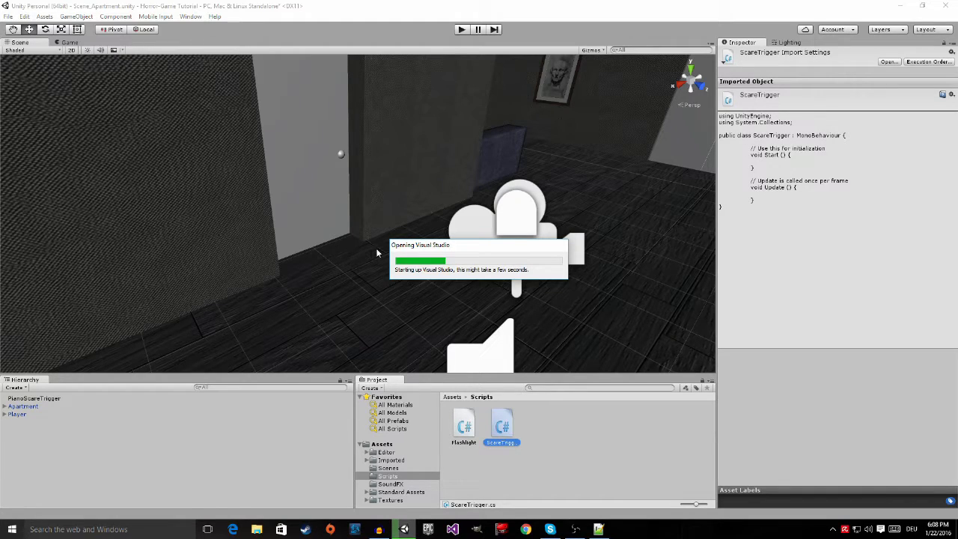
mouse_move(325, 173)
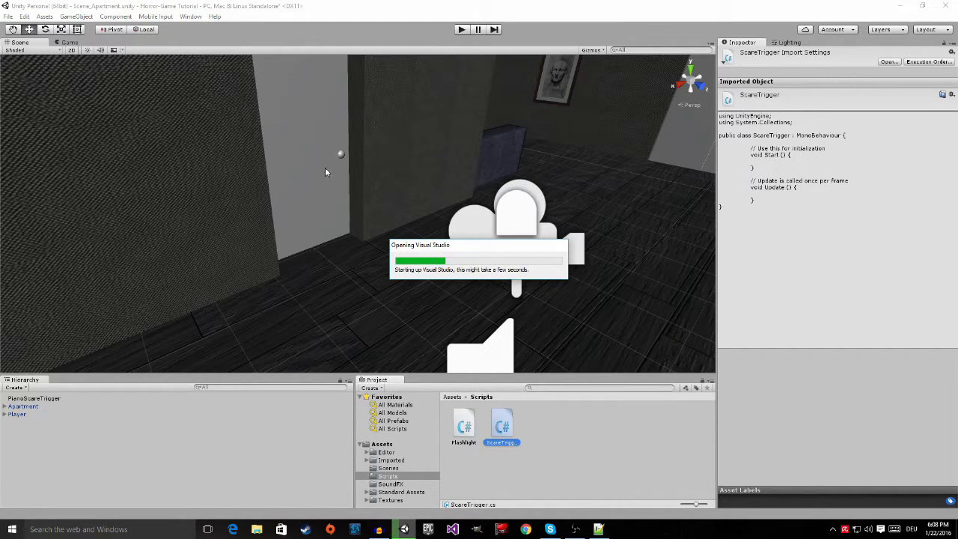
mouse_move(366, 164)
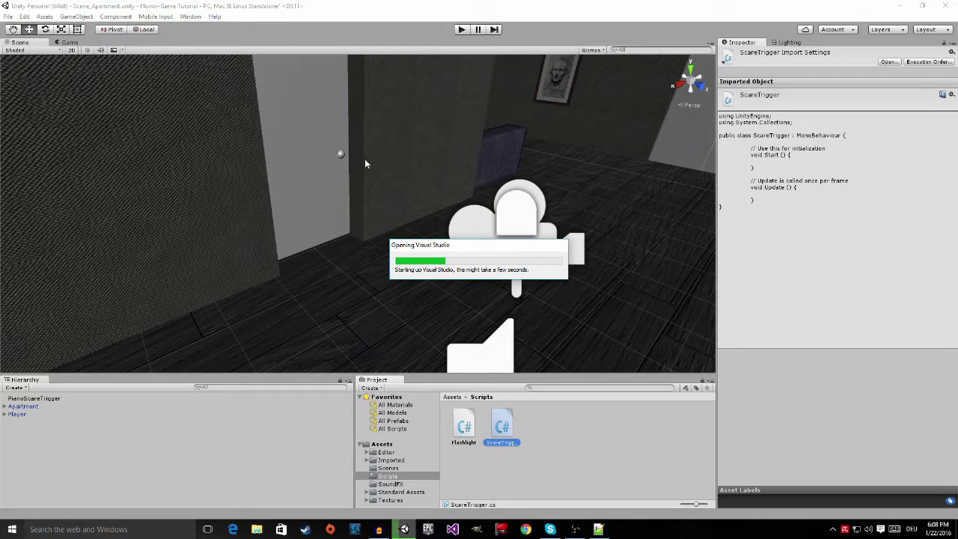
mouse_move(364, 209)
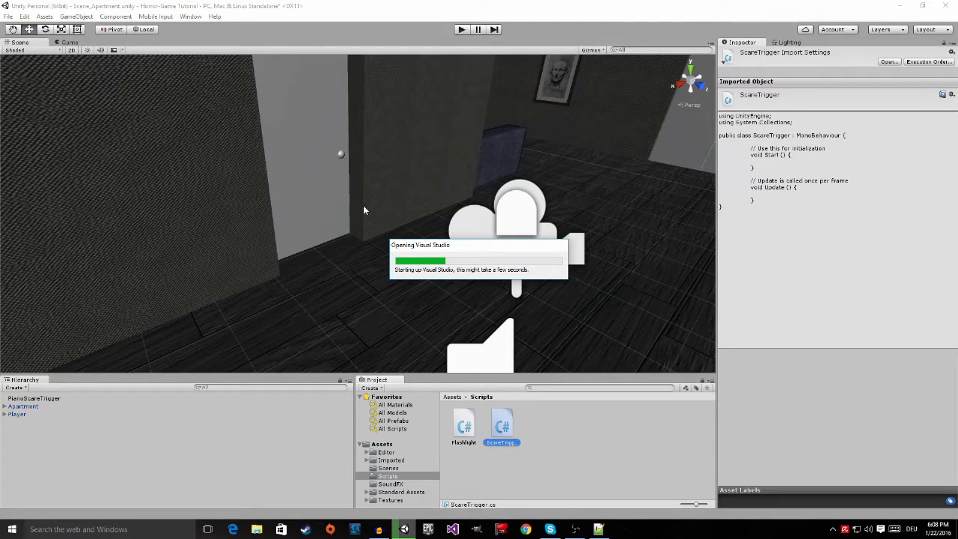
mouse_move(284, 242)
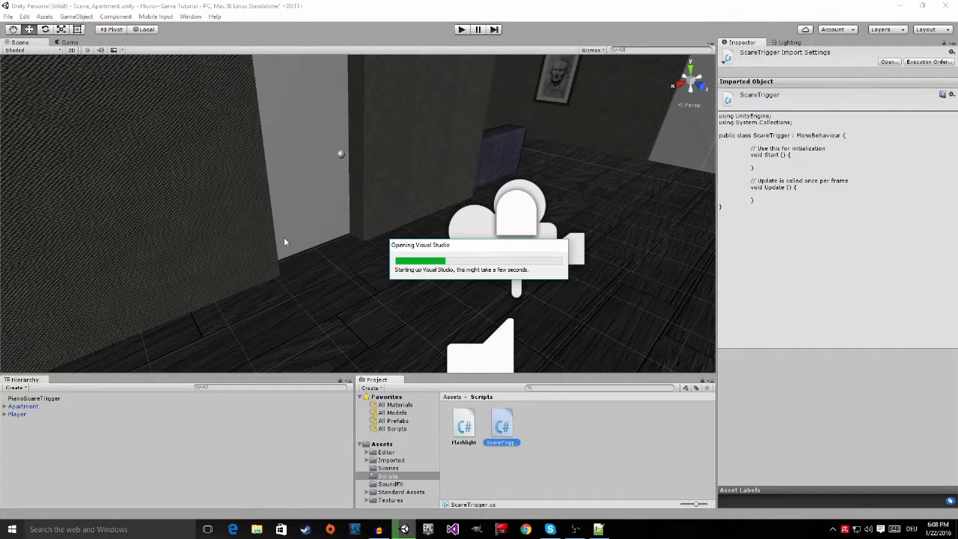
mouse_move(351, 170)
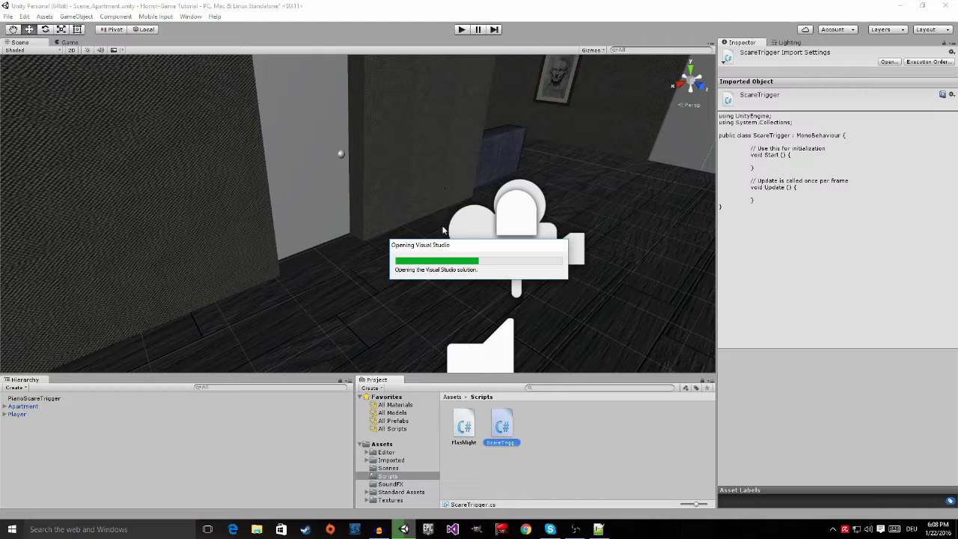
mouse_move(453, 378)
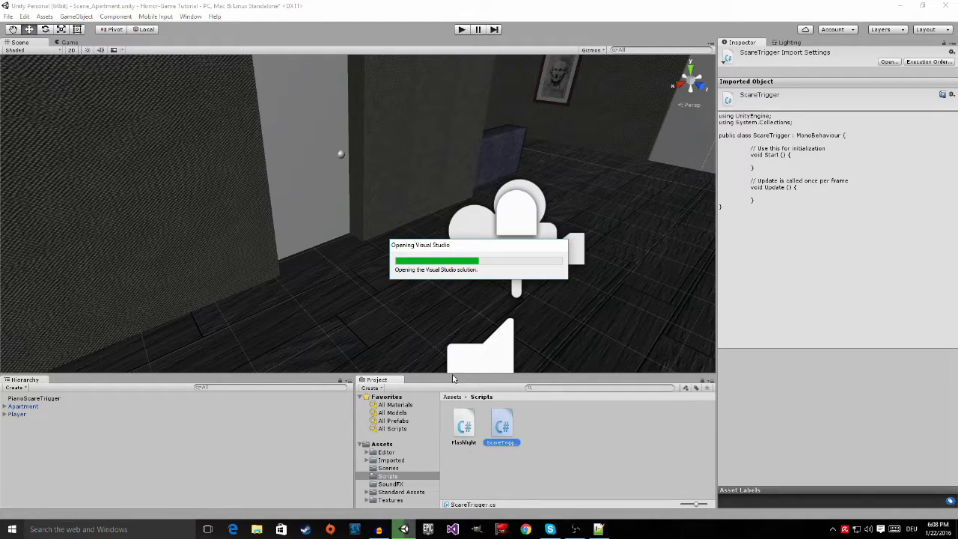
mouse_move(532, 155)
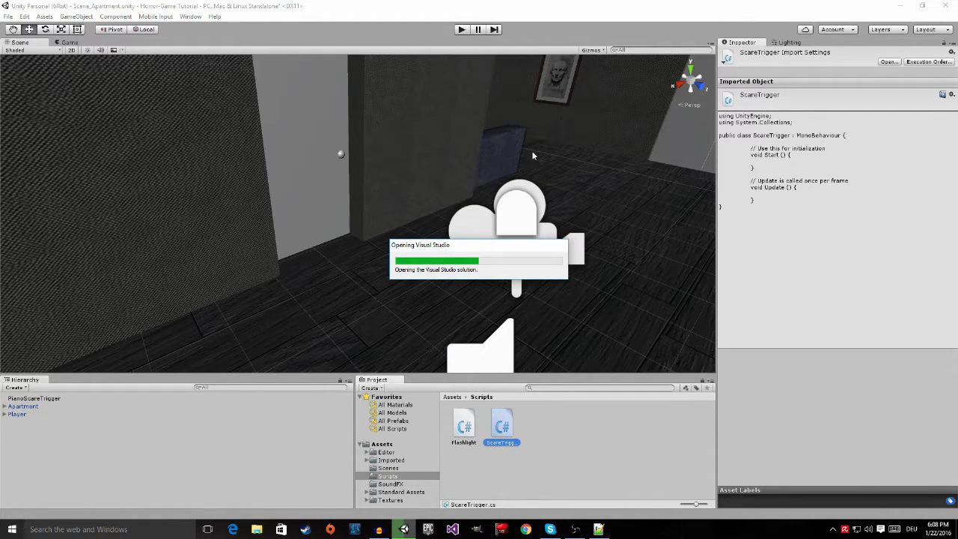
mouse_move(524, 185)
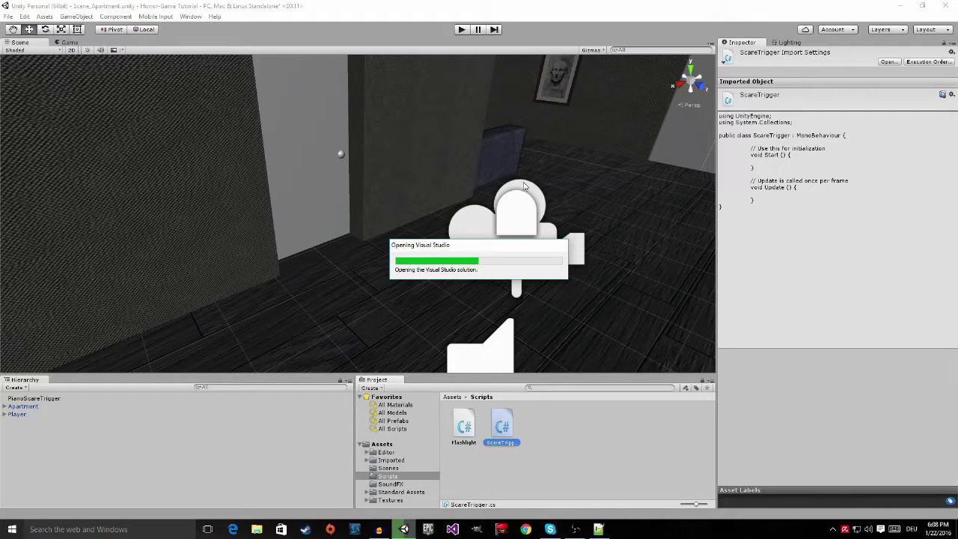
mouse_move(494, 221)
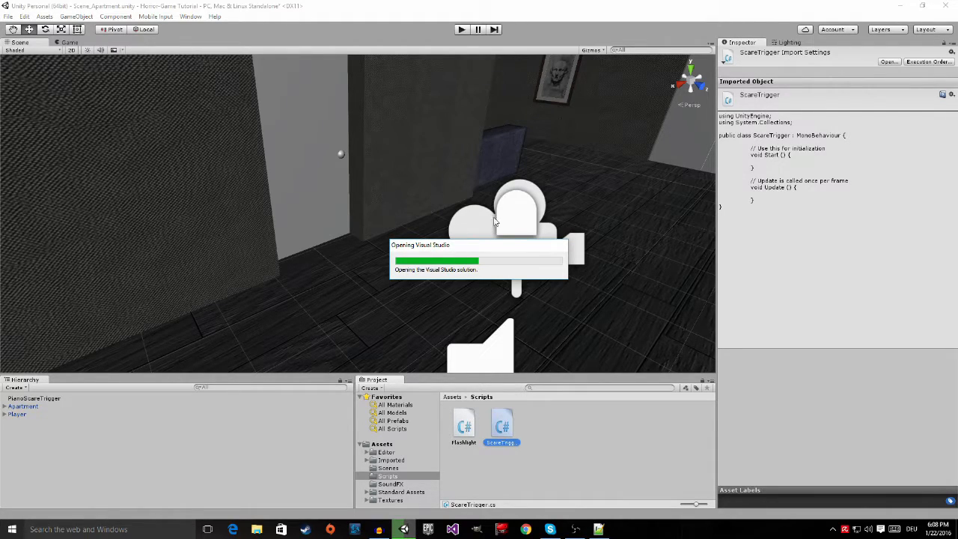
mouse_move(717, 191)
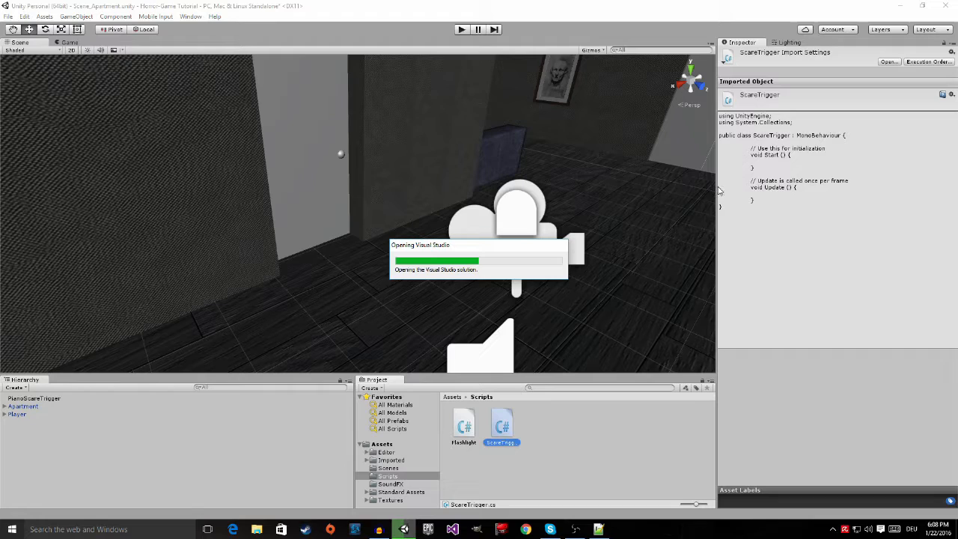
mouse_move(542, 258)
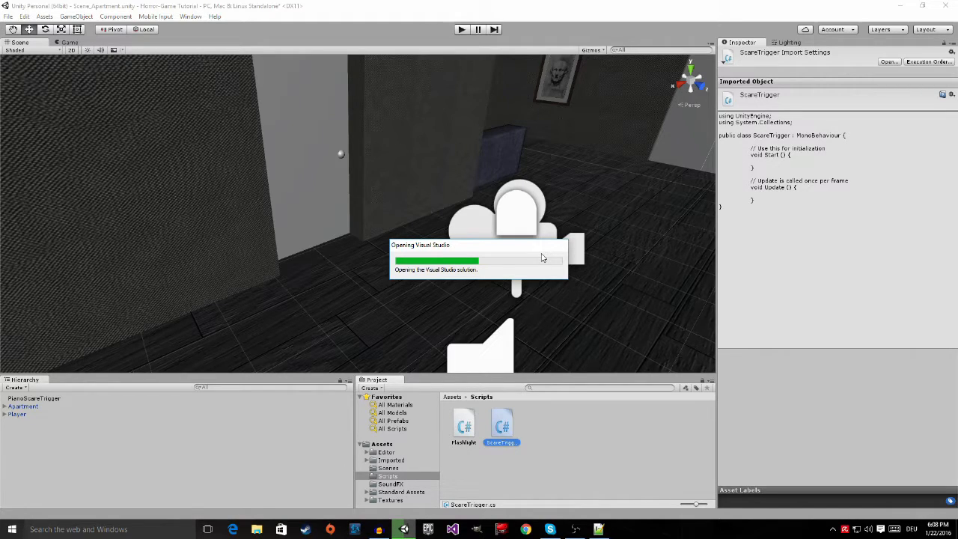
mouse_move(433, 287)
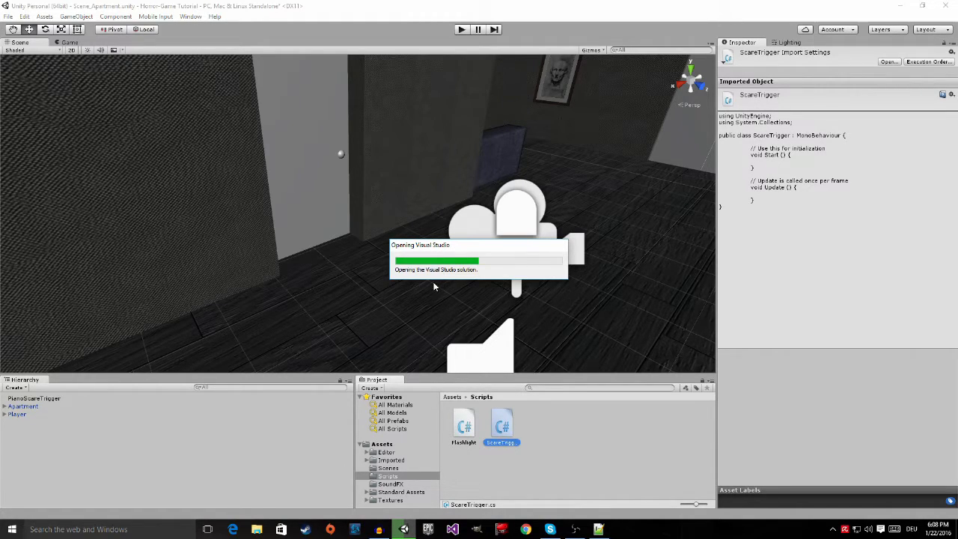
mouse_move(460, 277)
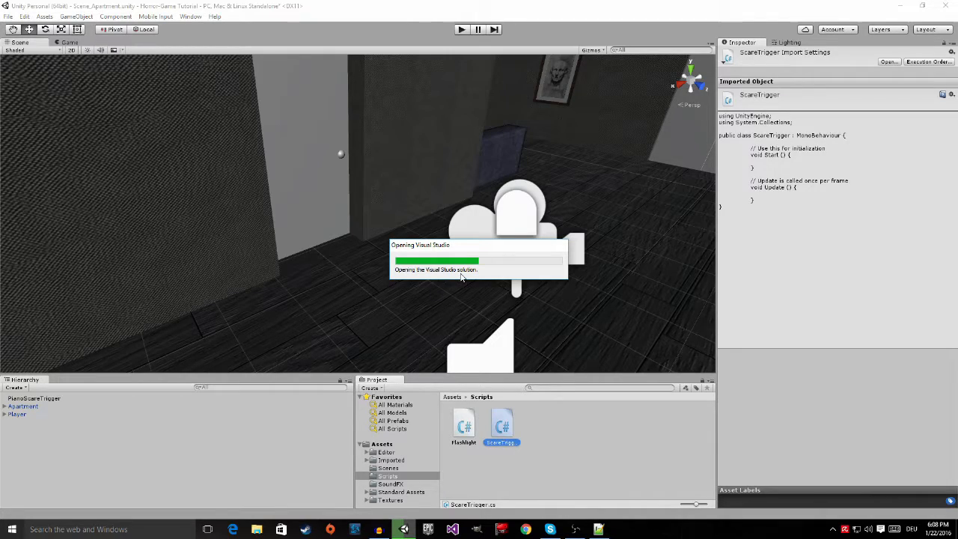
mouse_move(454, 279)
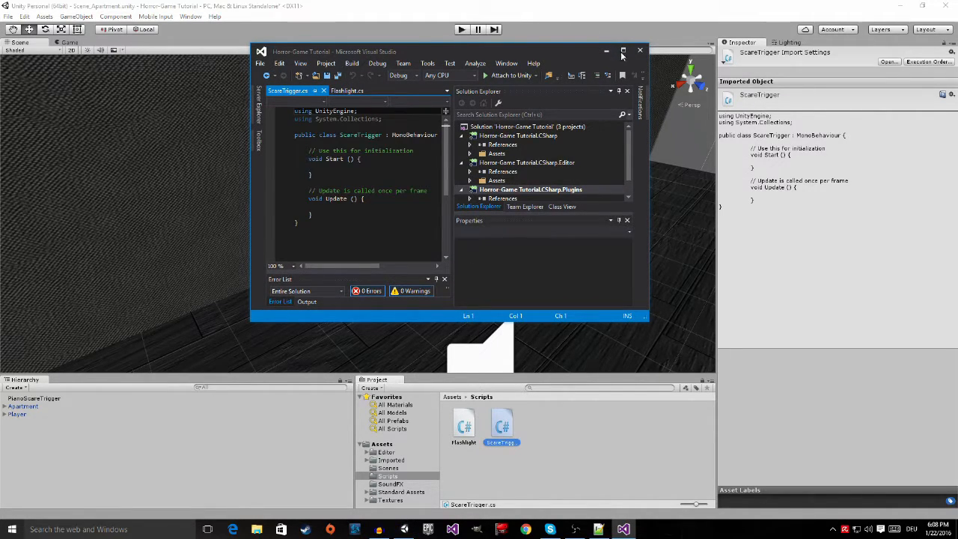
mouse_move(622, 50)
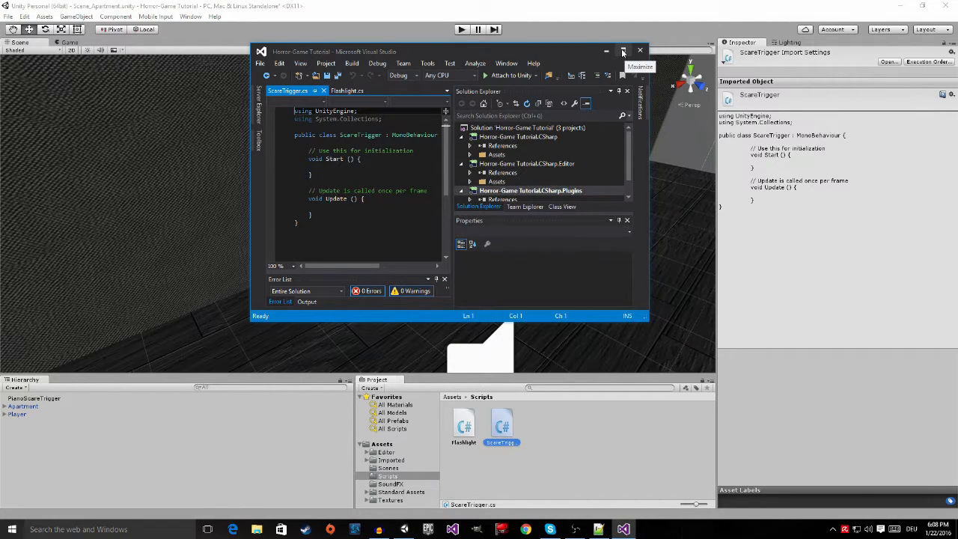
Step: Maximize Visual Studio to review the empty ScareTrigger script, then minimize it back to Unity
left_click(623, 50)
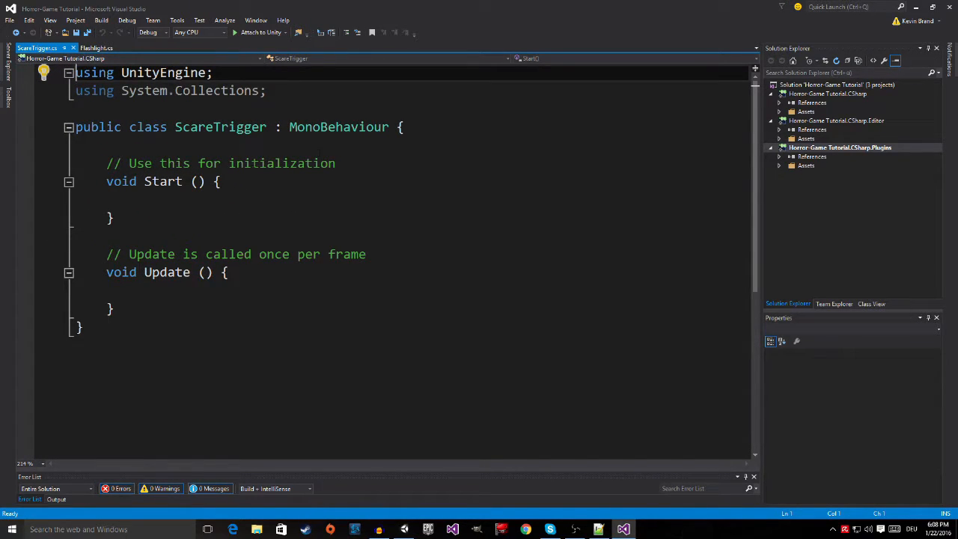
left_click(403, 126)
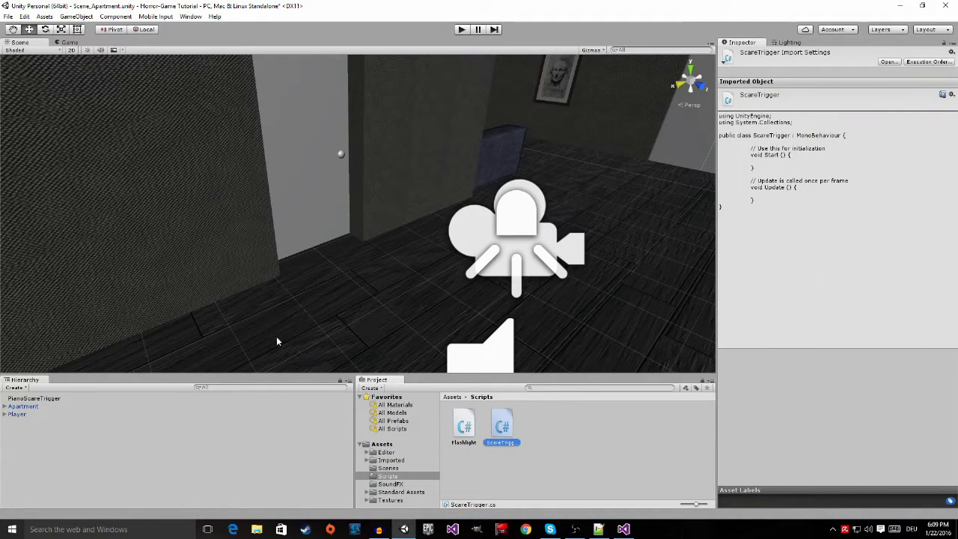
Step: Select the piano and add an Audio Source component to it
left_click(34, 398)
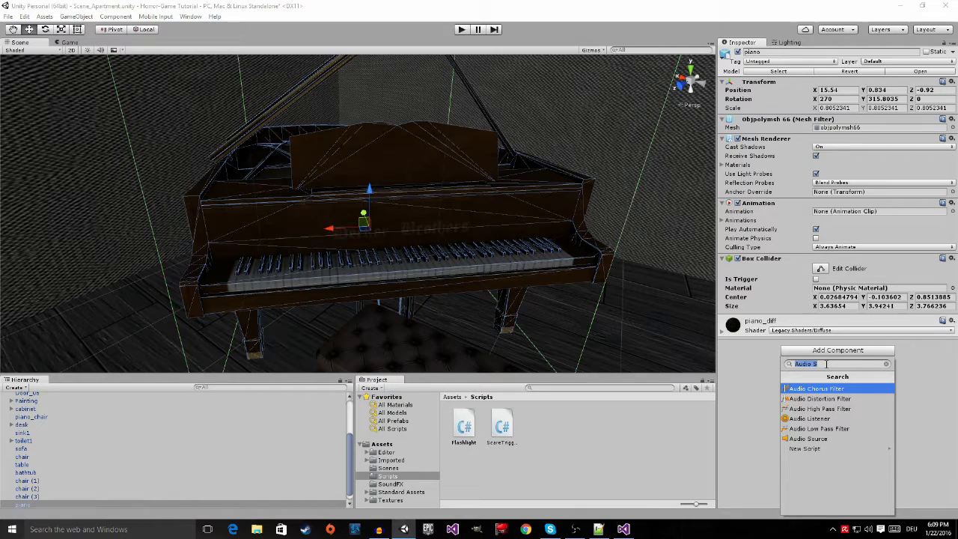
left_click(808, 439)
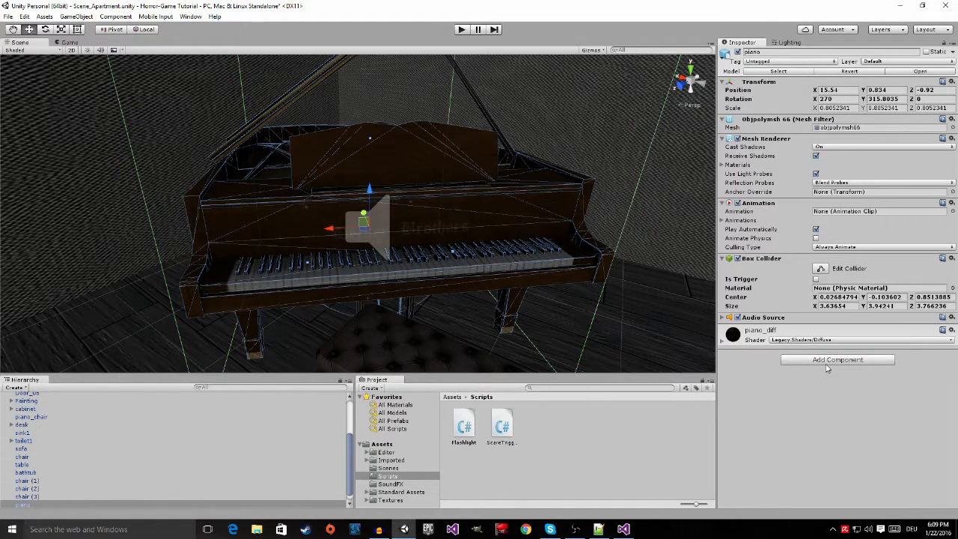
mouse_move(715, 329)
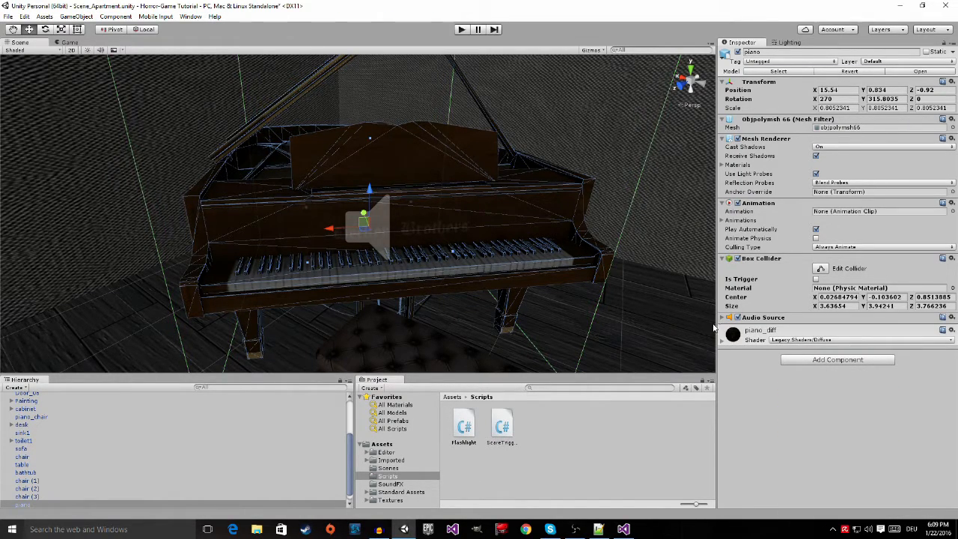
Step: Expand the Audio Source settings, then minimize Unity to the desktop
left_click(736, 316)
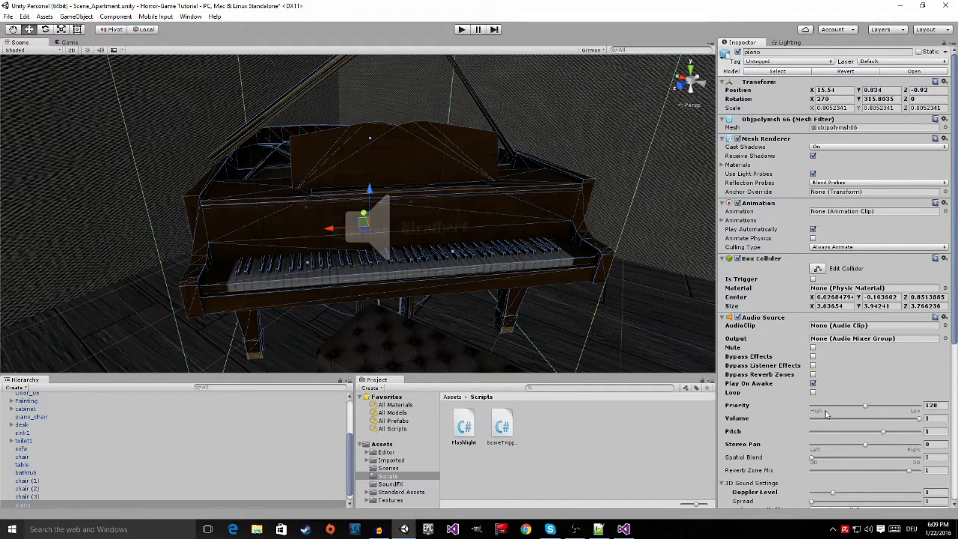
scroll("down", 3)
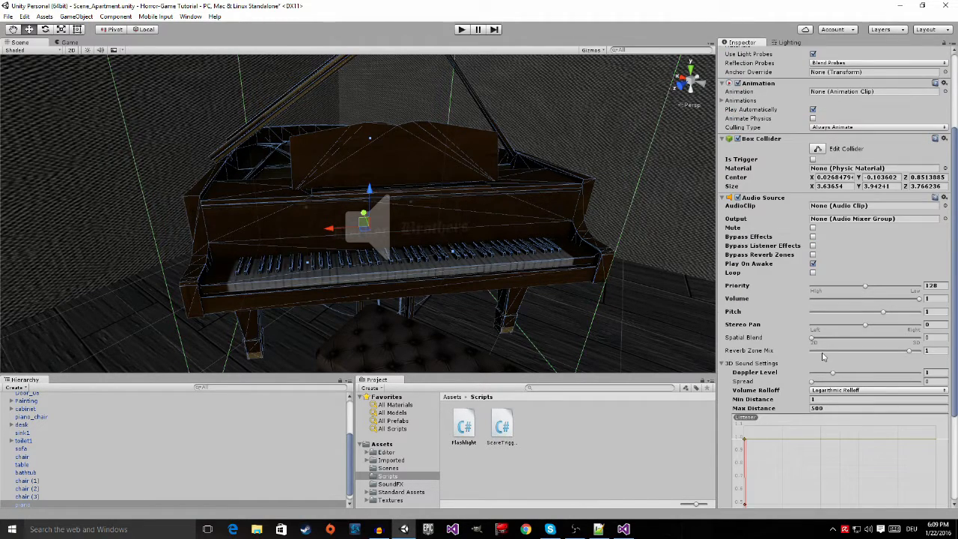
mouse_move(818, 334)
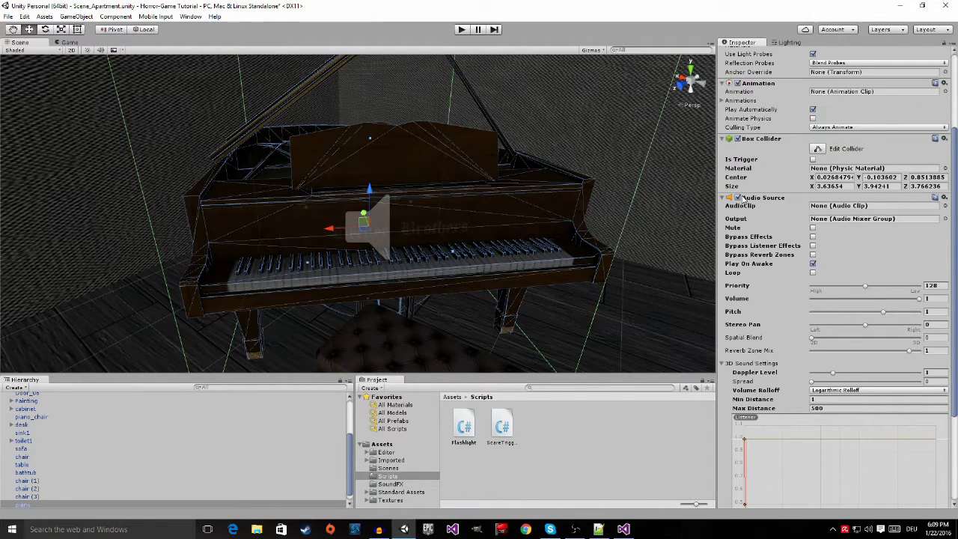
mouse_move(748, 292)
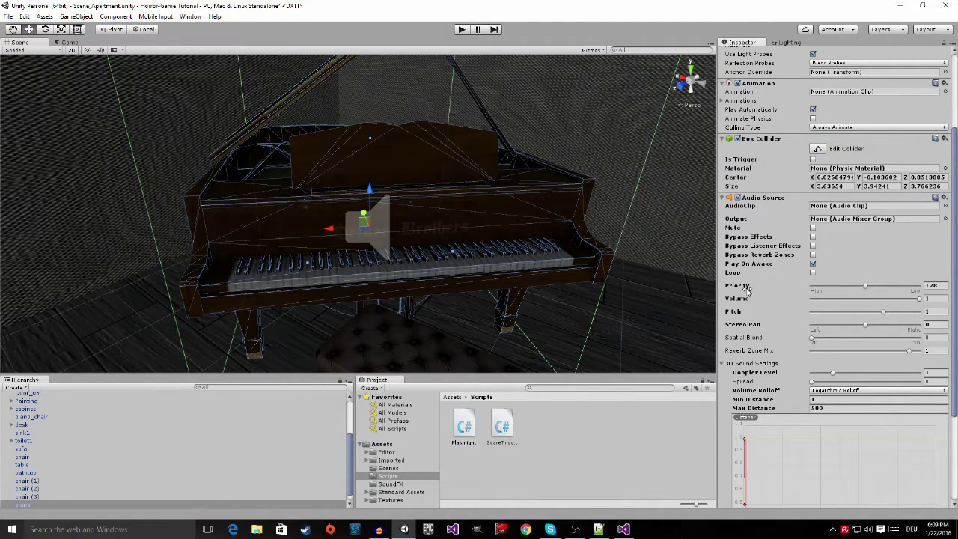
mouse_move(760, 335)
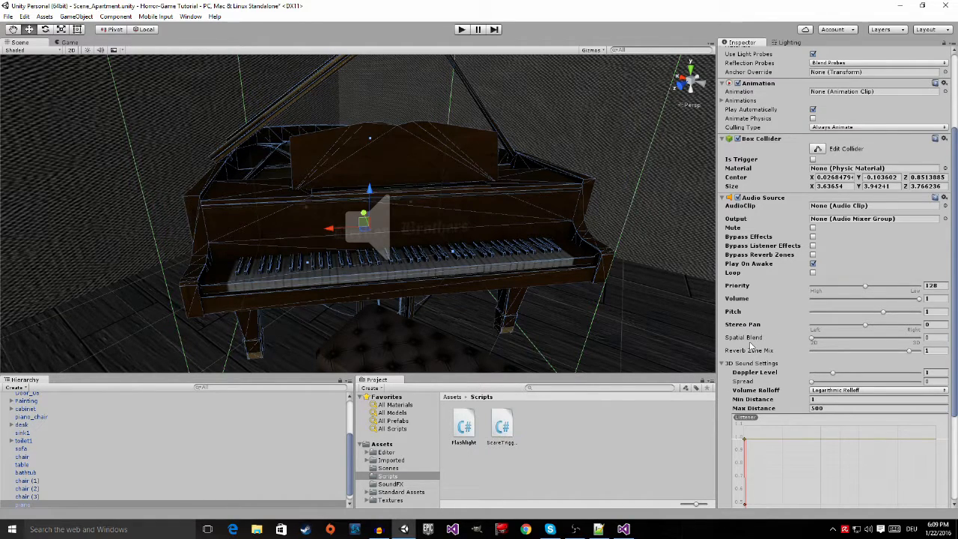
left_click_drag(810, 342, 815, 342)
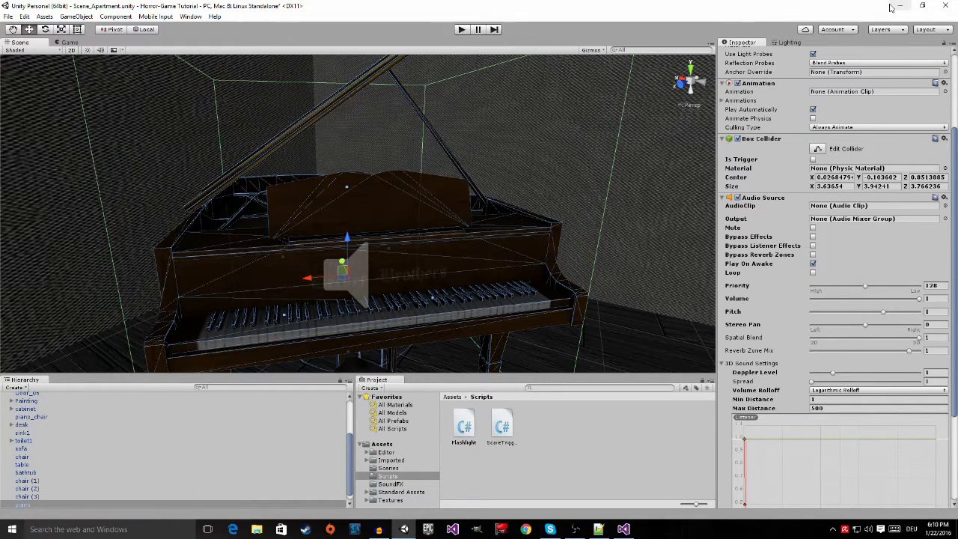
mouse_move(901, 6)
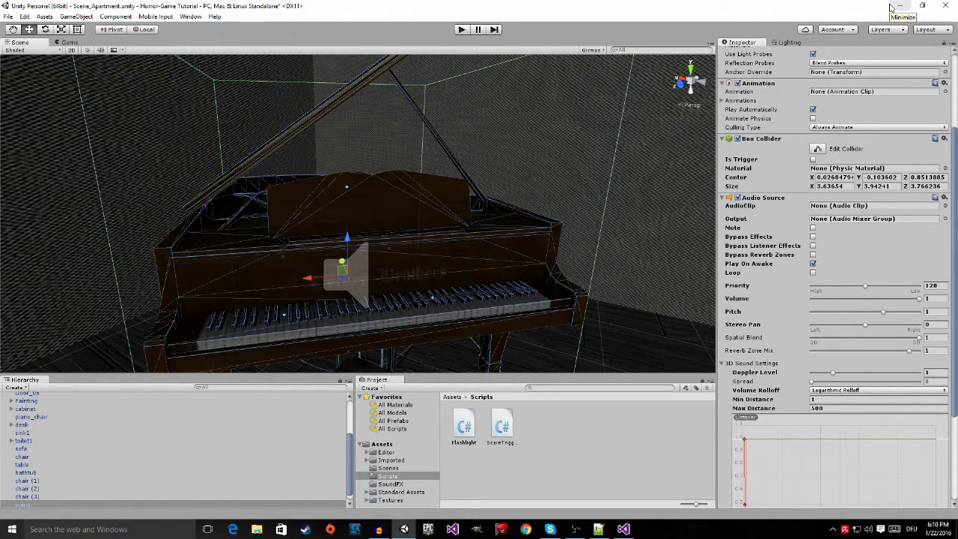
left_click(901, 6)
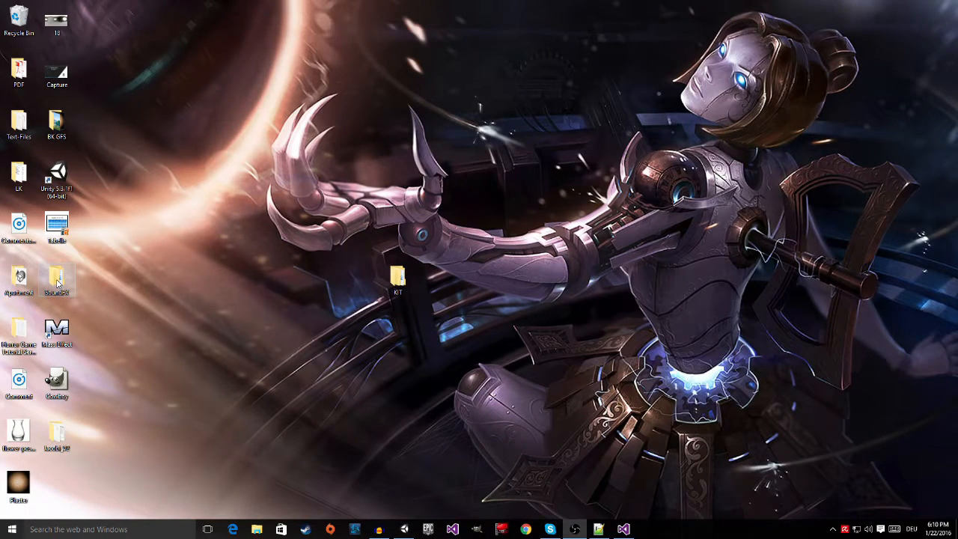
Step: Browse Horror Game Tutorial Series > Sounds and pick up the Dramatic Piano sound file to drag into Unity
double_click(19, 329)
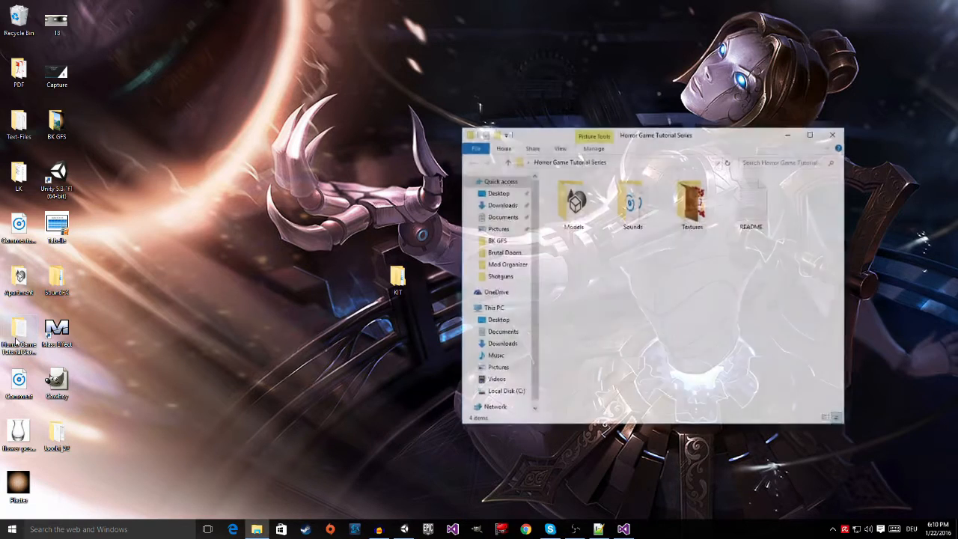
left_click(809, 134)
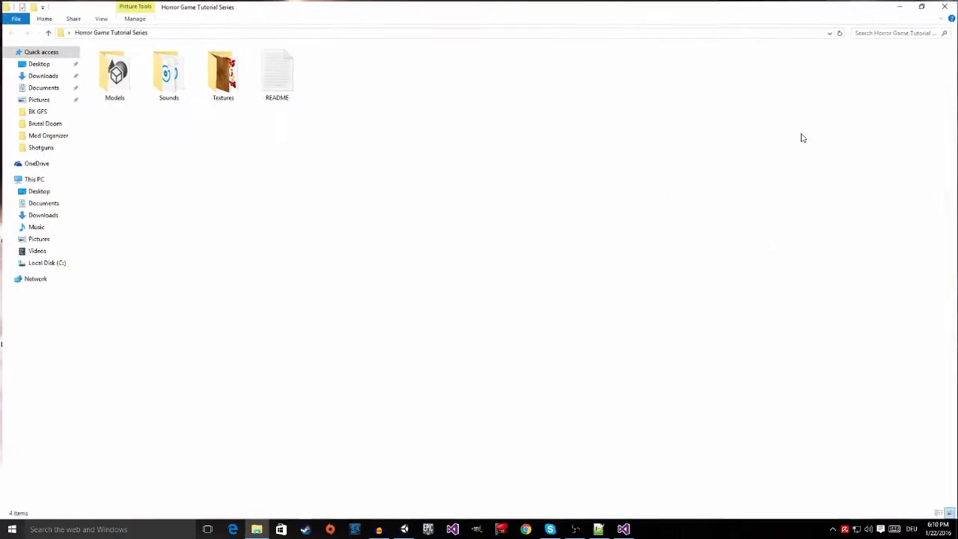
left_click(168, 72)
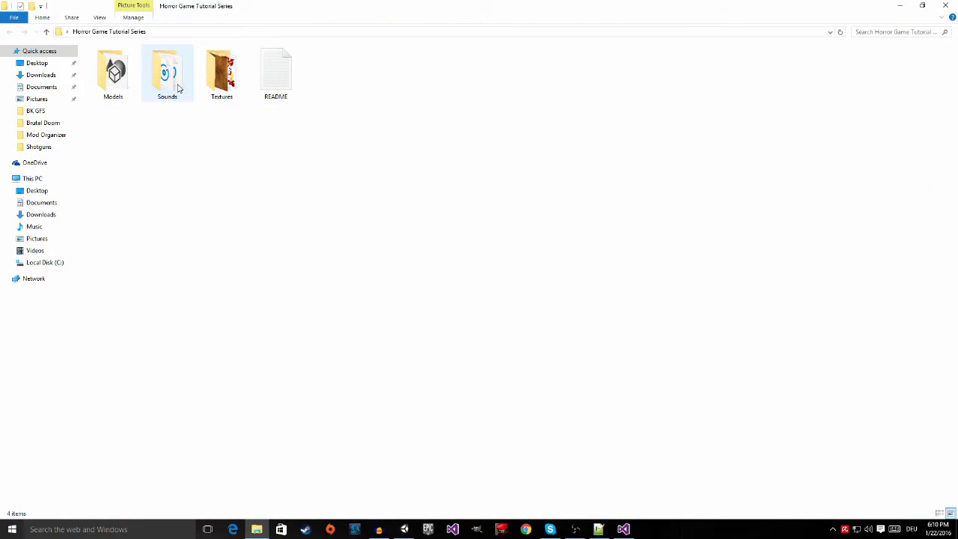
double_click(167, 71)
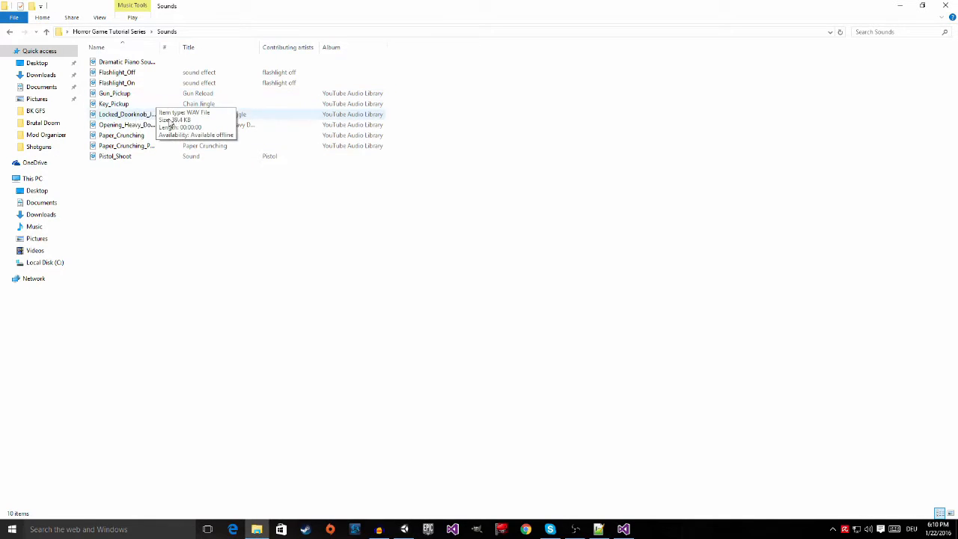
left_click(125, 61)
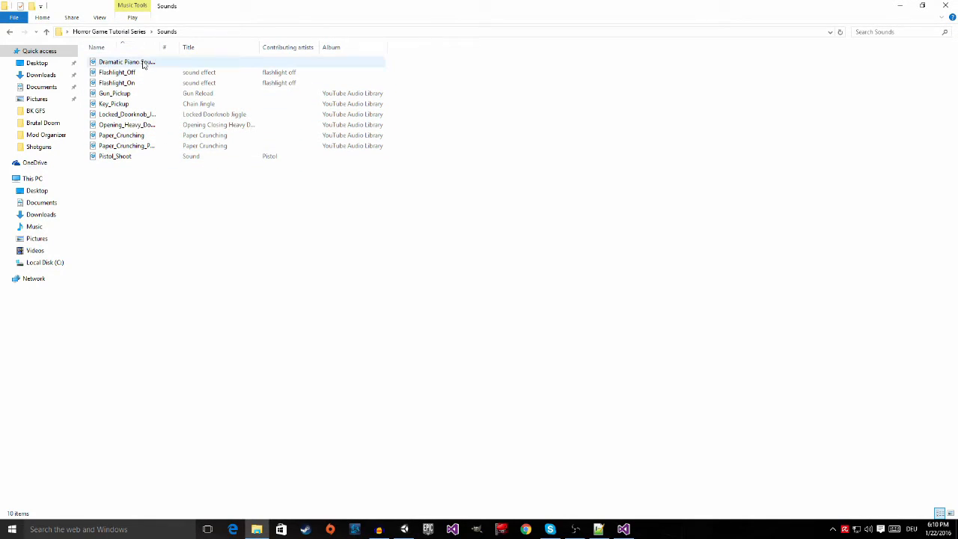
left_click(126, 62)
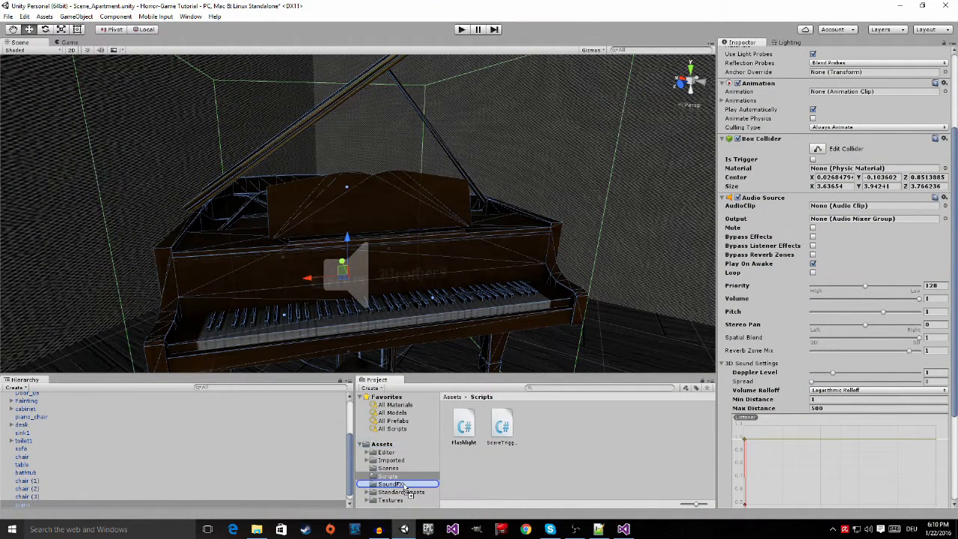
Step: Drop the Dramatic Piano Sound Effect into Assets > SoundFX and select it to view its import settings
left_click(388, 476)
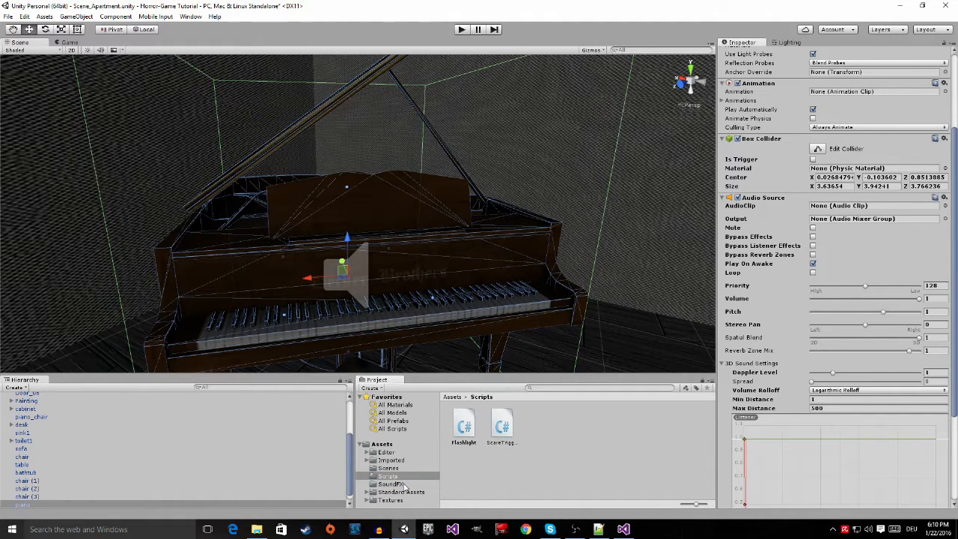
left_click(390, 483)
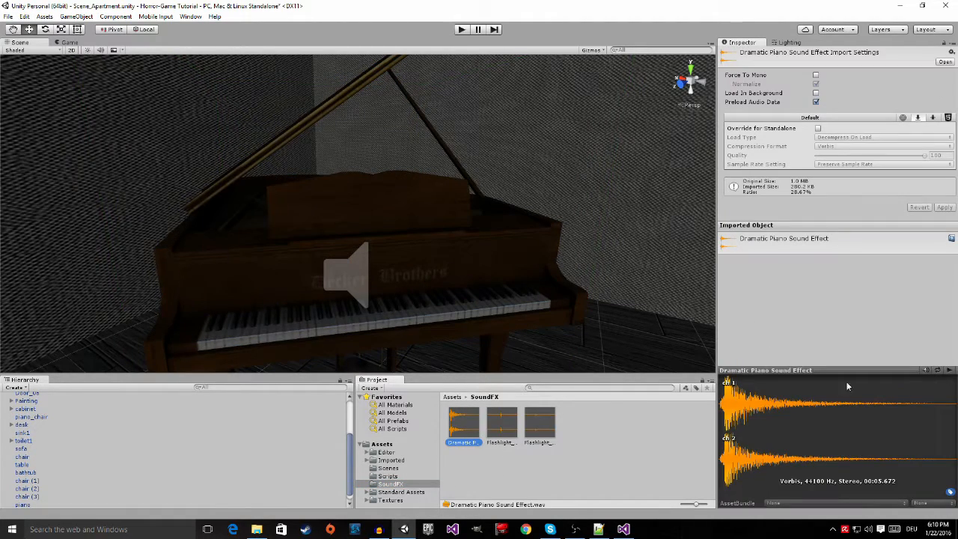
left_click(950, 369)
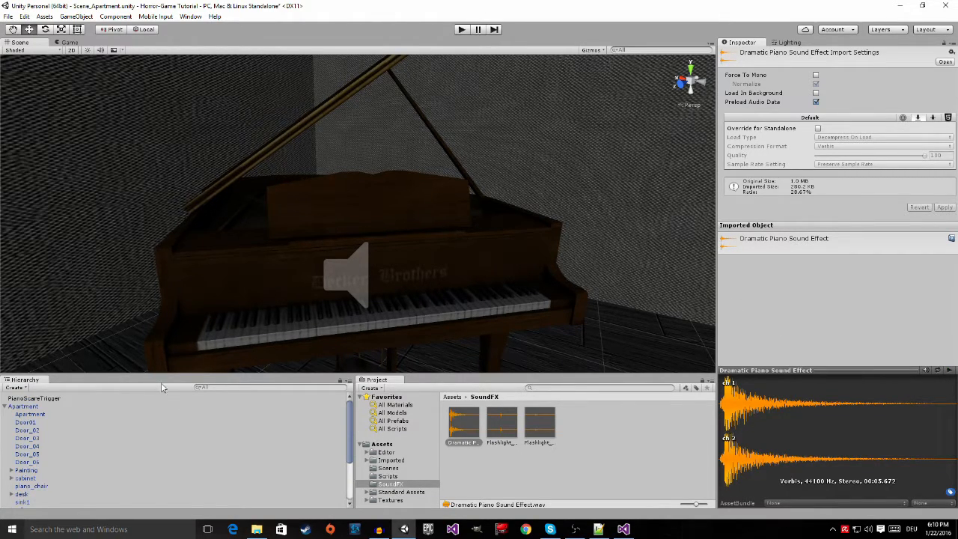
left_click(5, 405)
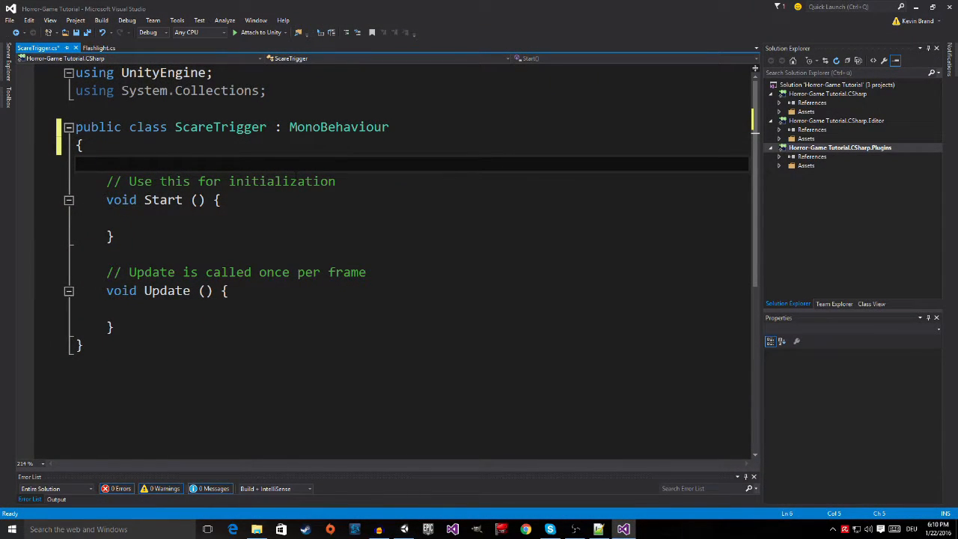
Step: Declare a public AudioSource field named scareAudioSource, discarding a 'piano' name attempt, and begin a second public field
type("public")
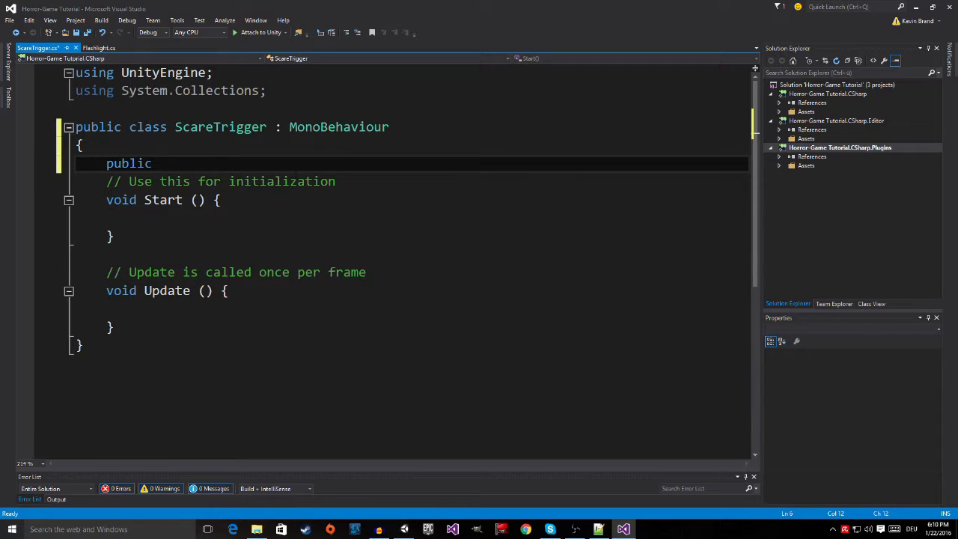
type("Aud")
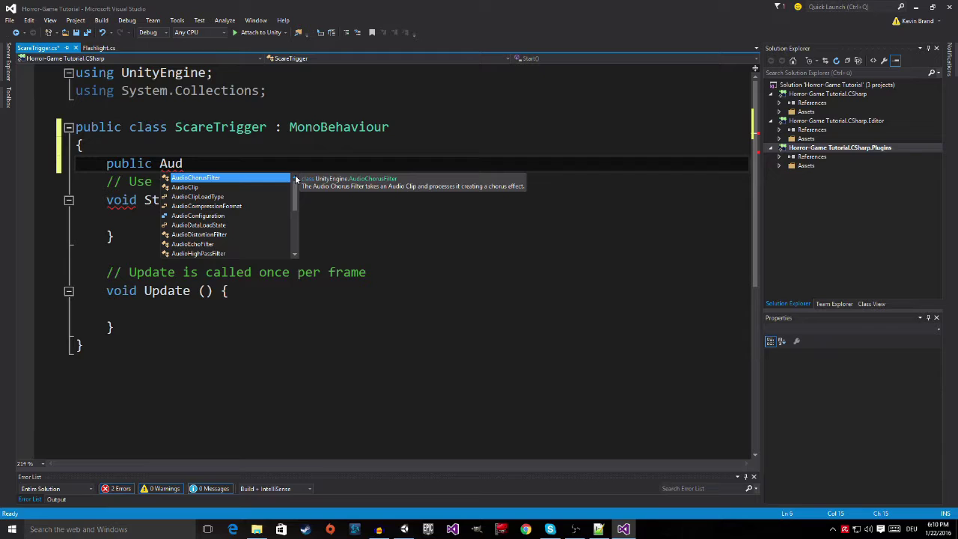
type("ioSource")
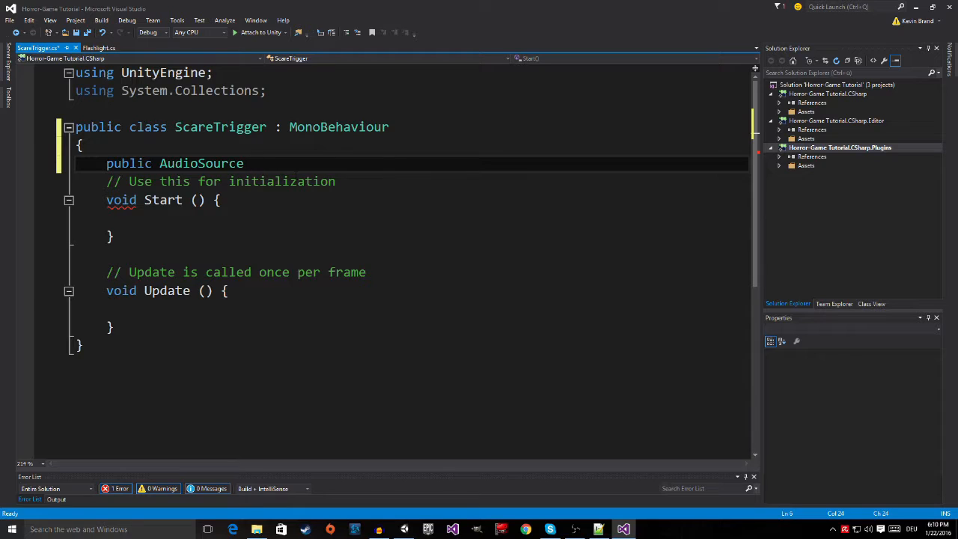
type("piano")
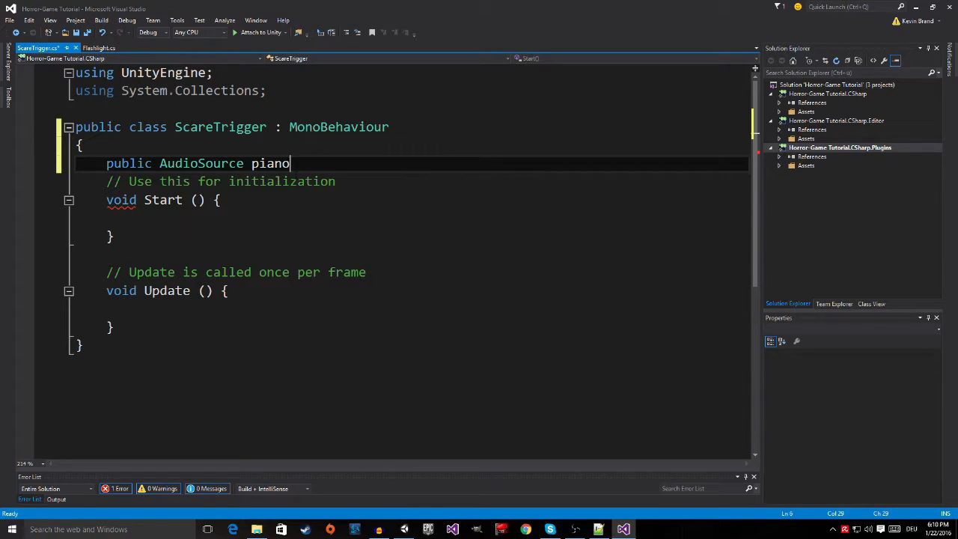
key("Backspace")
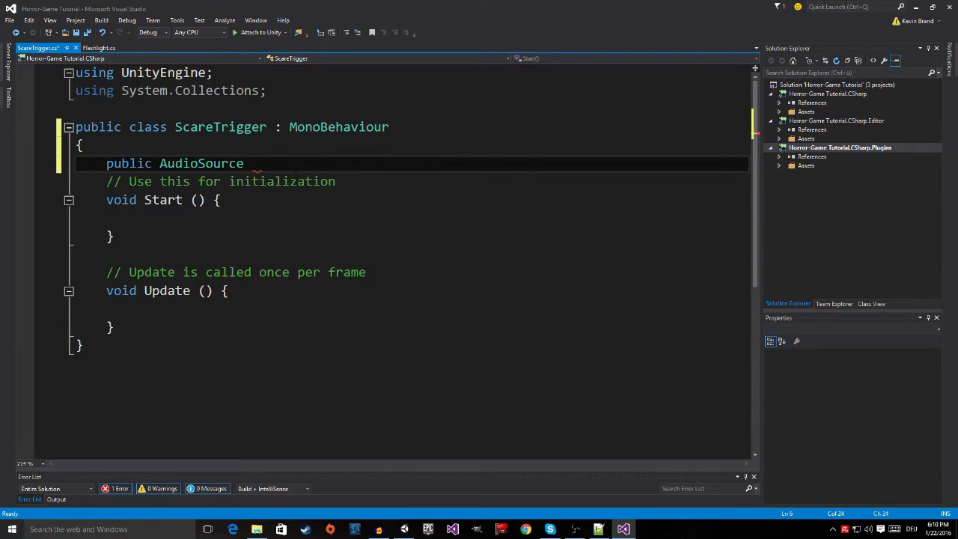
type("scare")
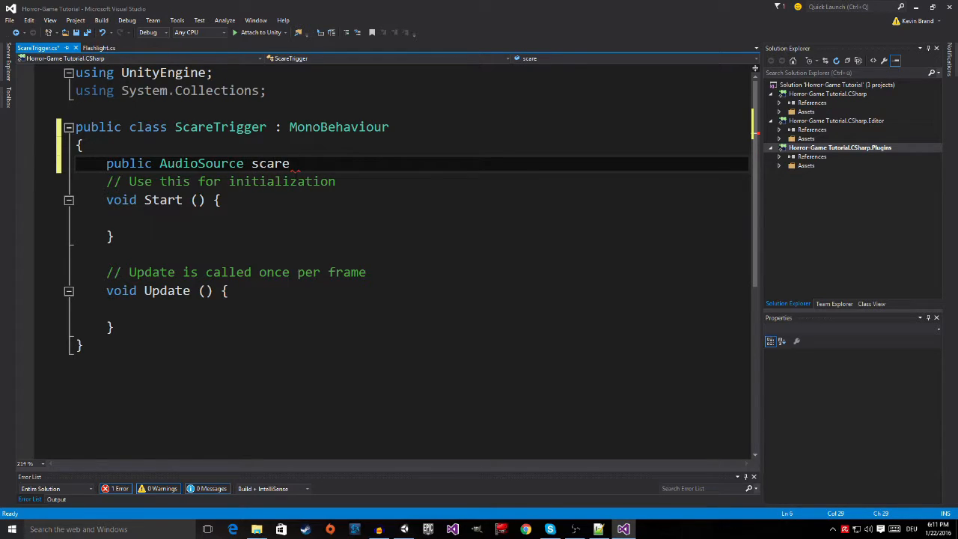
type("AudioSo")
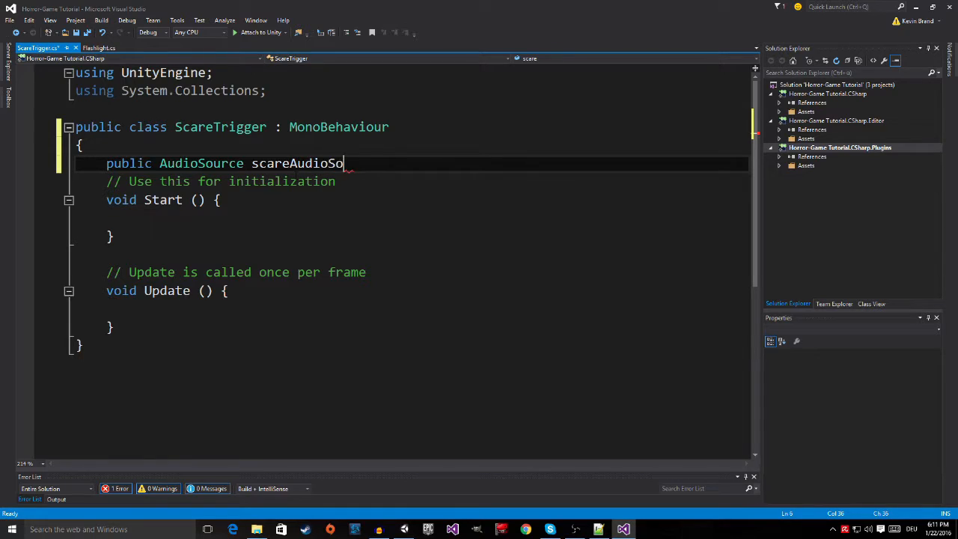
type("urce;")
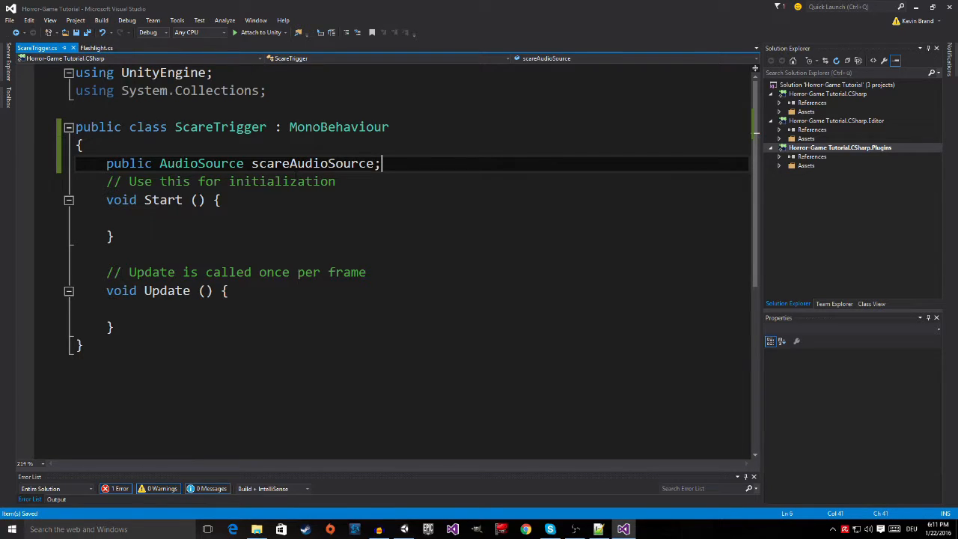
type("public")
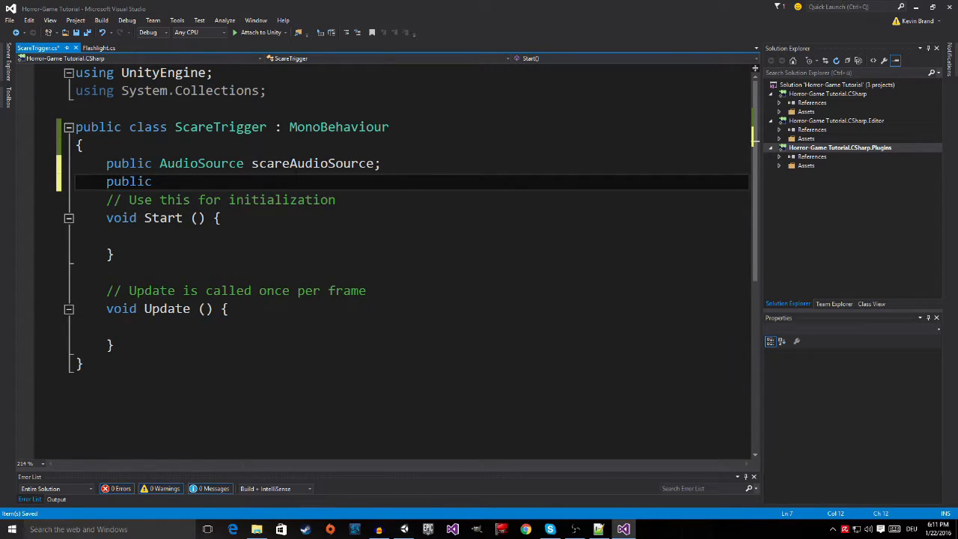
Step: Declare a public AudioClip field named scareSound and start a new line below it
type("Audi")
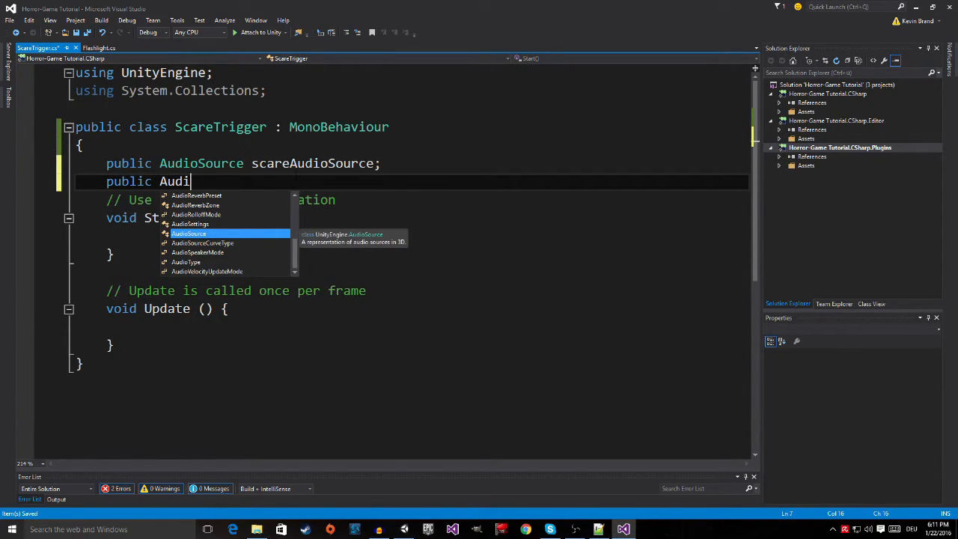
type("Clip")
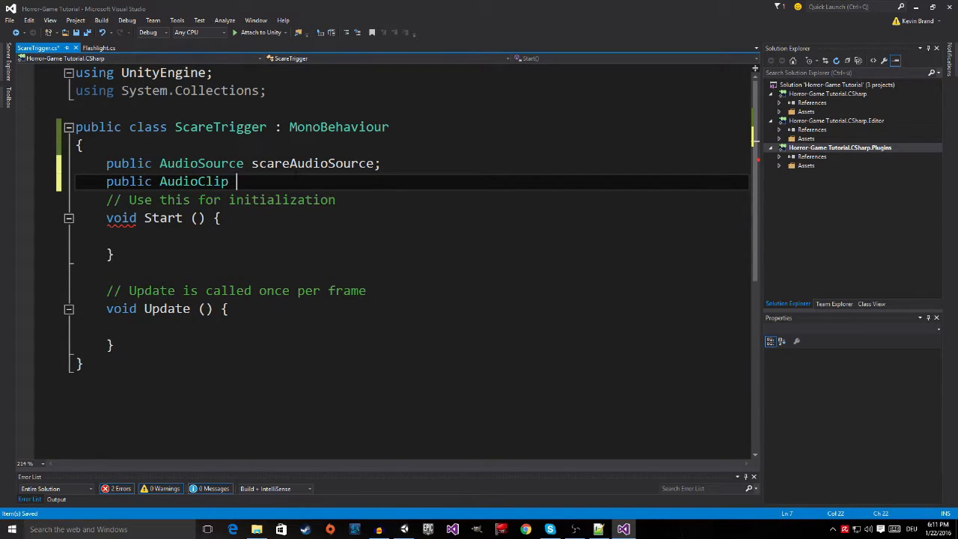
type("sc")
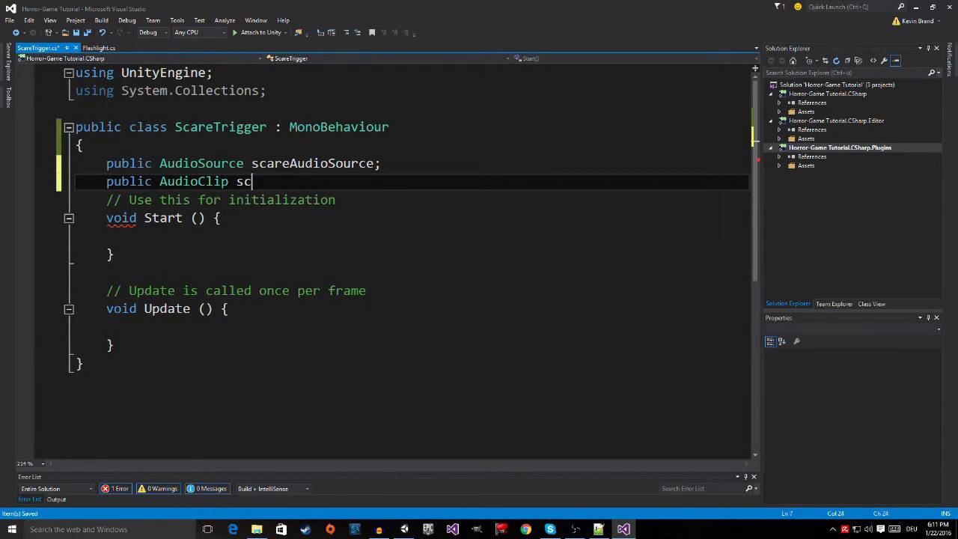
type("are")
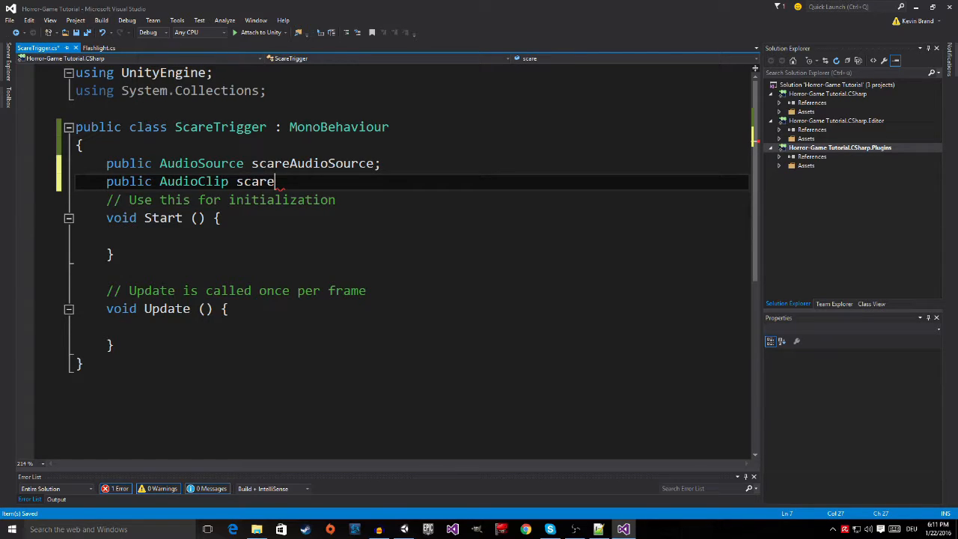
type("Sound")
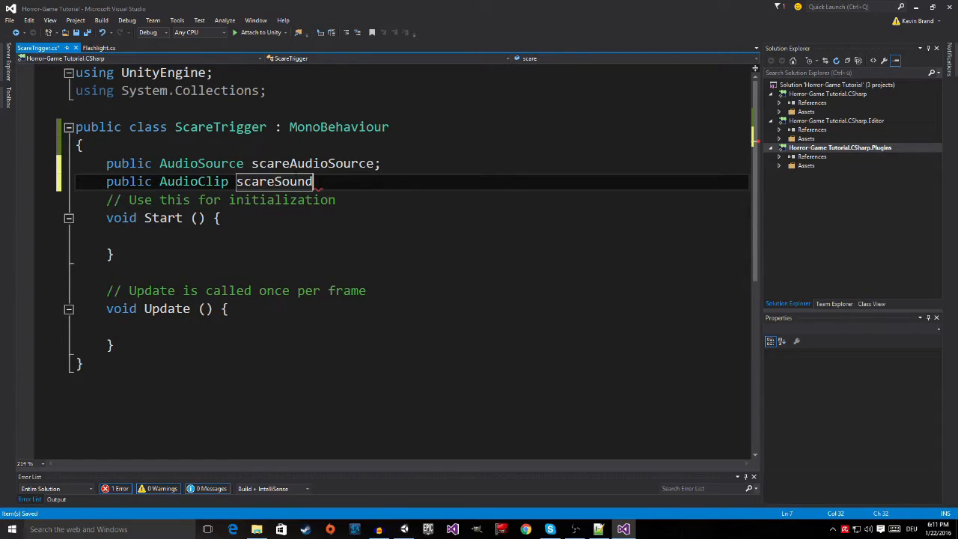
type(";")
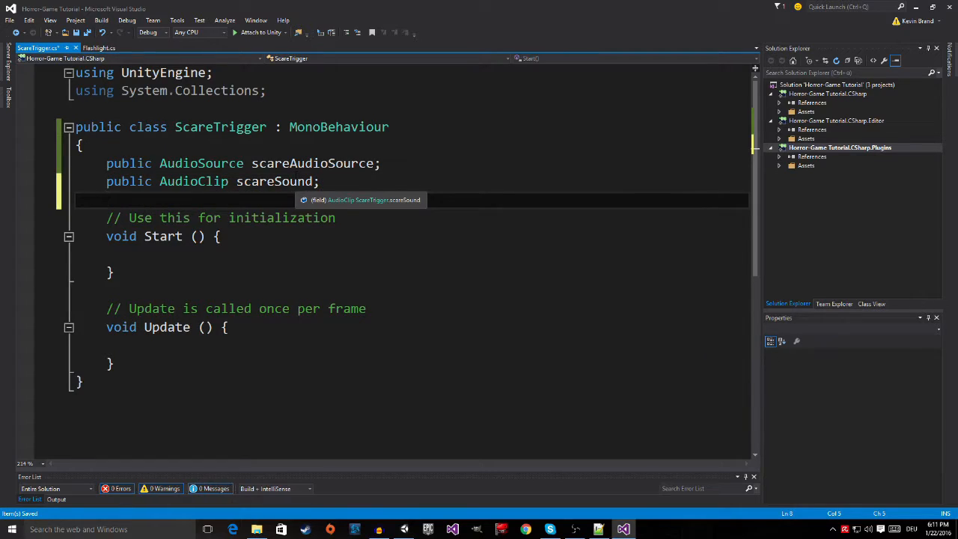
key("enter")
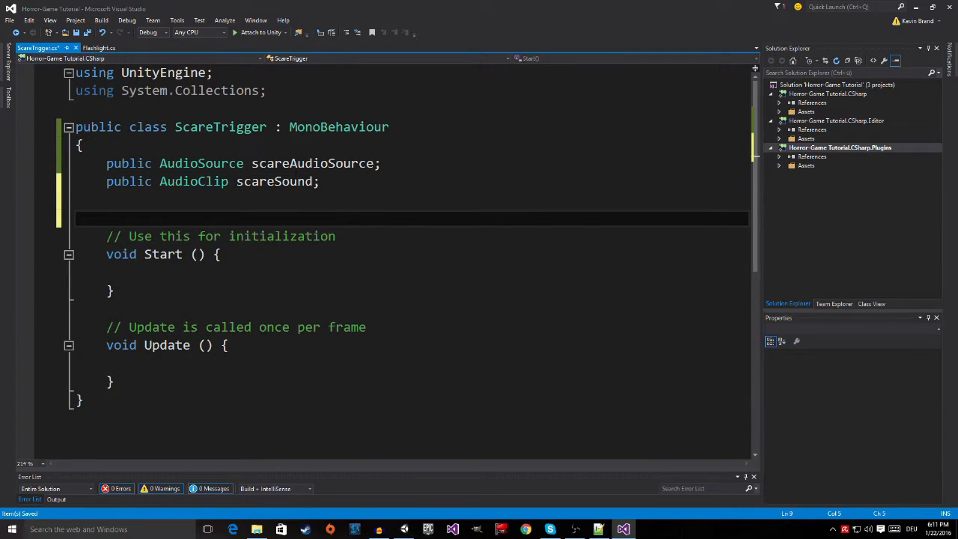
Step: Declare a private bool field named hasPlayedAudio
type("privat")
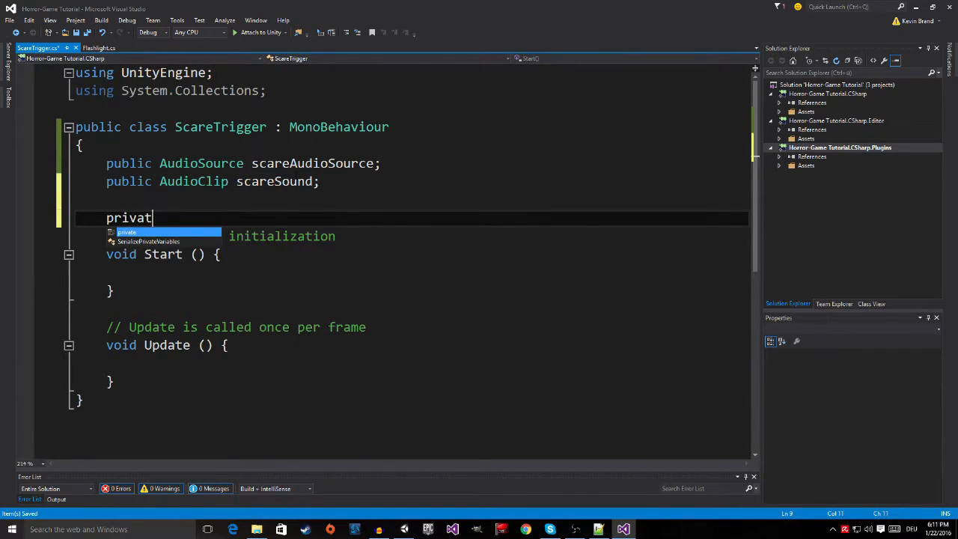
type("e Boo")
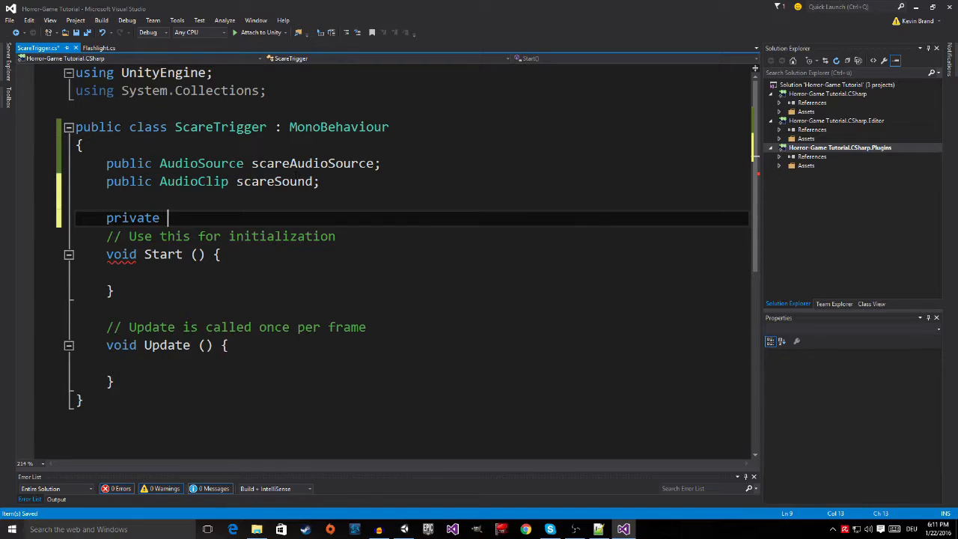
type("bool")
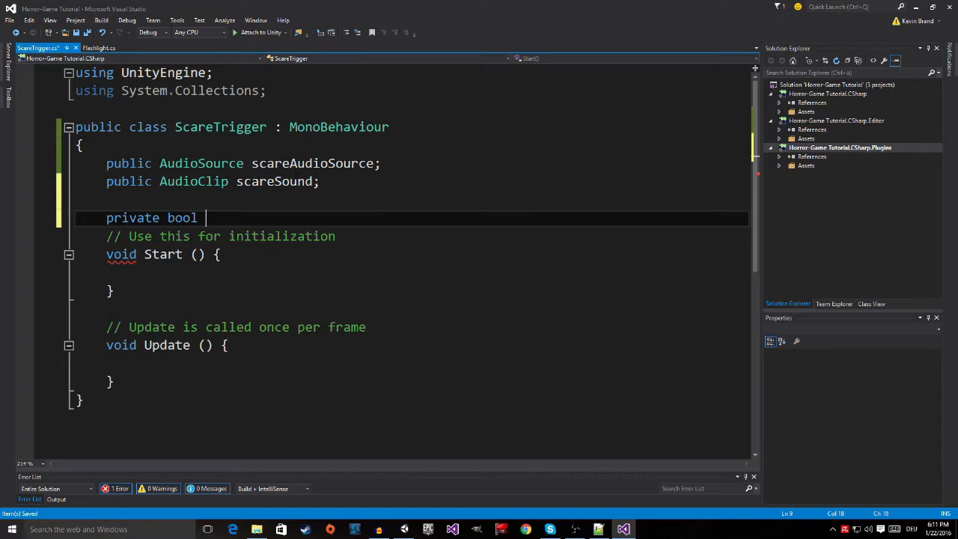
type("has")
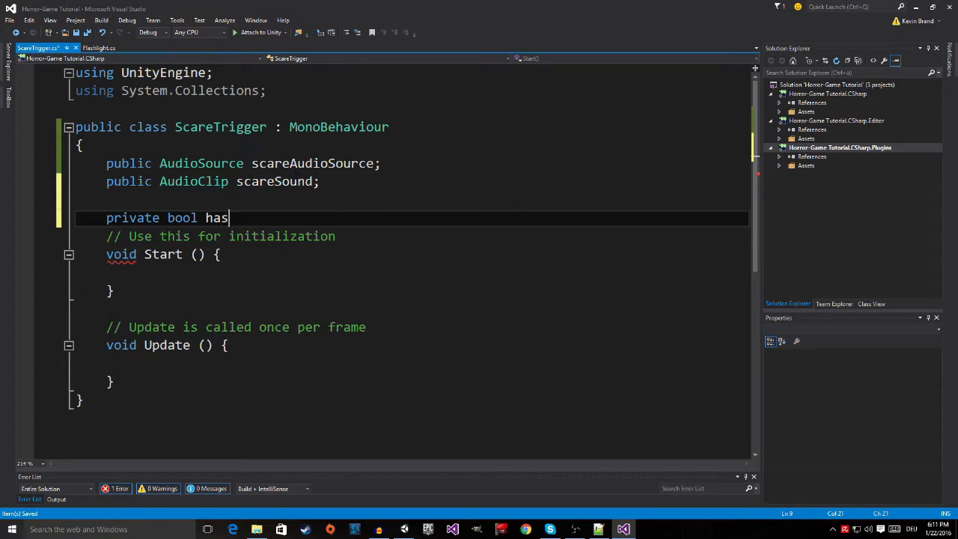
type("Pla")
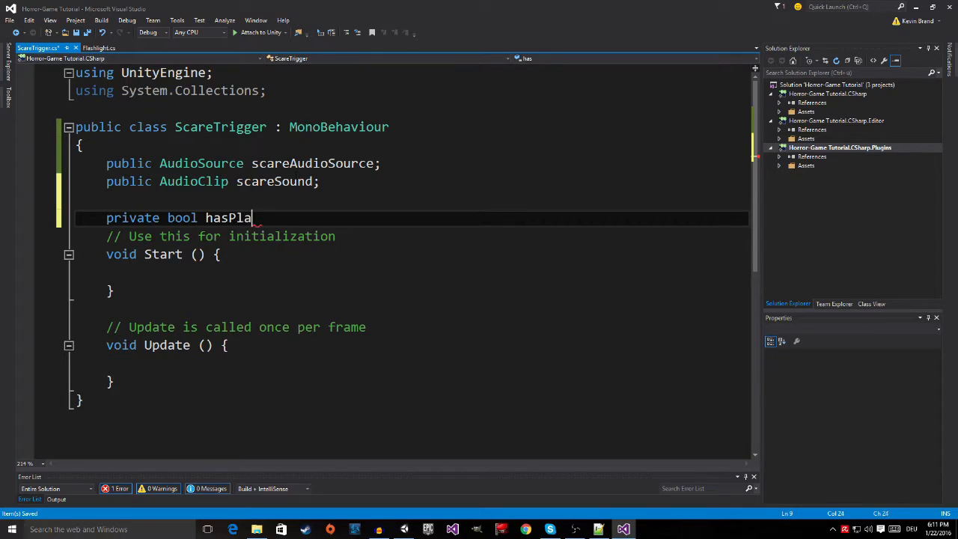
type("yedAudio")
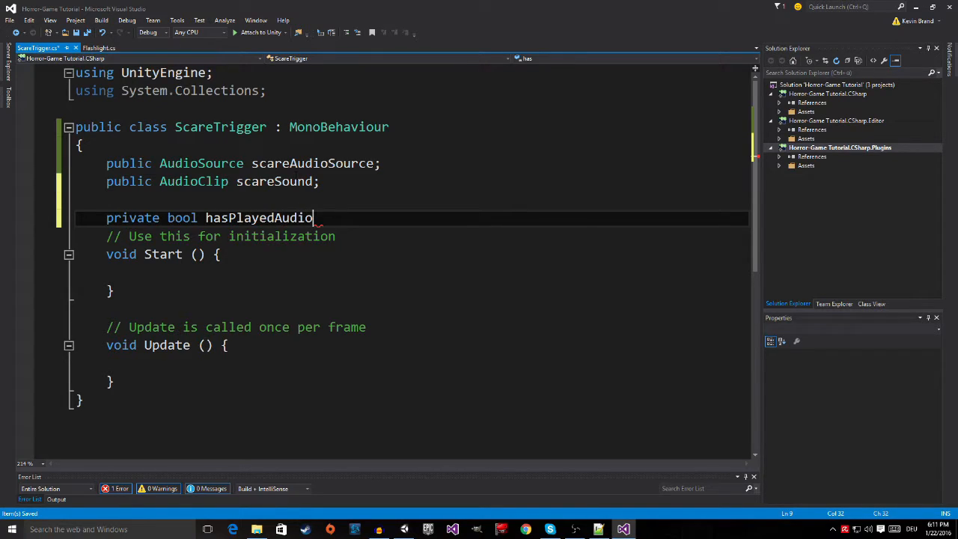
type(";")
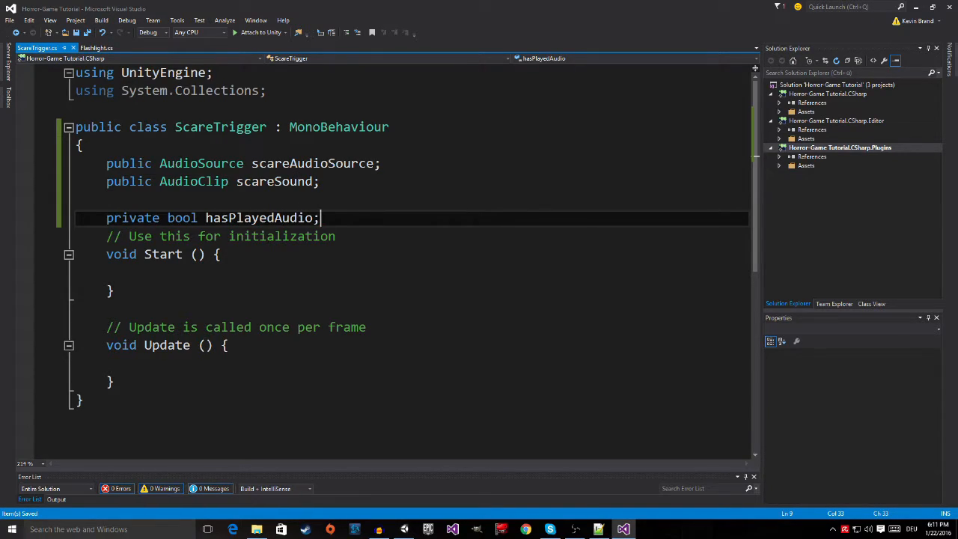
mouse_move(261, 217)
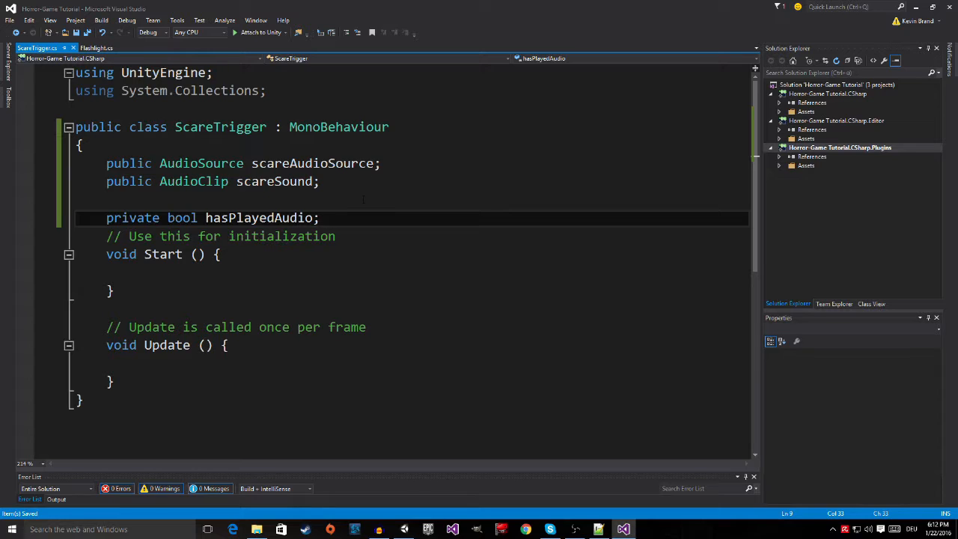
Step: Delete the default Start and Update methods with their comments, leaving only the fields
key("Return")
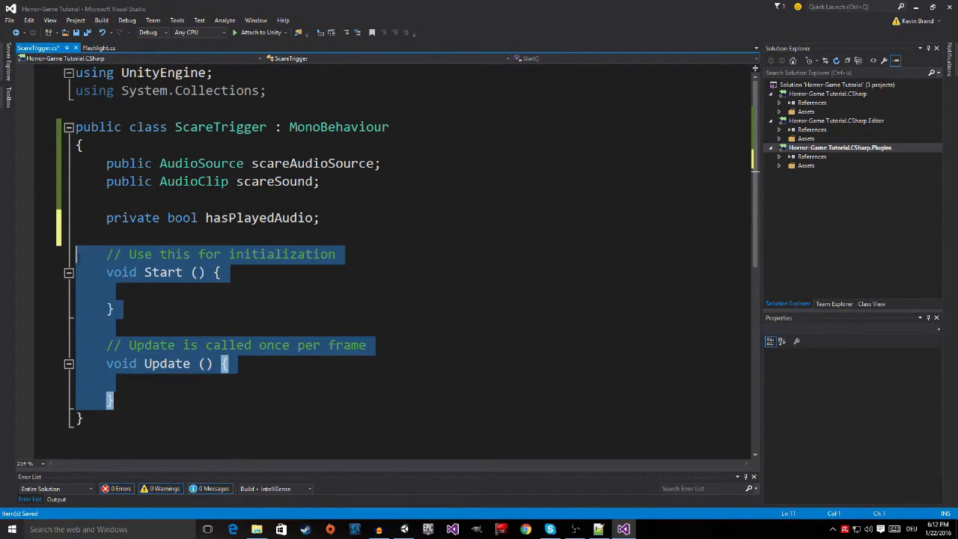
key("Delete")
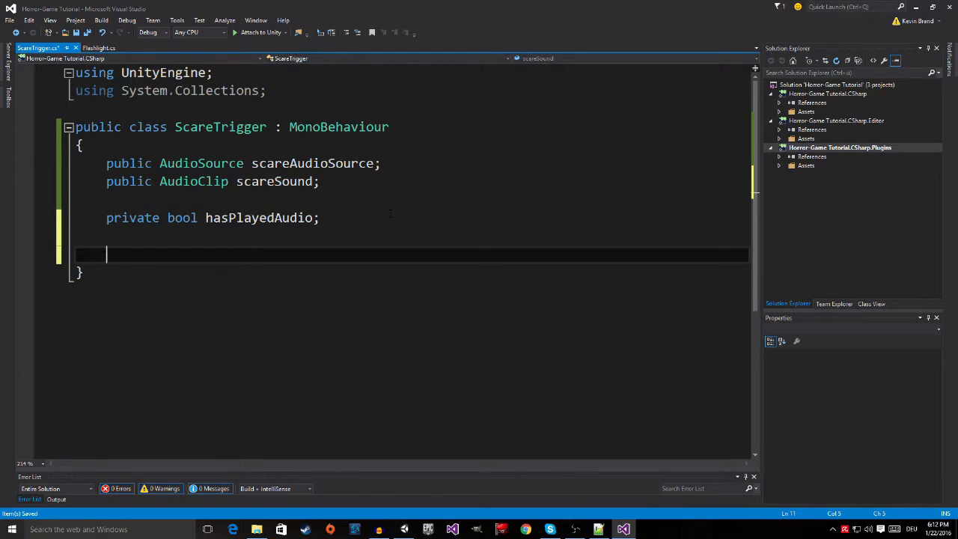
Step: Begin a void OnTriggerEnter method with a Collider parameter
type("void")
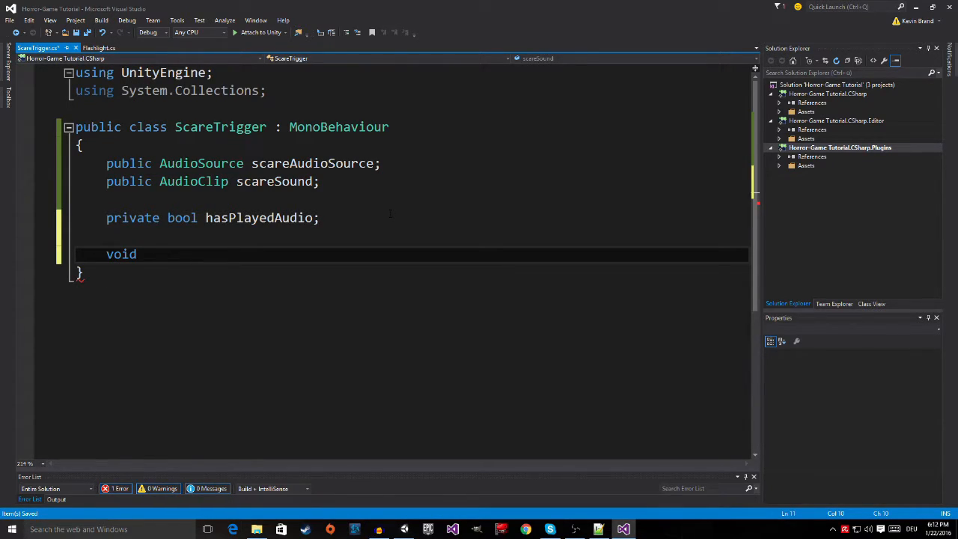
type("OnTrigge")
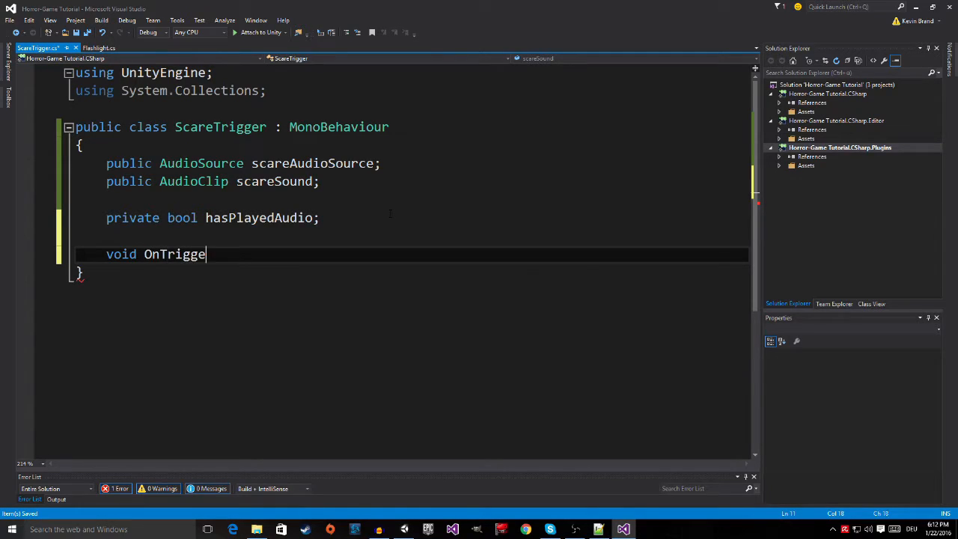
type("rEnter")
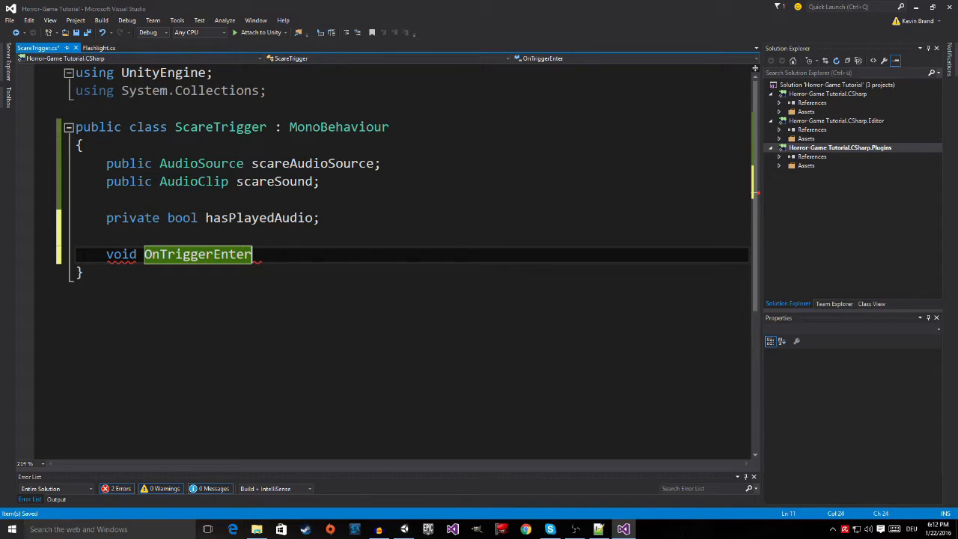
type("(C")
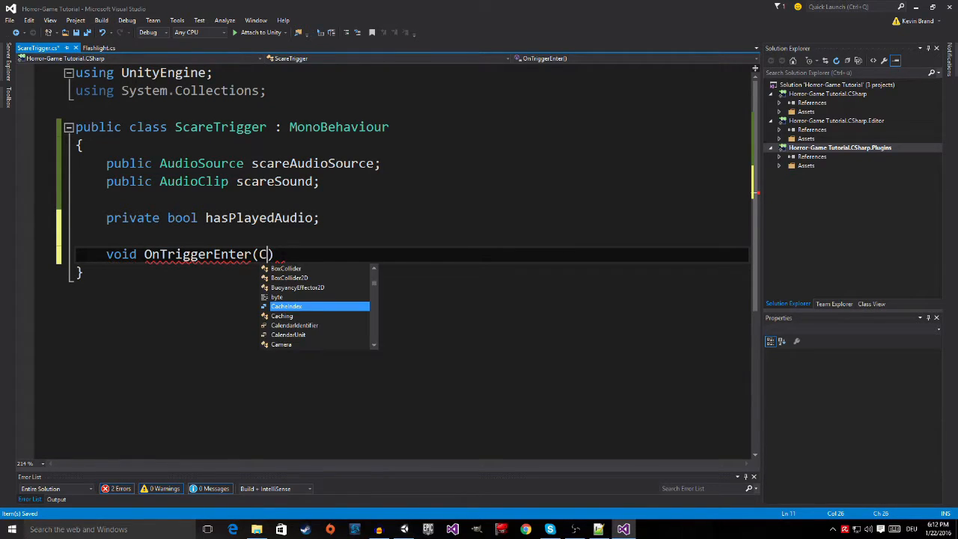
type("ollider othe")
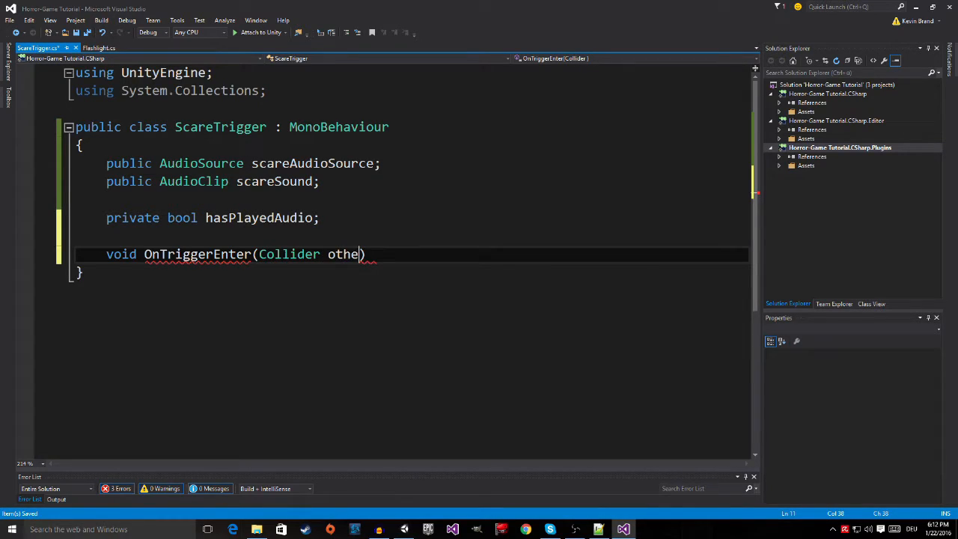
type("r")
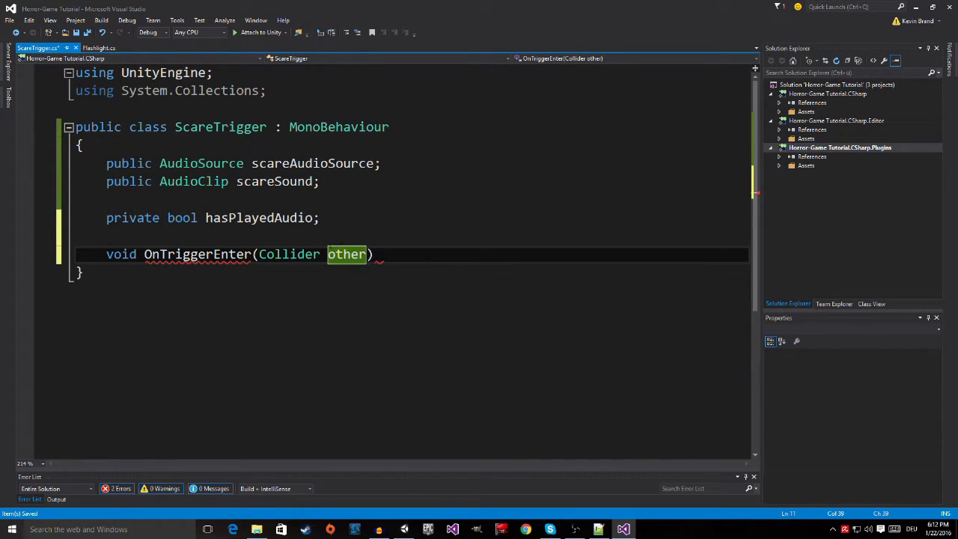
mouse_move(346, 254)
type("{")
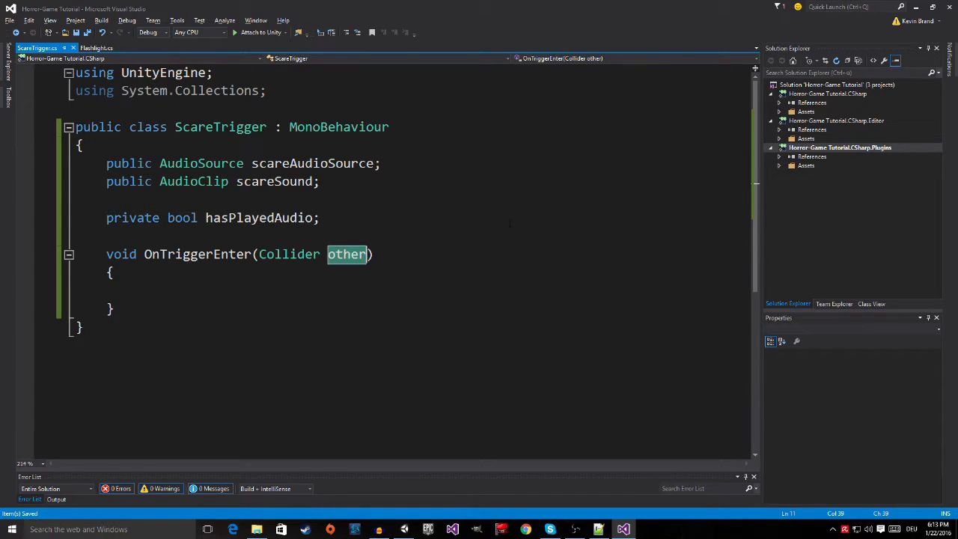
Step: Complete the OnTriggerEnter(Collider other) signature, fixing the mistyped parameter name to 'other'
type("trigg")
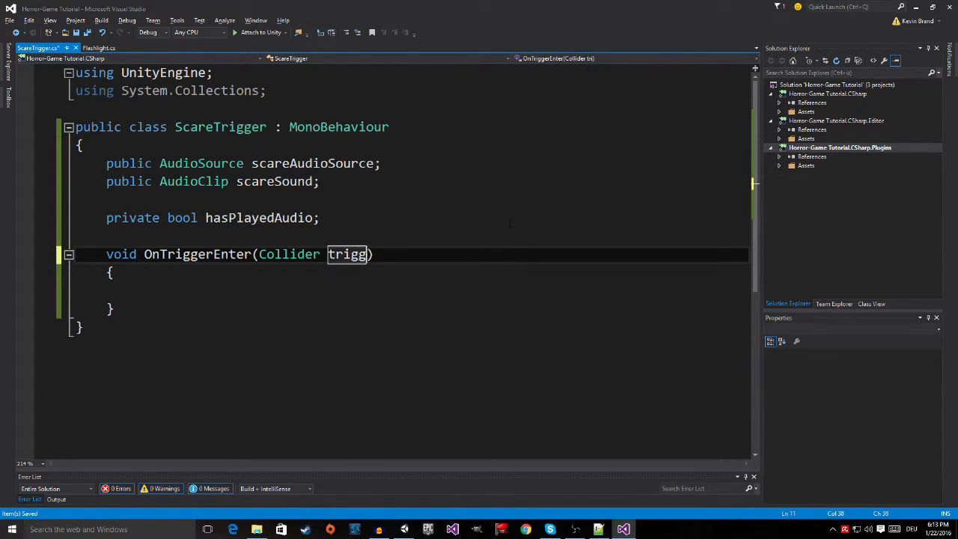
type("erEnter")
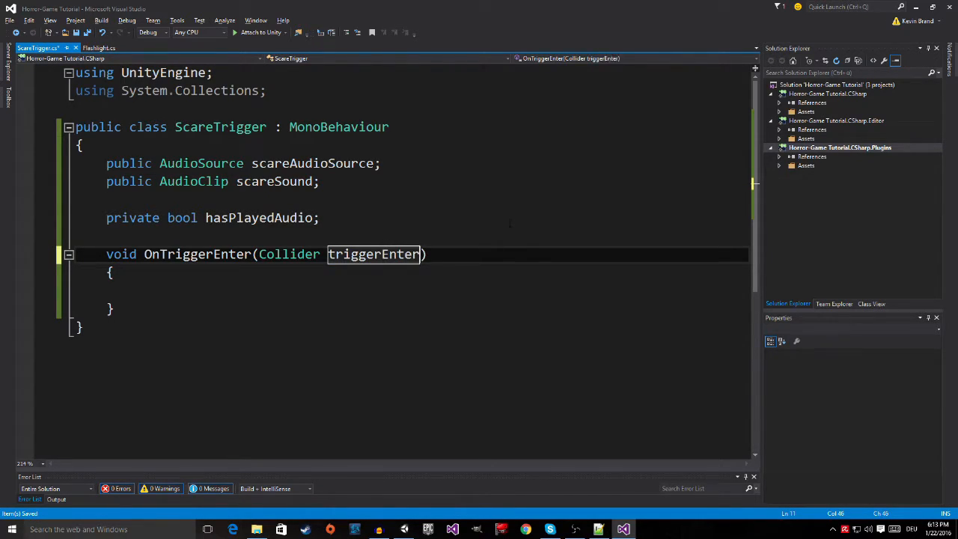
type("Collider4")
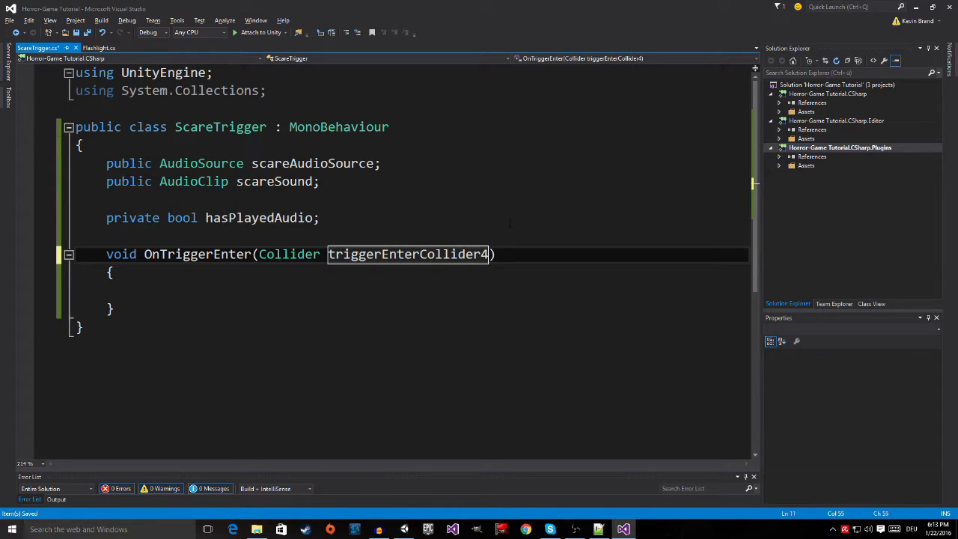
key("Delete")
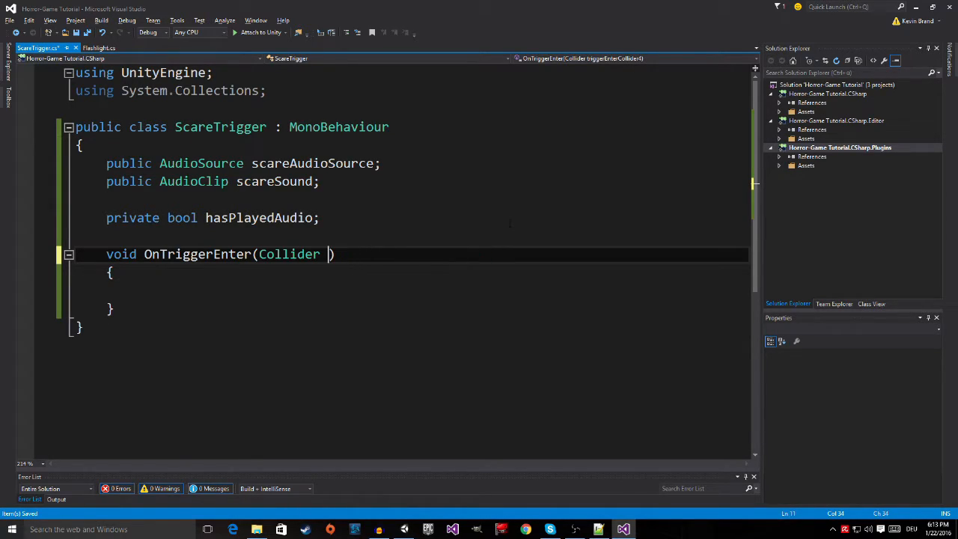
type("other")
left_click(412, 290)
type("if(")
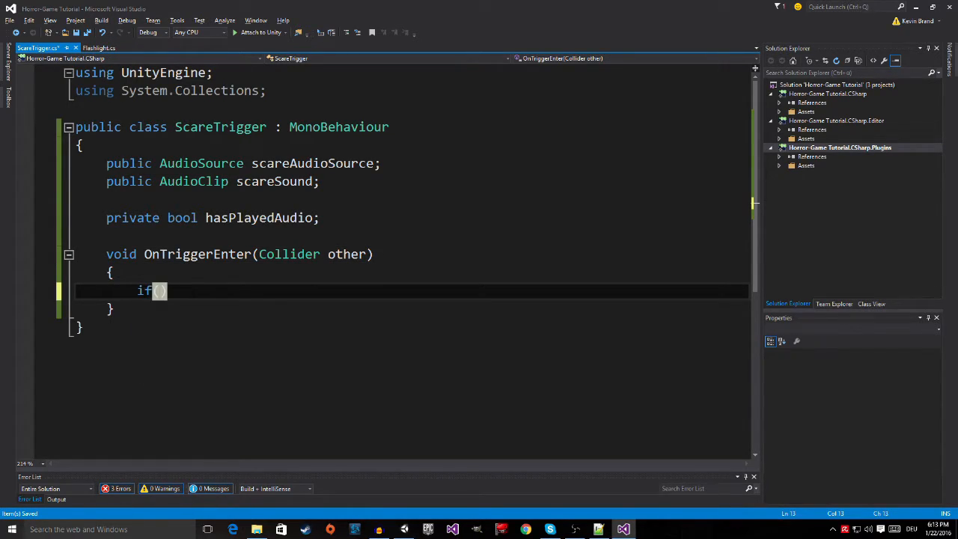
Step: Write if(other.CompareTag("Player") && hasPlayedAudio == false) and open its block
type("other")
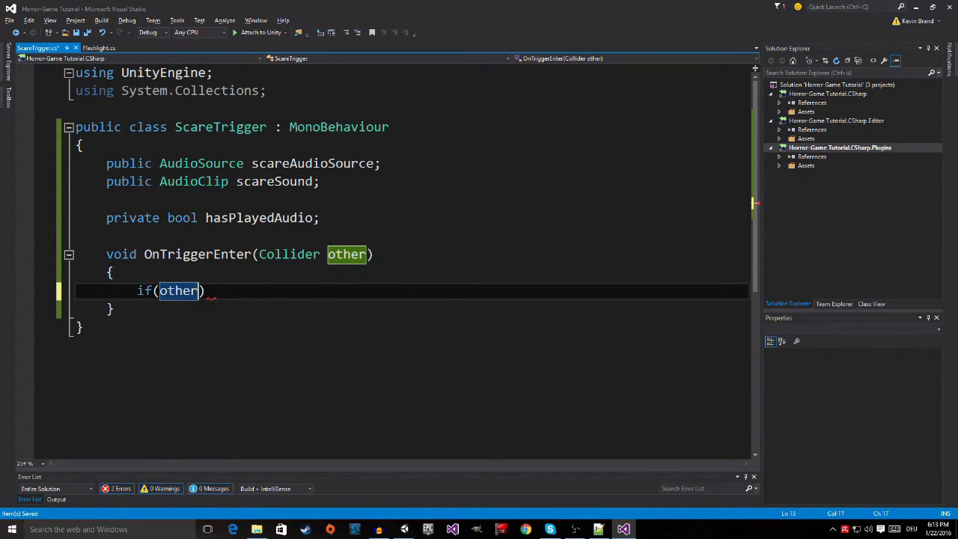
mouse_move(178, 290)
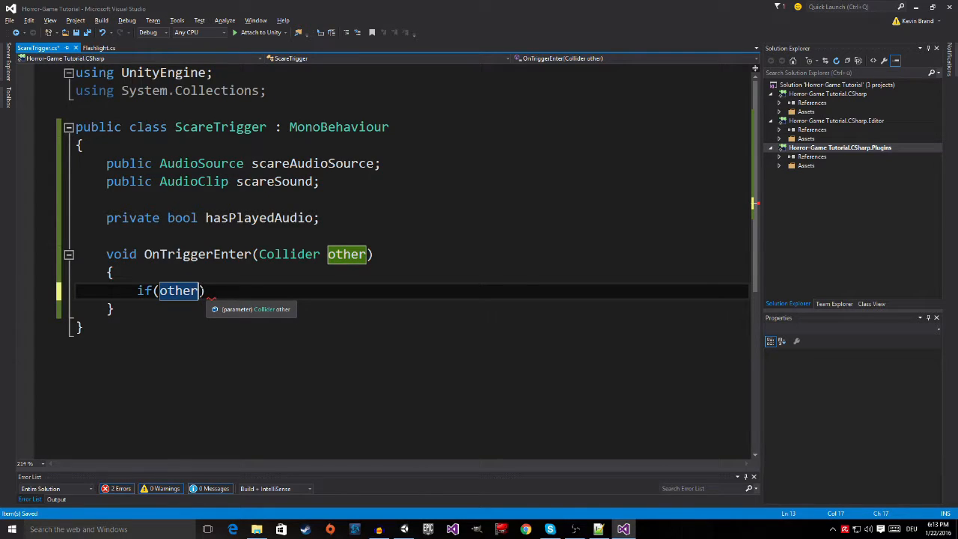
type(".CompareTag(")
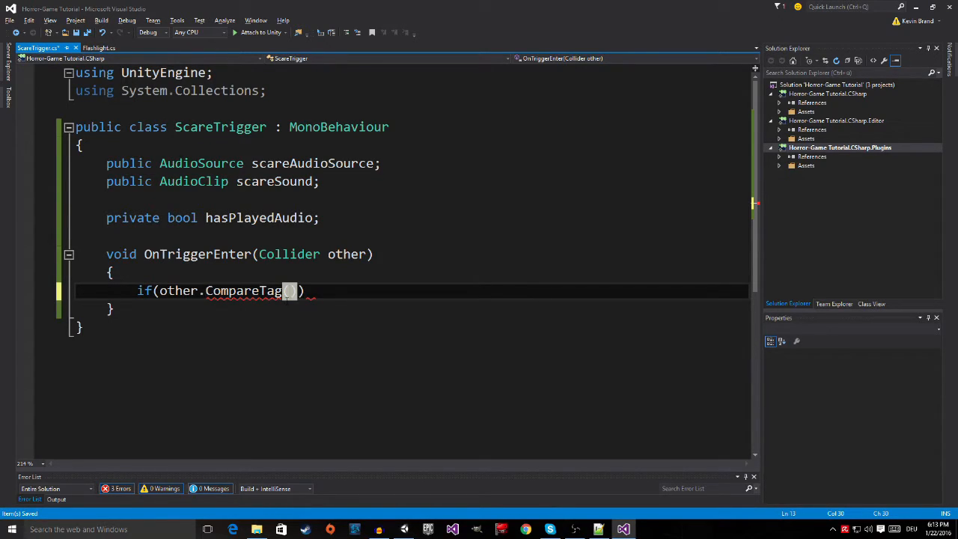
type("\"P\"")
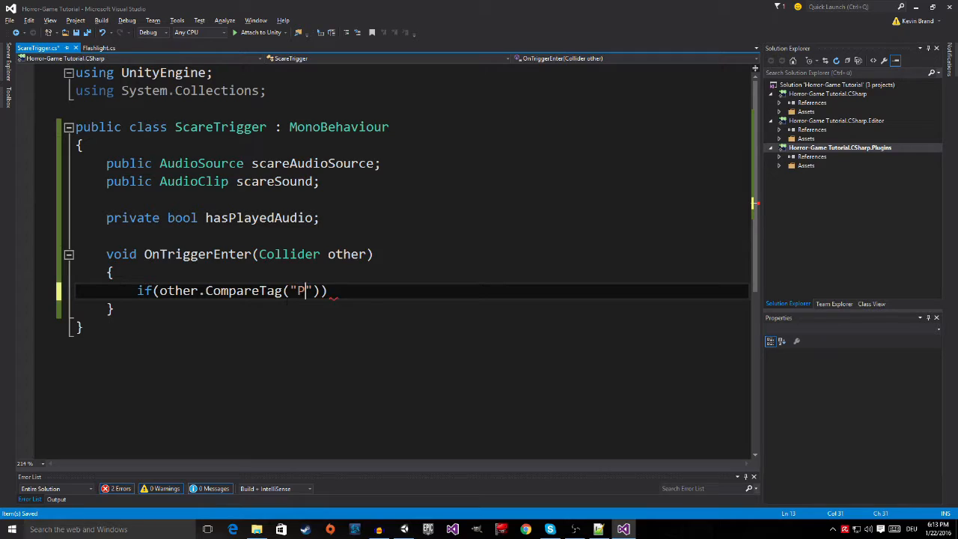
type("layer")
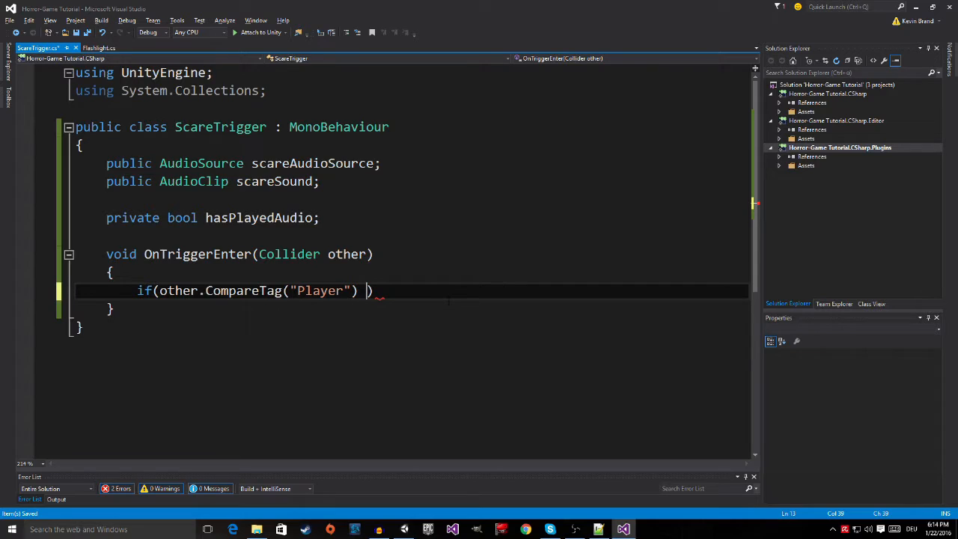
type("&&")
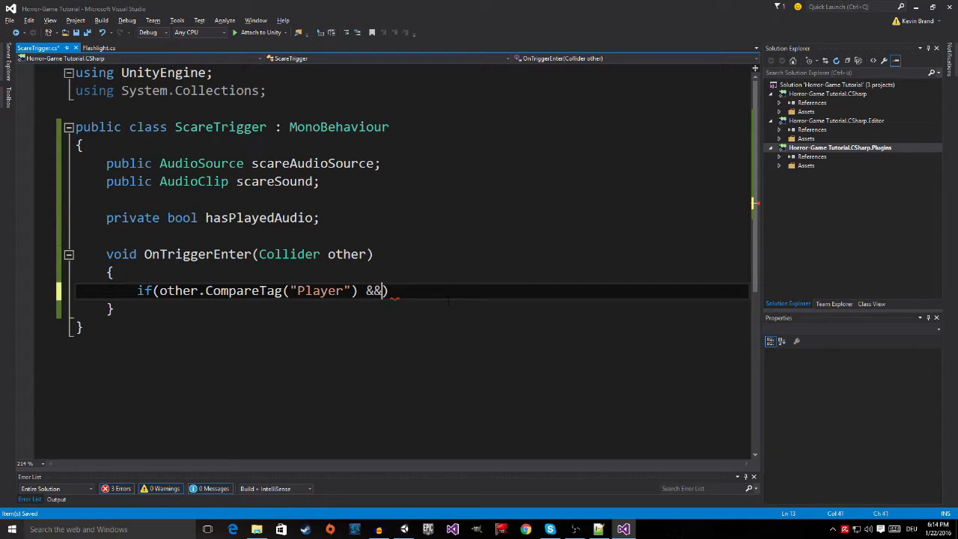
type("hasPlayedAudio ==")
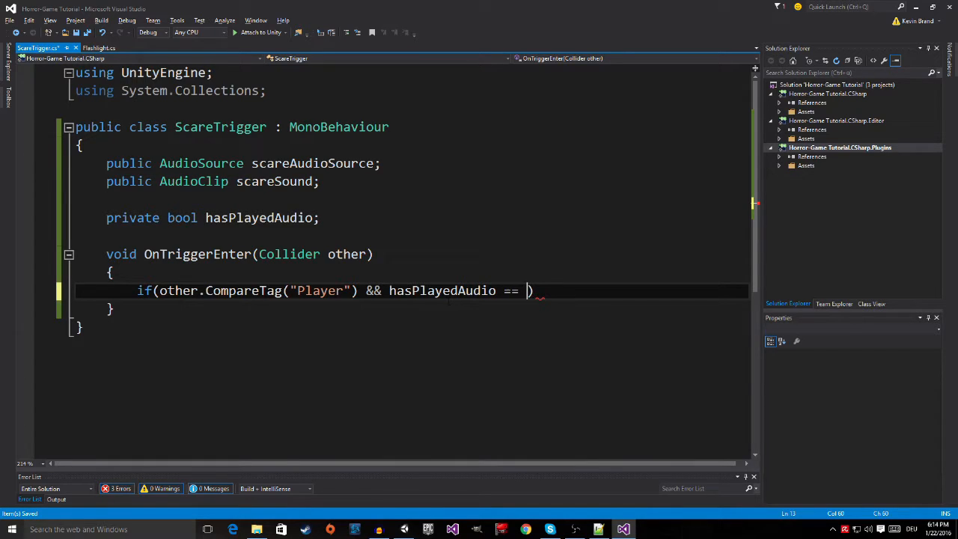
type("false")
type("{ }")
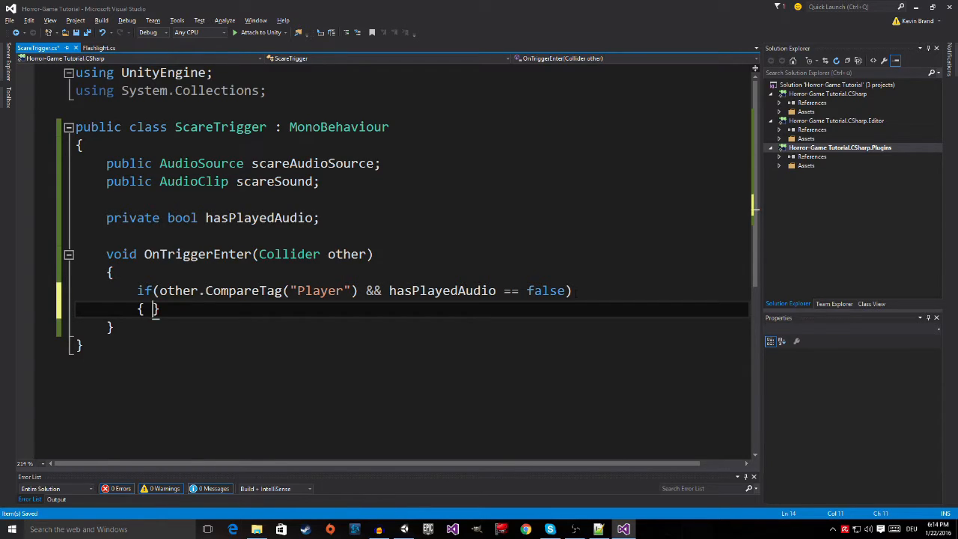
key("Return")
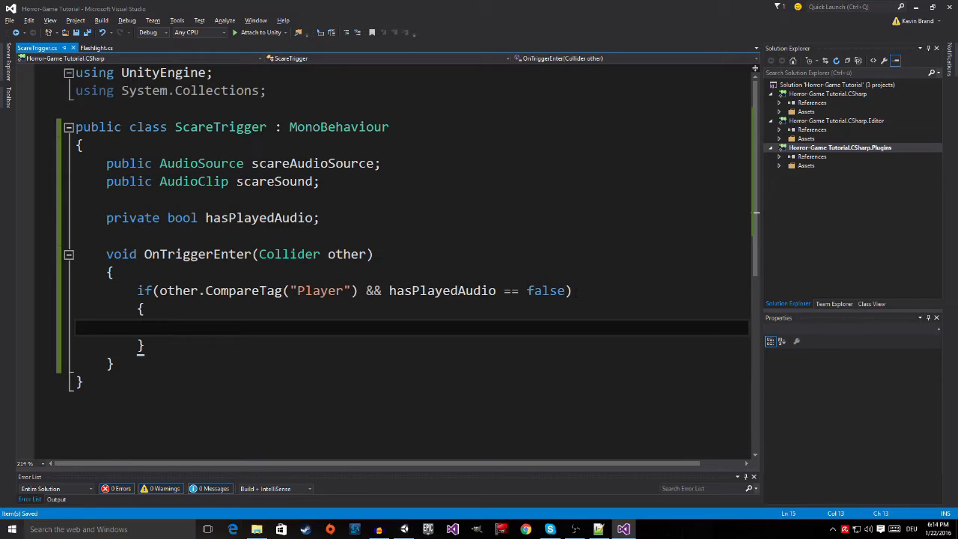
Step: Inside the if, call scareAudioSource.PlayOneShot(scareSound), set hasPlayedAudio = true, and return to Unity
type("scareAudioSource")
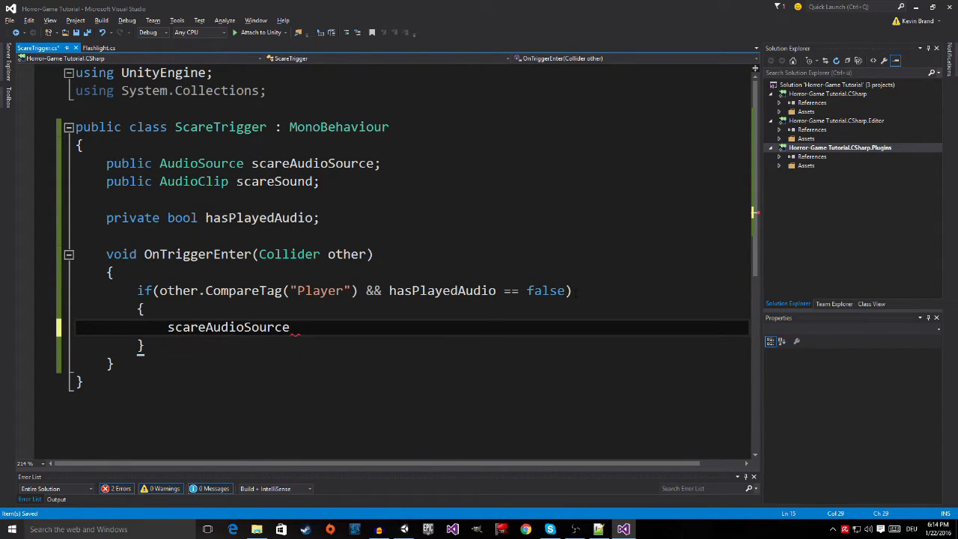
type(".P")
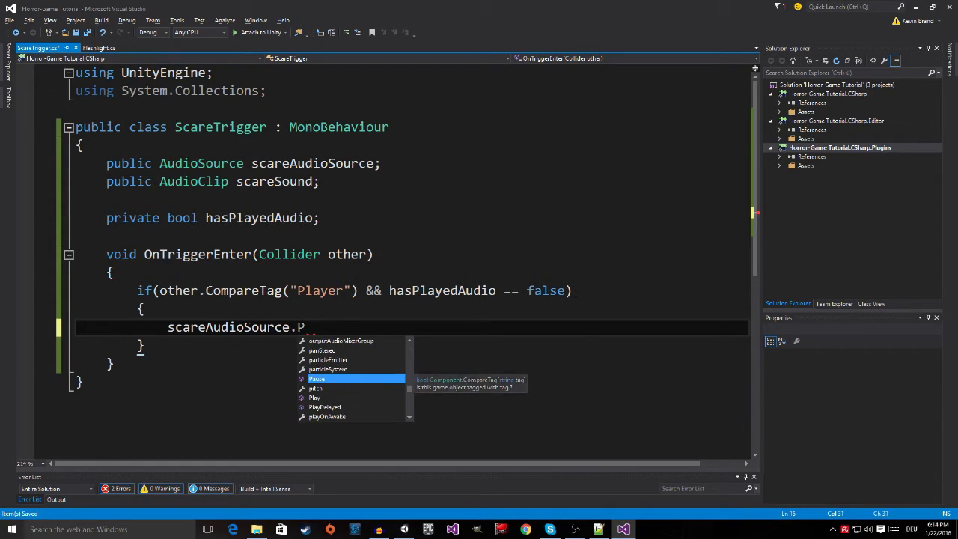
type("layOneShot")
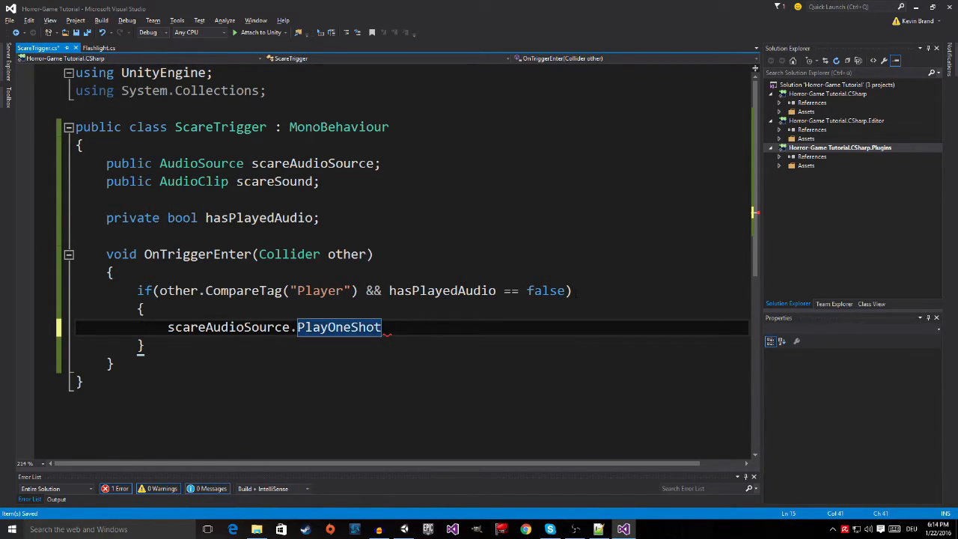
type("(scareSound")
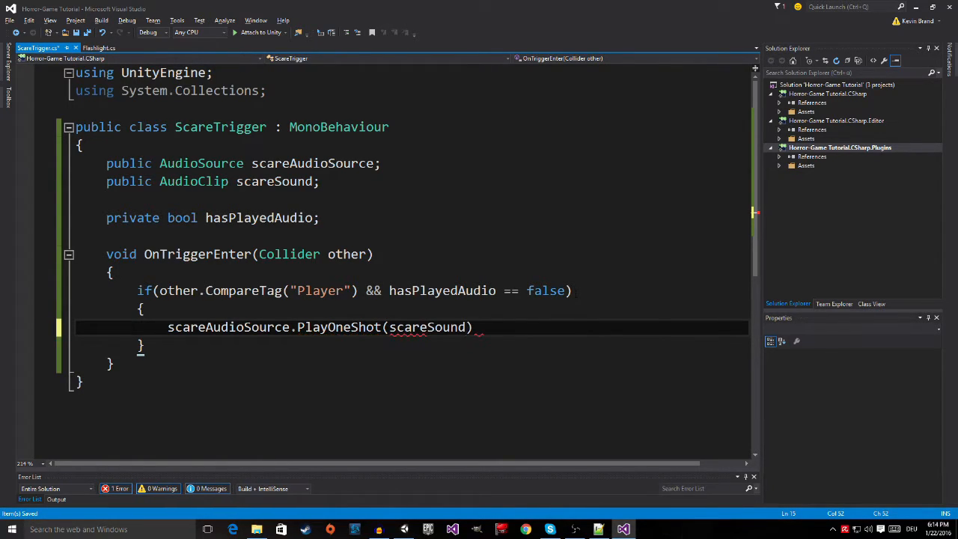
type(";")
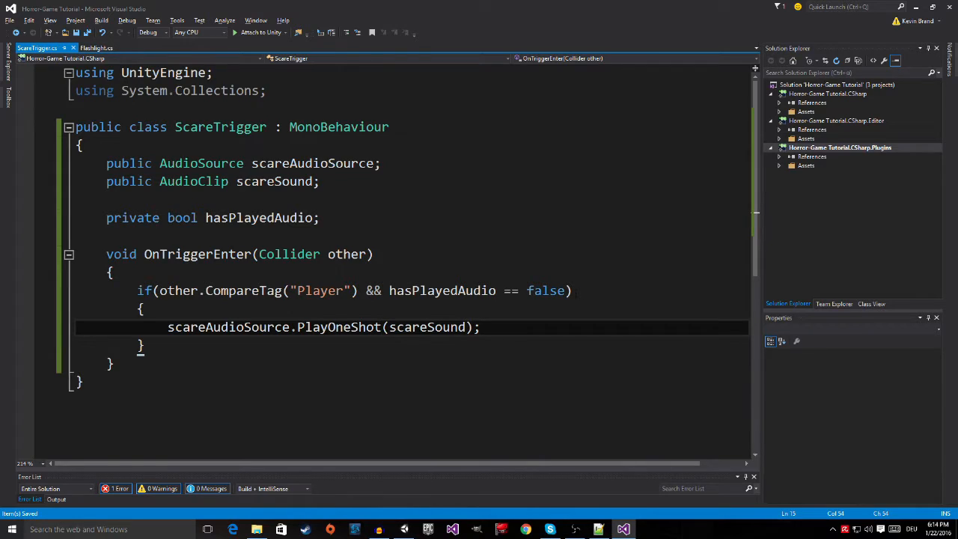
type("hasPlayedAudio =")
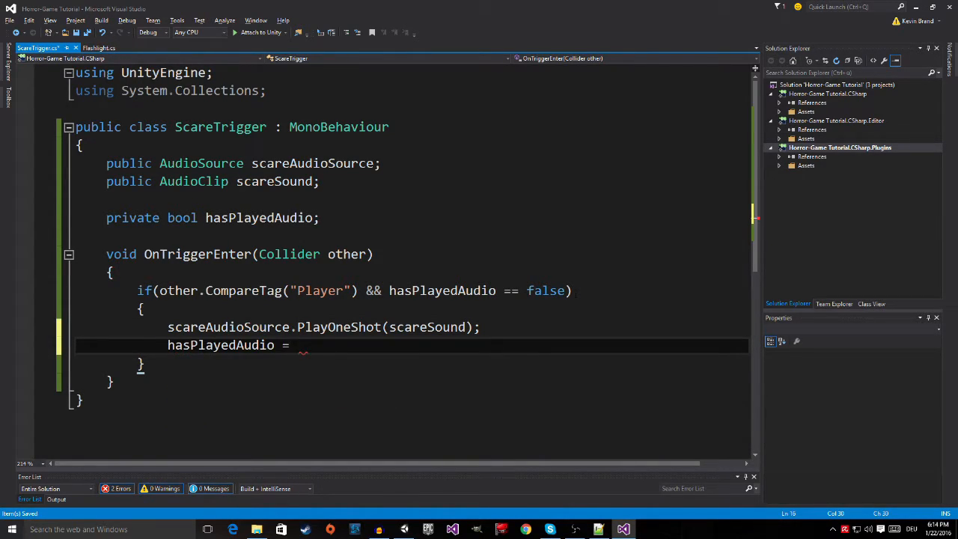
type("true;")
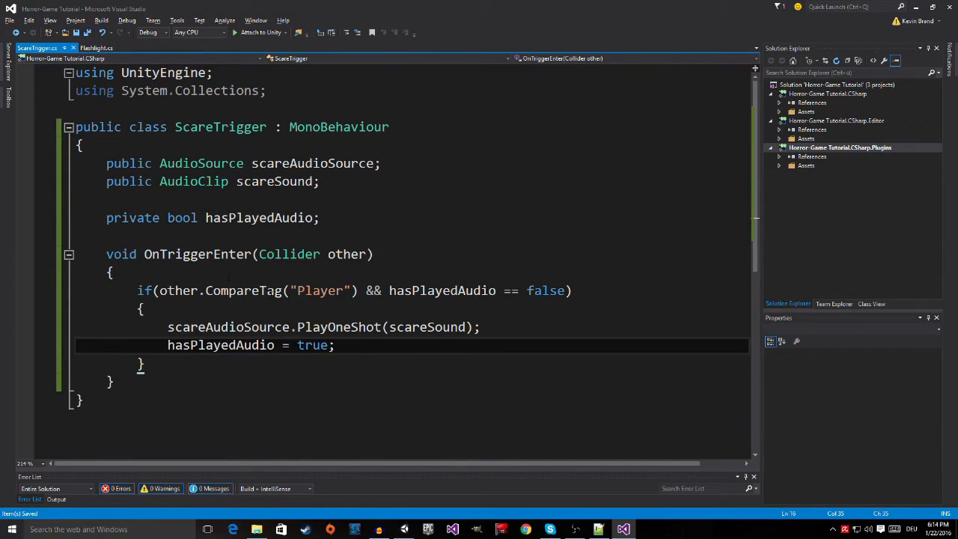
left_click(597, 529)
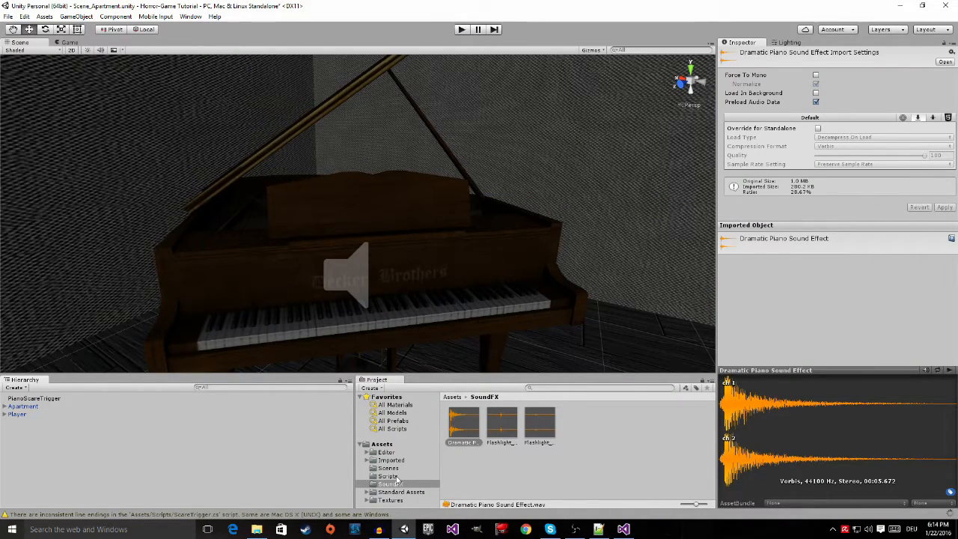
Step: Open Assets/Scripts, select PianoScareTrigger showing its empty Scare Trigger fields, and pan to the trigger box
left_click(388, 475)
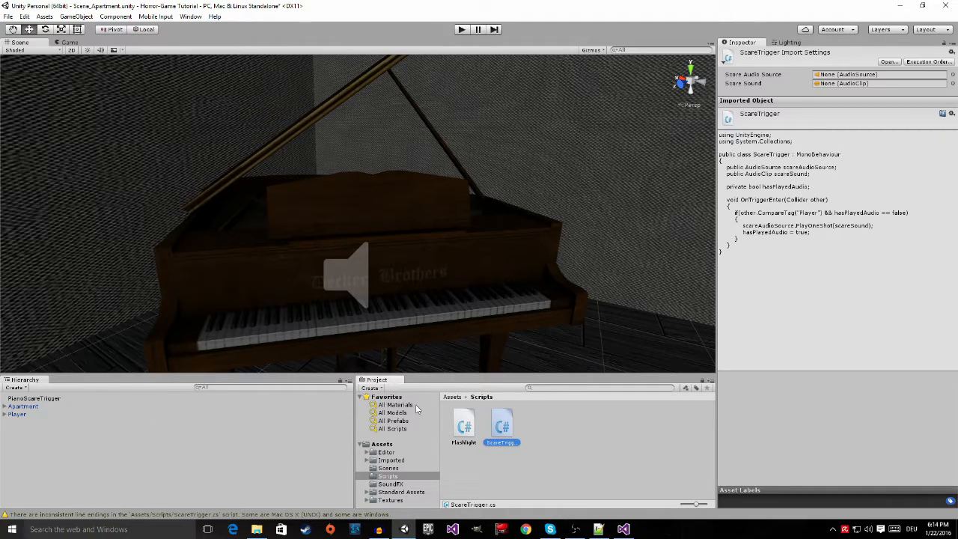
left_click(33, 398)
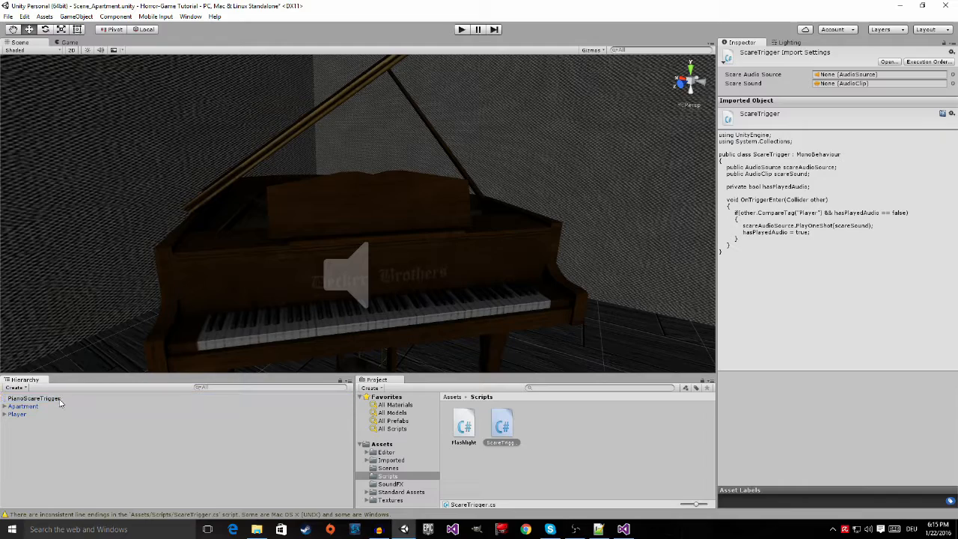
left_click(33, 397)
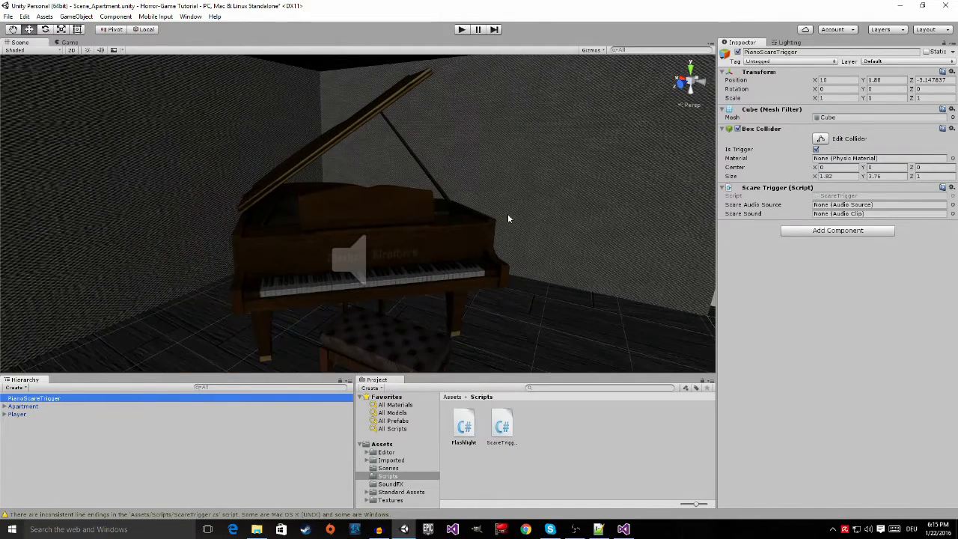
left_click_drag(509, 218, 594, 248)
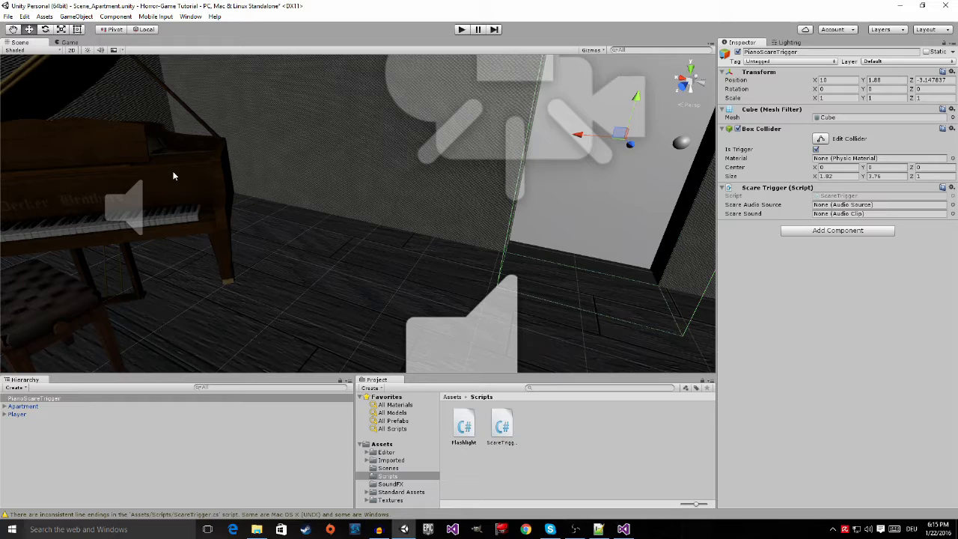
Step: Assign the piano object as the trigger's Scare Audio Source
left_click(24, 495)
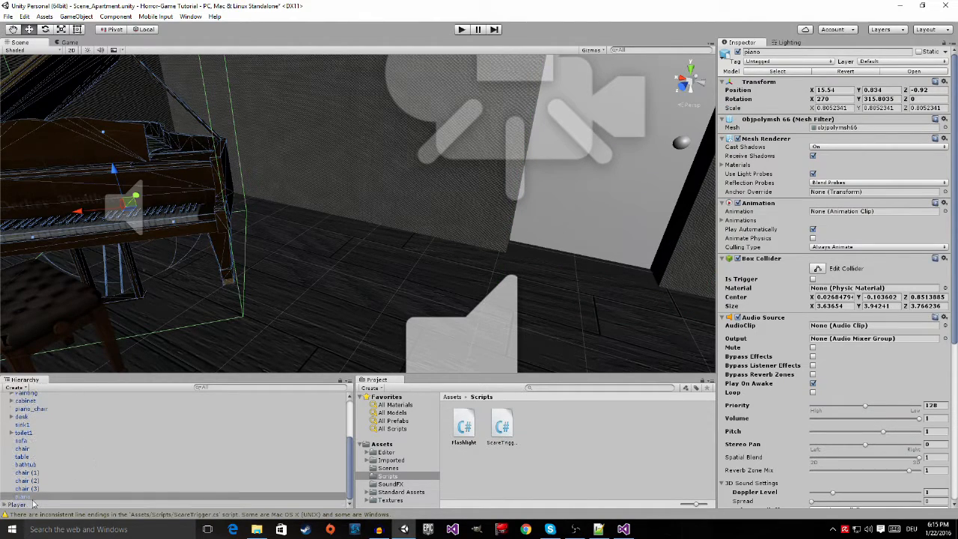
left_click(22, 496)
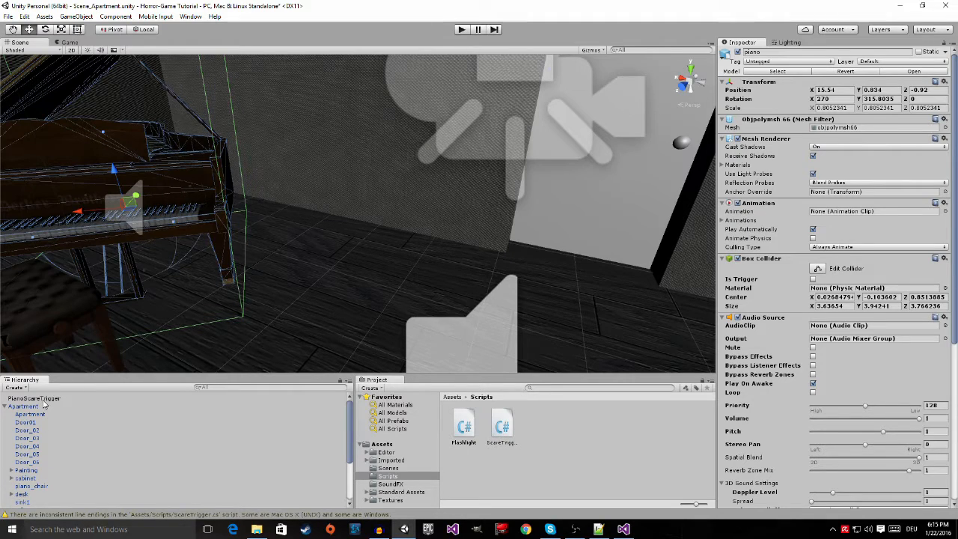
left_click(33, 397)
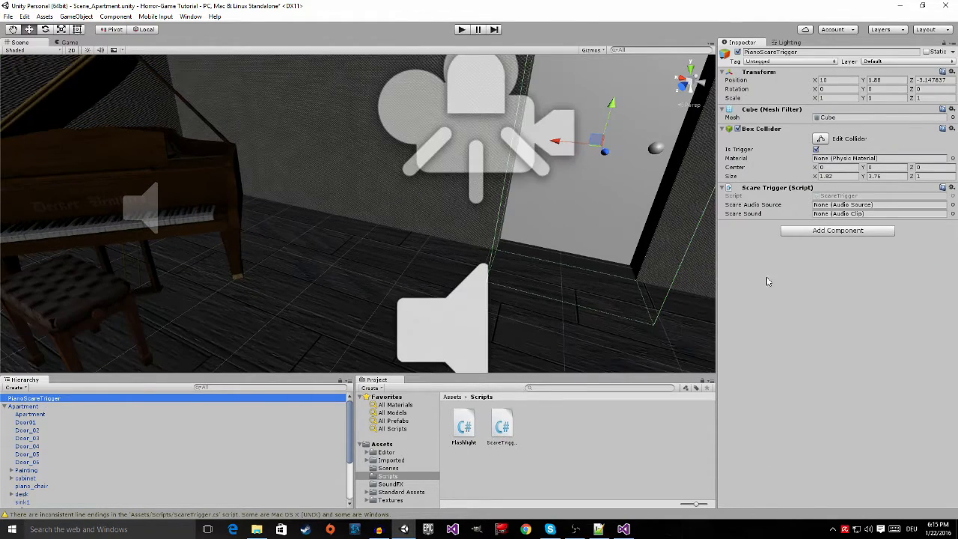
scroll("down", 3)
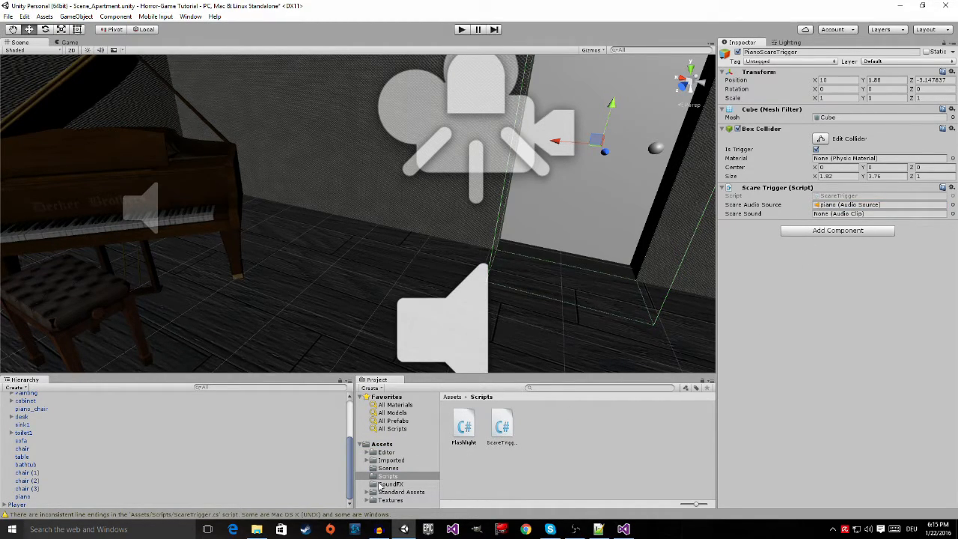
Step: Drag Dramatic Piano Sound Effect from SoundFX into Scare Sound and start a play test
left_click(390, 483)
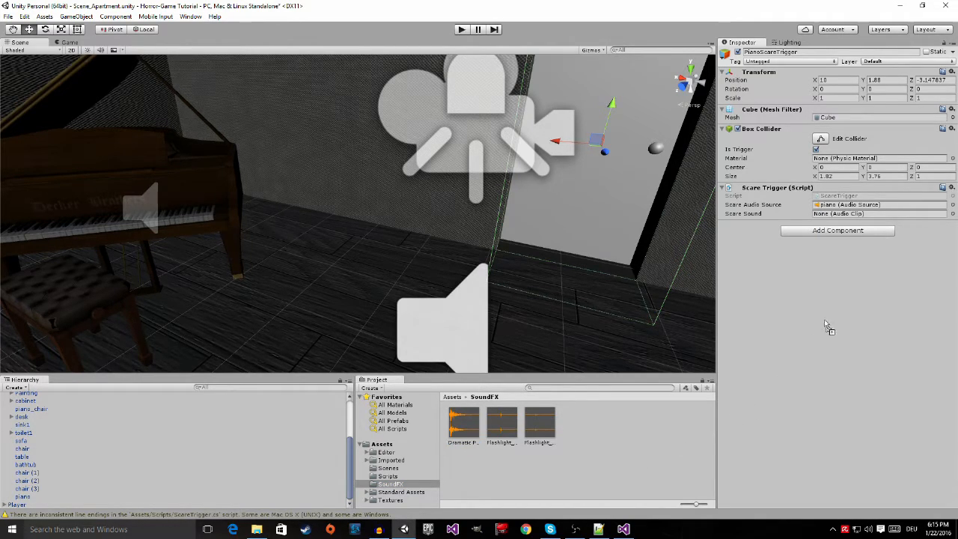
left_click(879, 214)
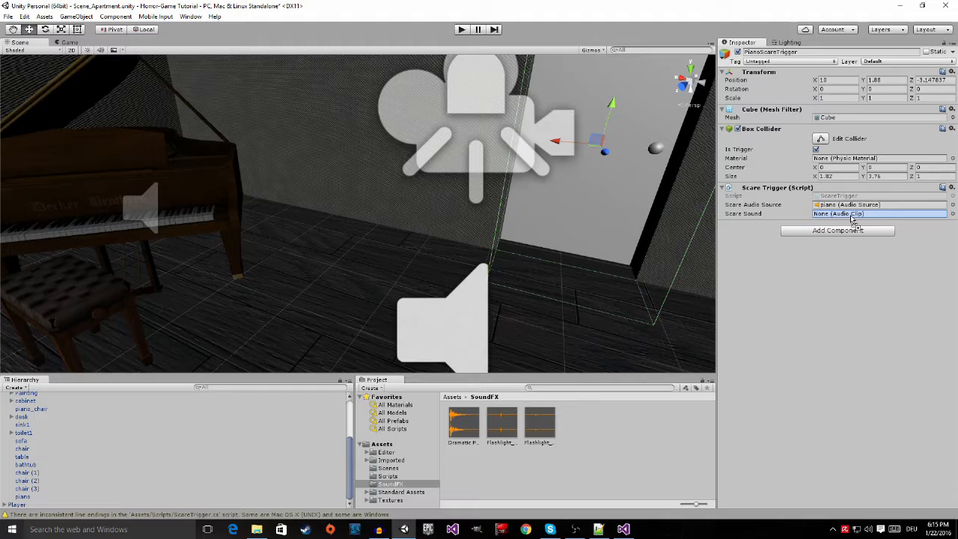
left_click_drag(462, 422, 879, 214)
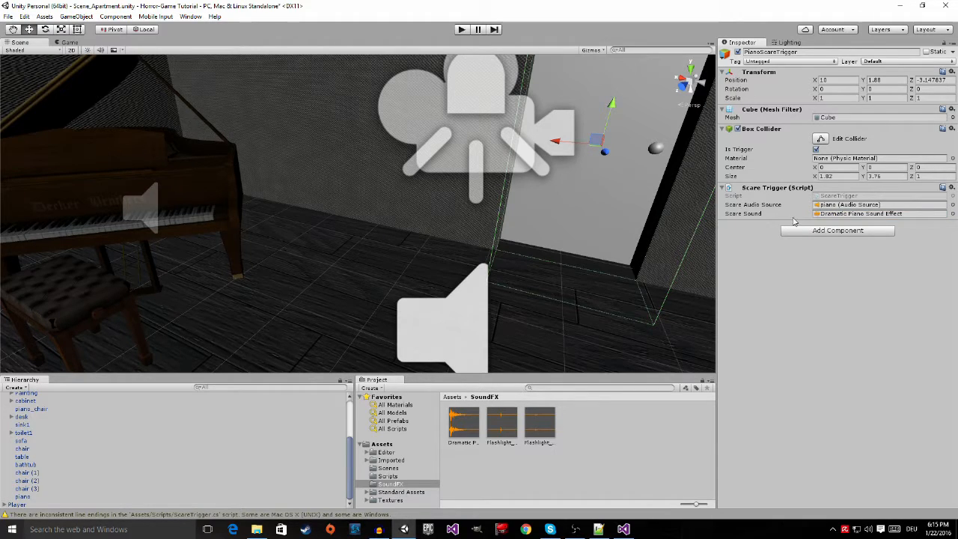
left_click(461, 29)
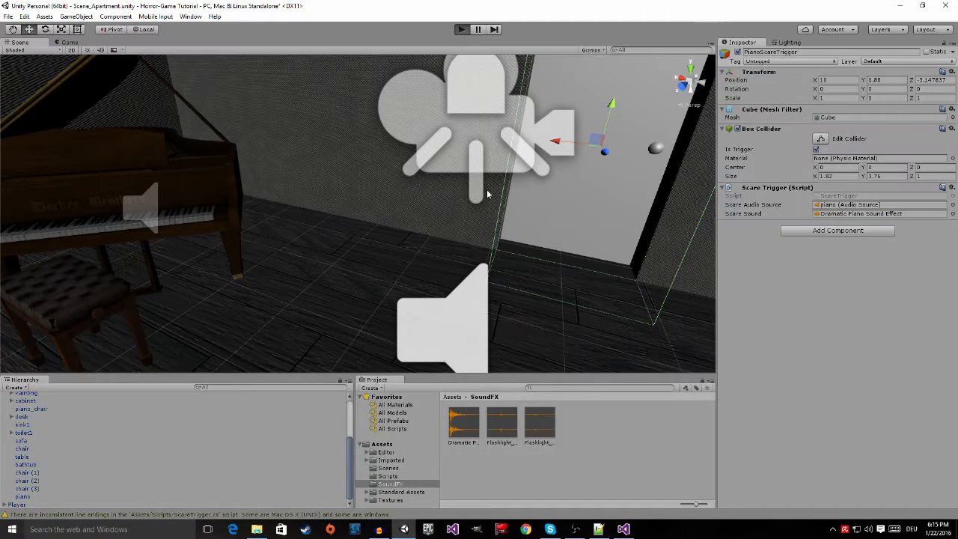
Step: Stop the play test and select the Player object, still Untagged
left_click(461, 29)
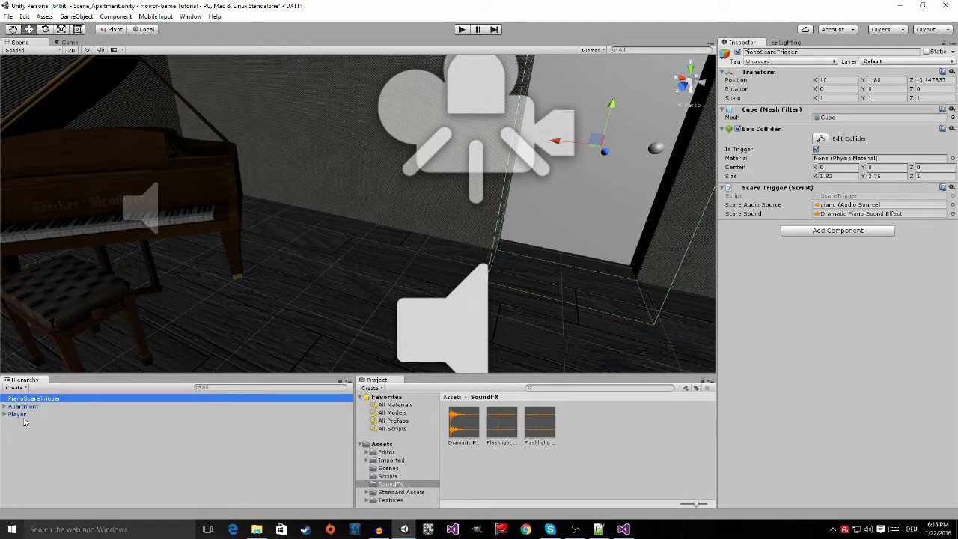
left_click(16, 414)
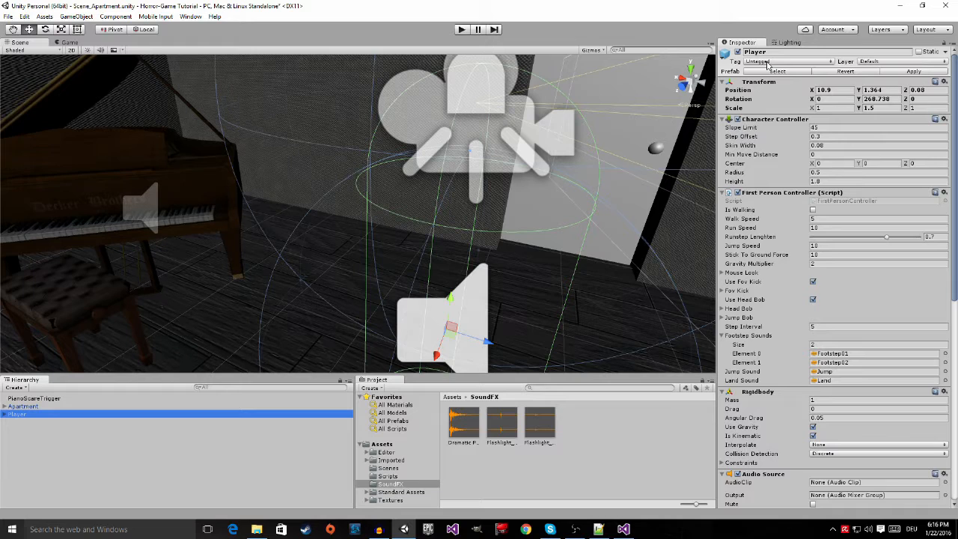
mouse_move(520, 152)
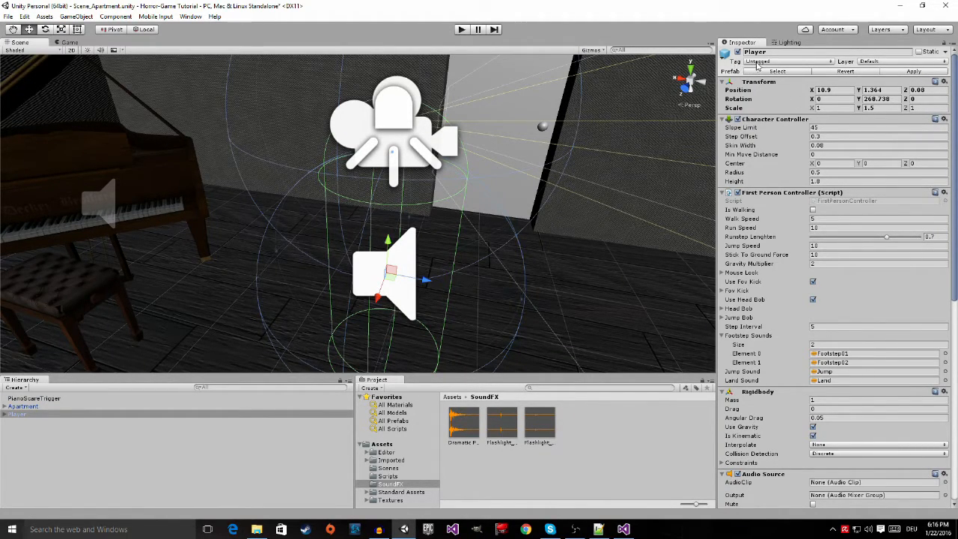
Step: Set the Player object's tag to Player, then run and stop a brief play-mode test of the trigger
left_click(786, 60)
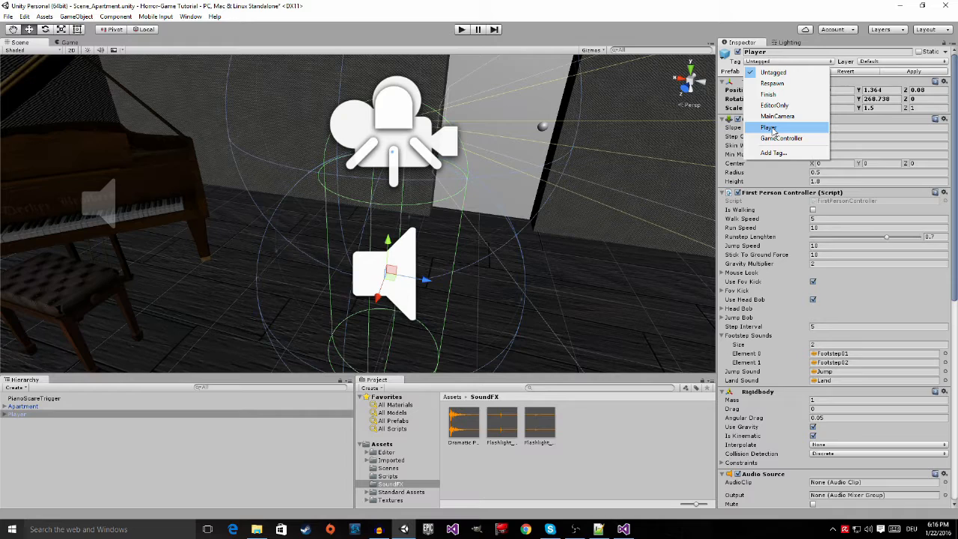
left_click(768, 127)
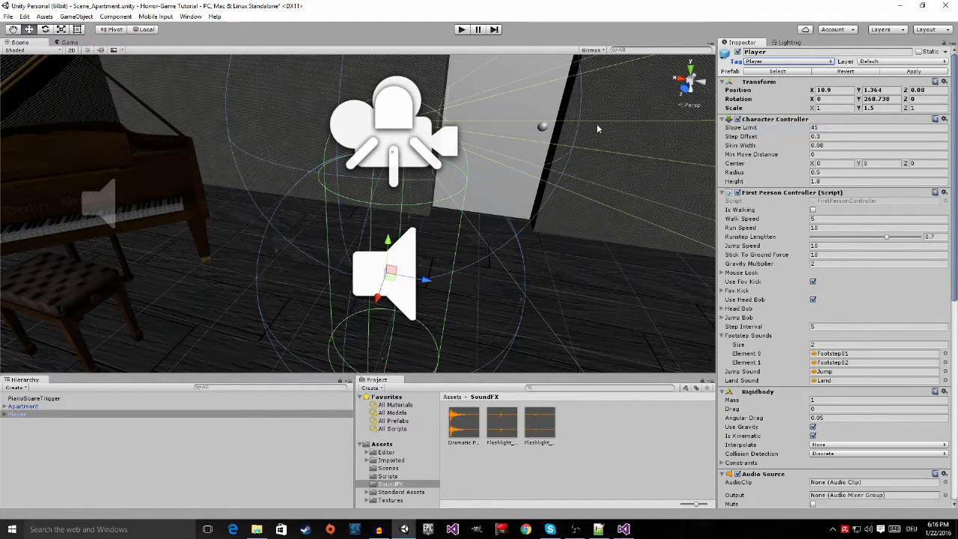
left_click(461, 29)
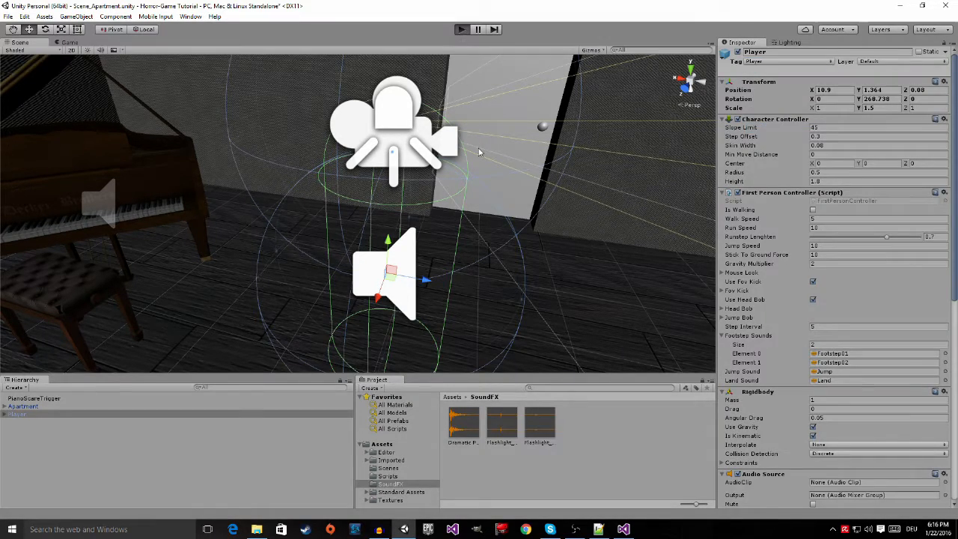
left_click(461, 30)
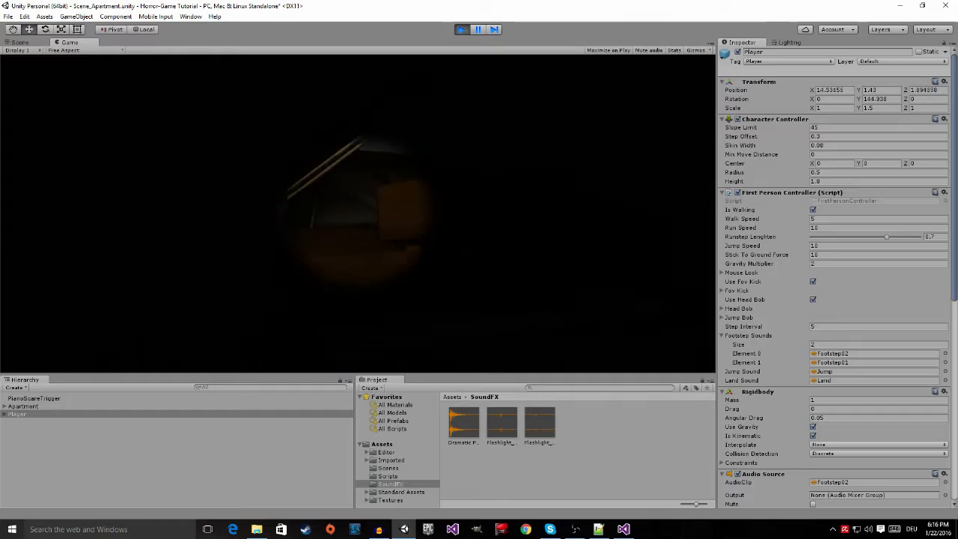
left_click(477, 29)
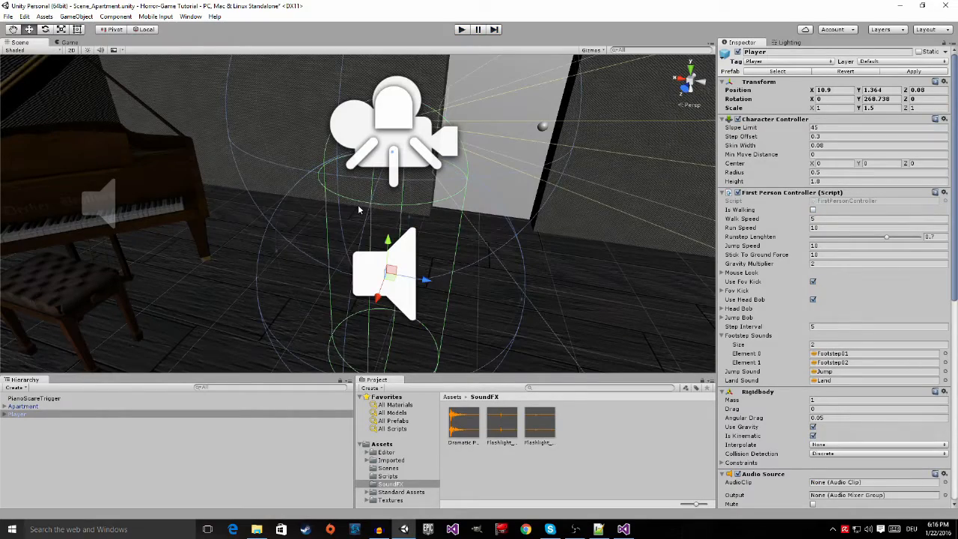
Step: Orbit the Scene view around the player and piano room, then return to ScareTrigger.cs in Visual Studio
left_click_drag(359, 209, 367, 185)
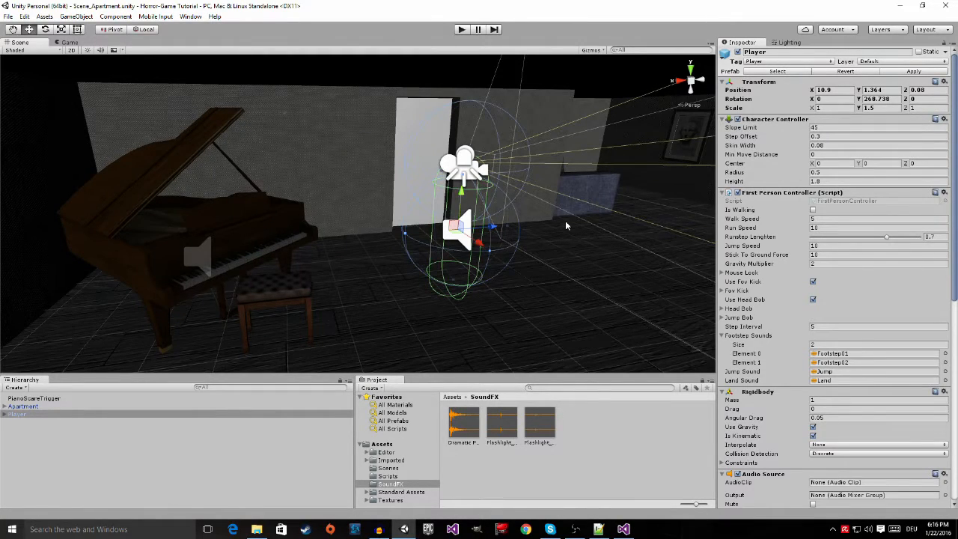
mouse_move(551, 221)
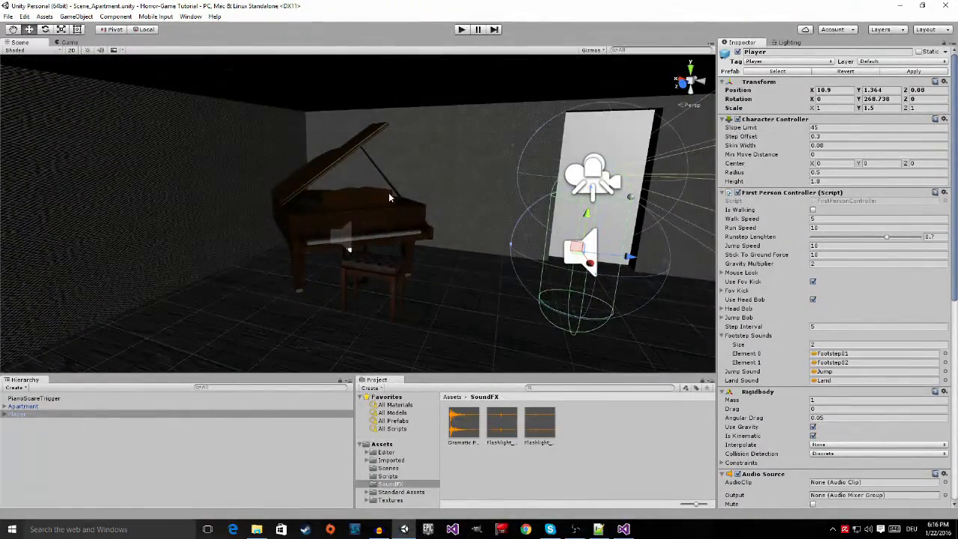
left_click_drag(389, 198, 382, 200)
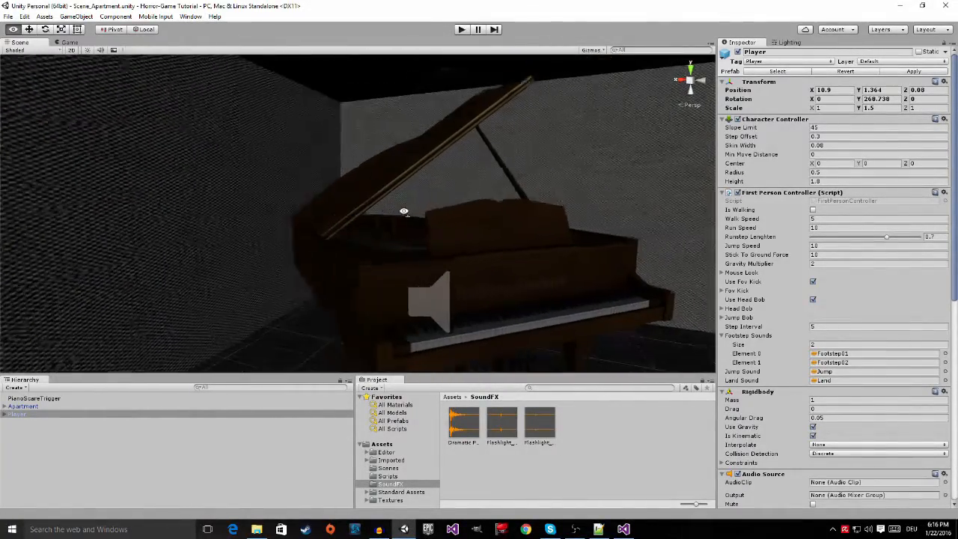
left_click_drag(404, 211, 389, 163)
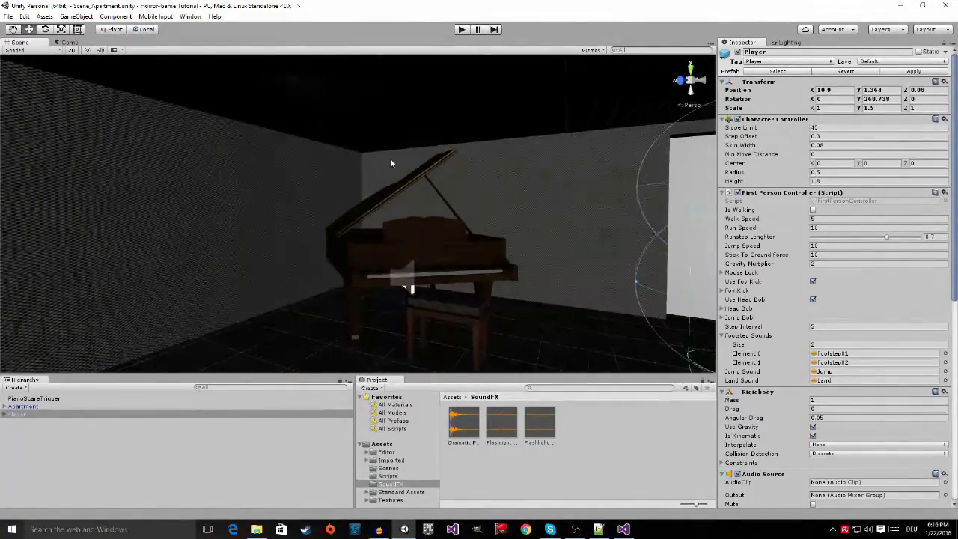
left_click_drag(390, 163, 372, 151)
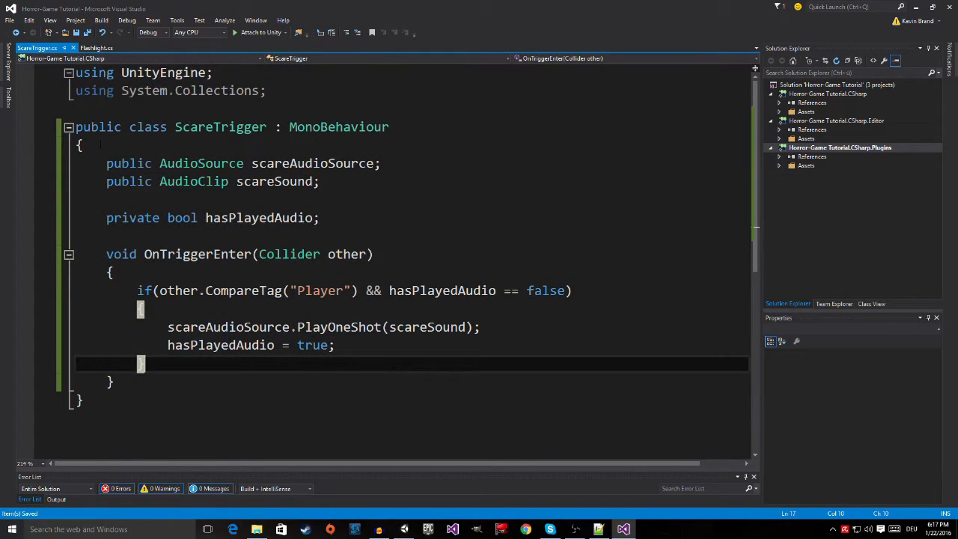
left_click(110, 271)
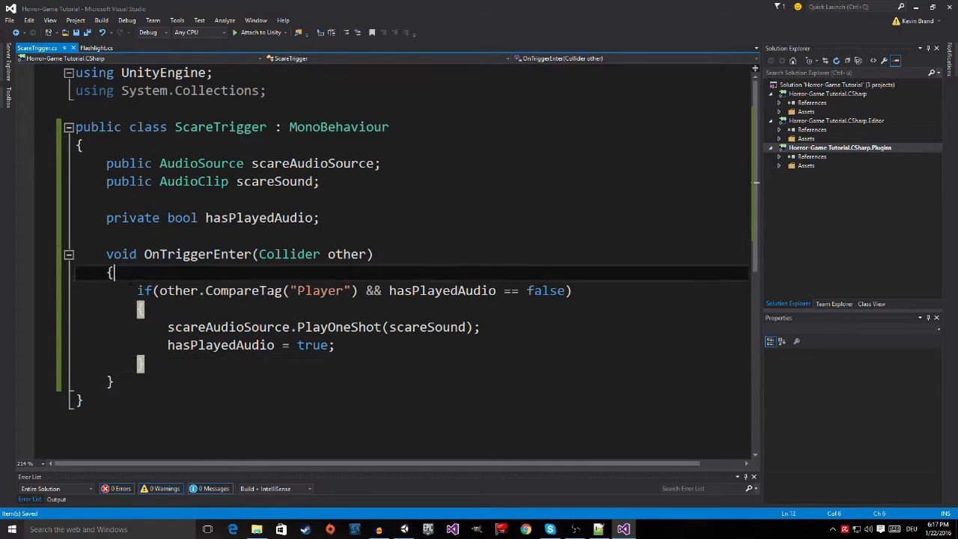